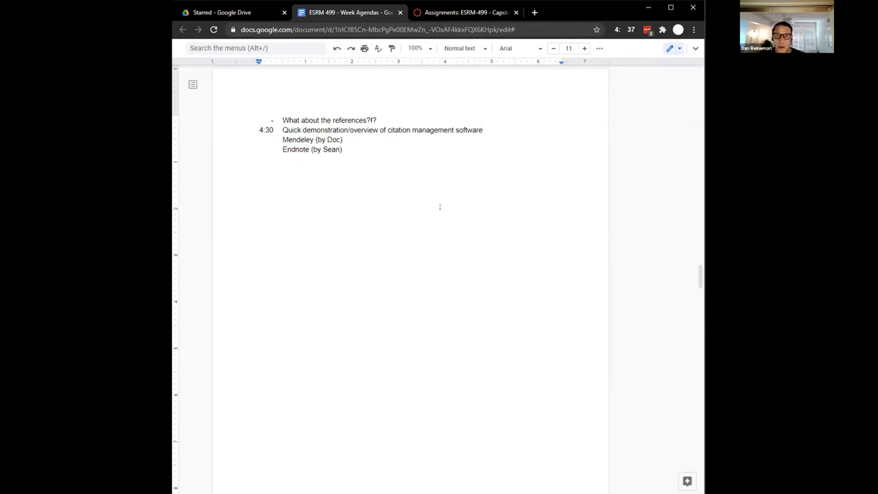
mouse_move(440, 192)
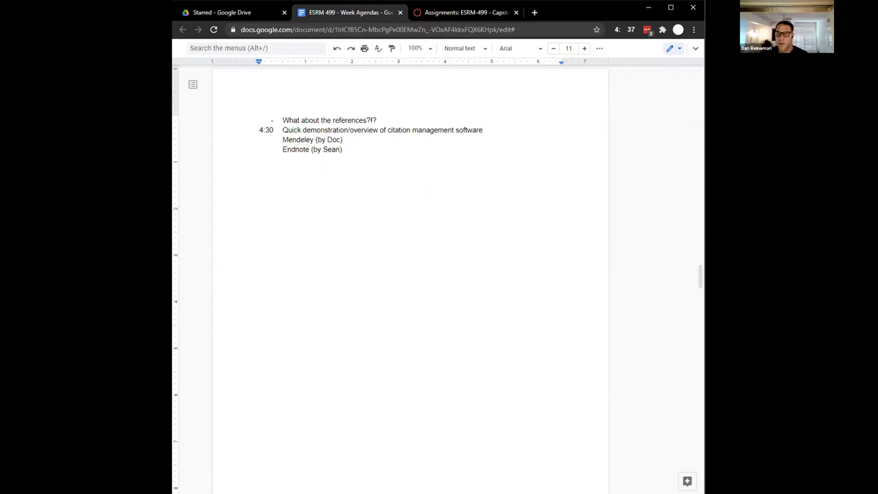
Step: Leave the Google Docs agenda and bring the Mendeley Desktop library window to the front
click(261, 129)
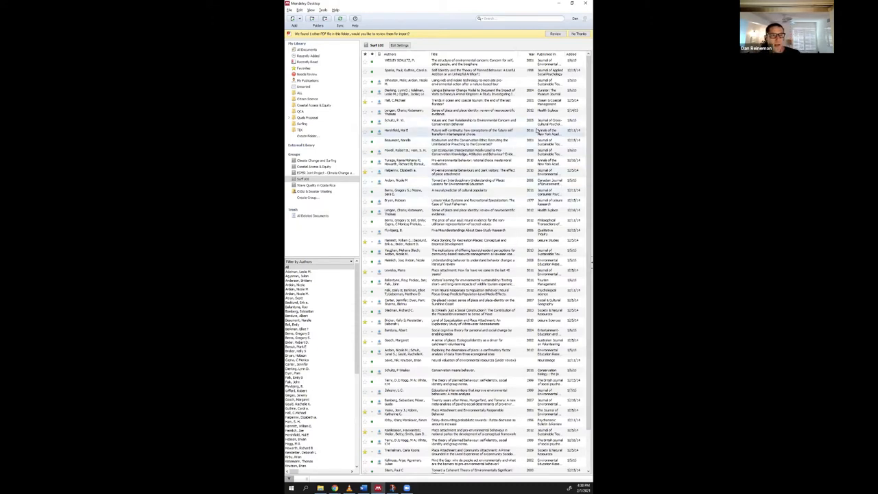
Step: Show All Documents in My Library and browse down through the reference list
click(307, 50)
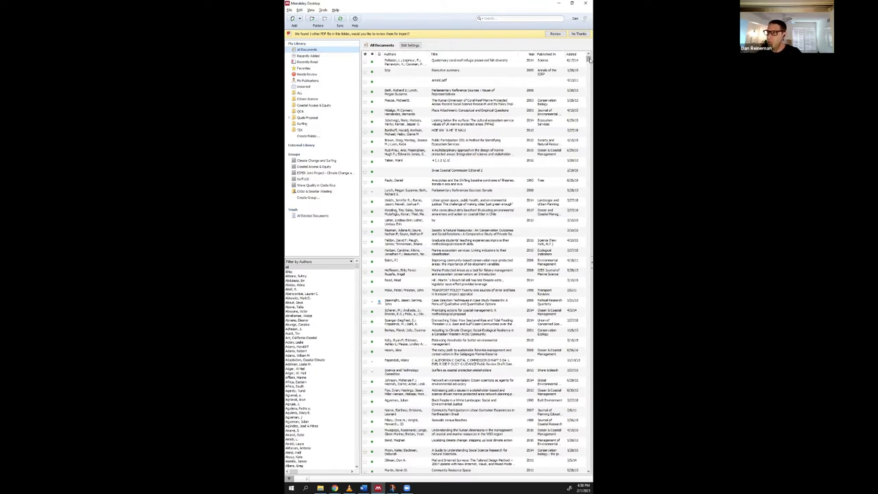
mouse_move(588, 60)
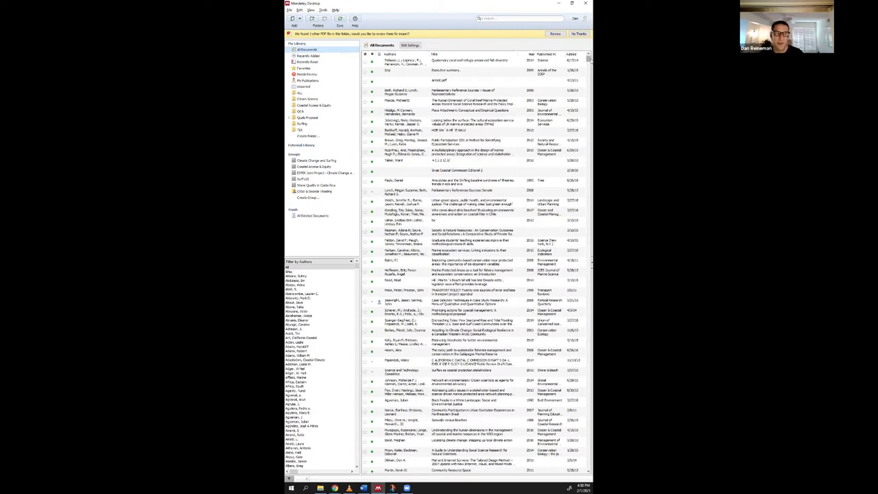
scroll(down, 3)
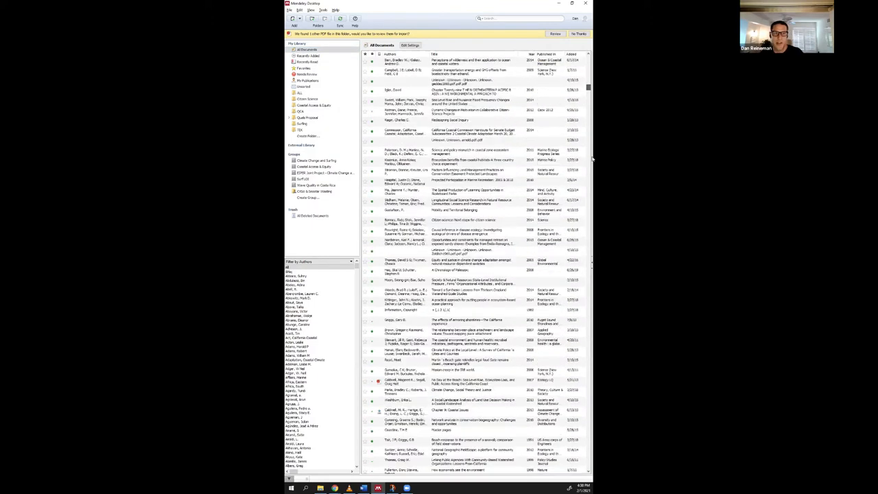
scroll(down, 3)
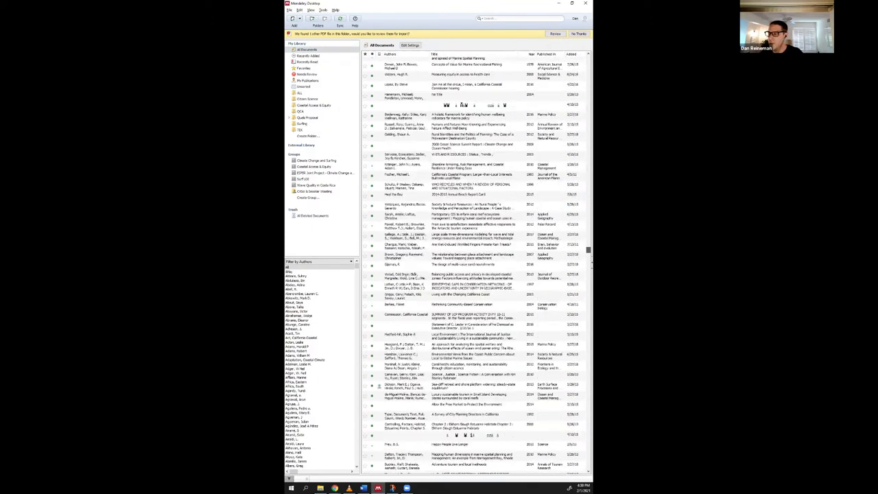
scroll(down, 3)
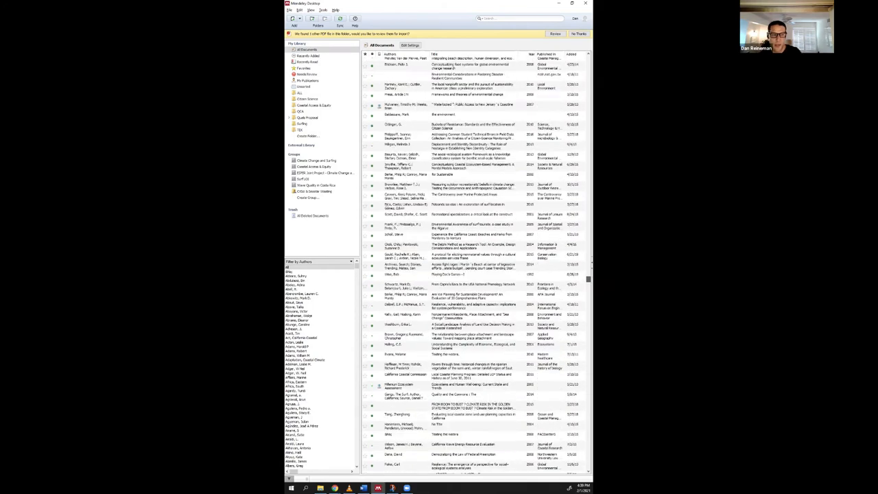
scroll(down, 3)
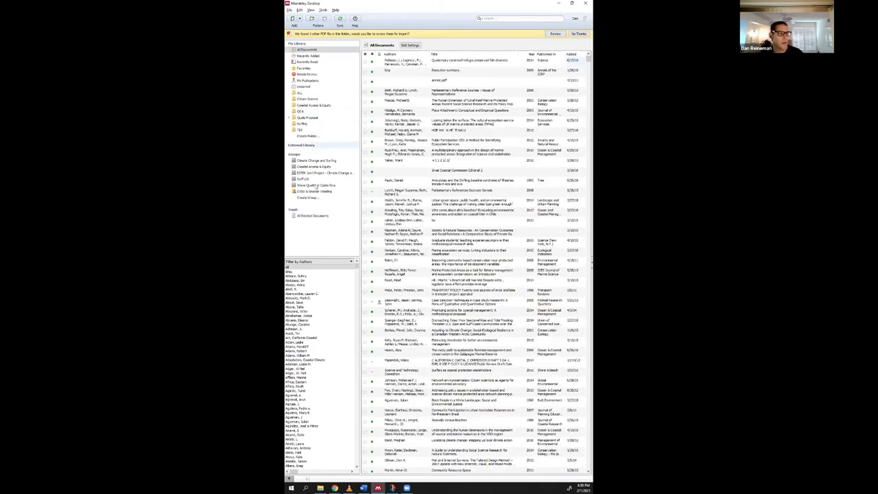
Step: Create a new private group named ESRM Capstone
click(307, 198)
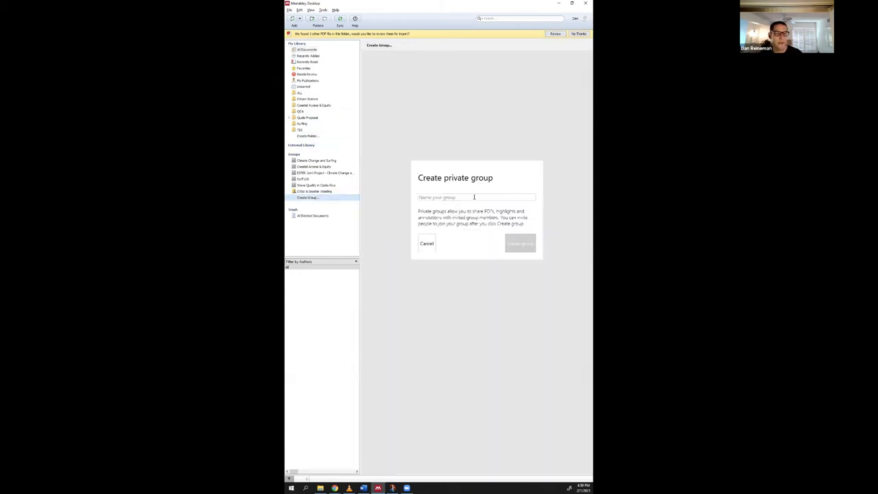
text(ESRM Capstone)
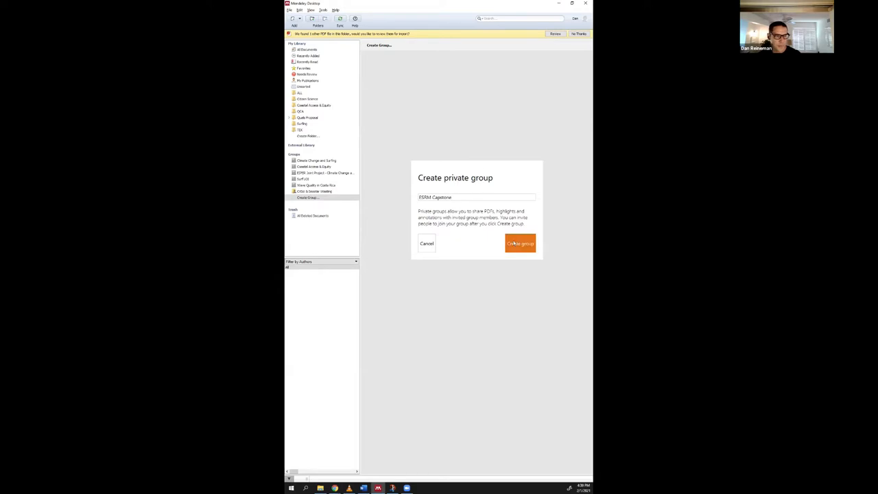
click(518, 245)
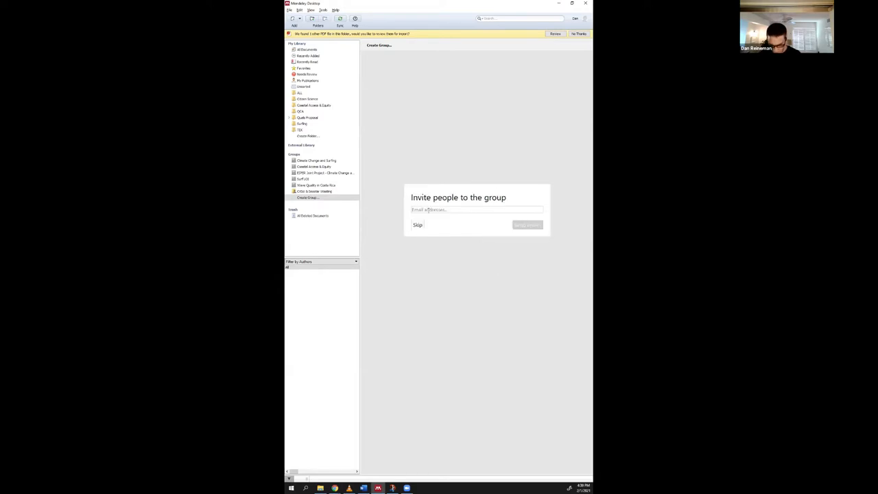
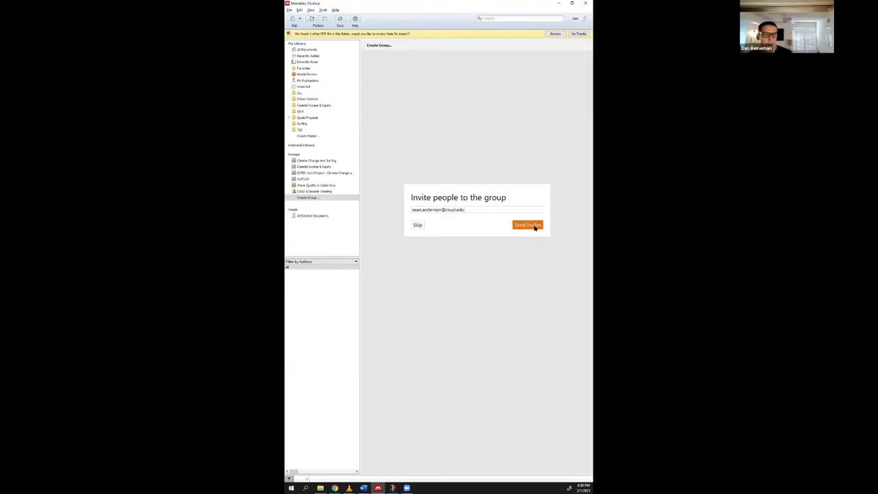
click(526, 225)
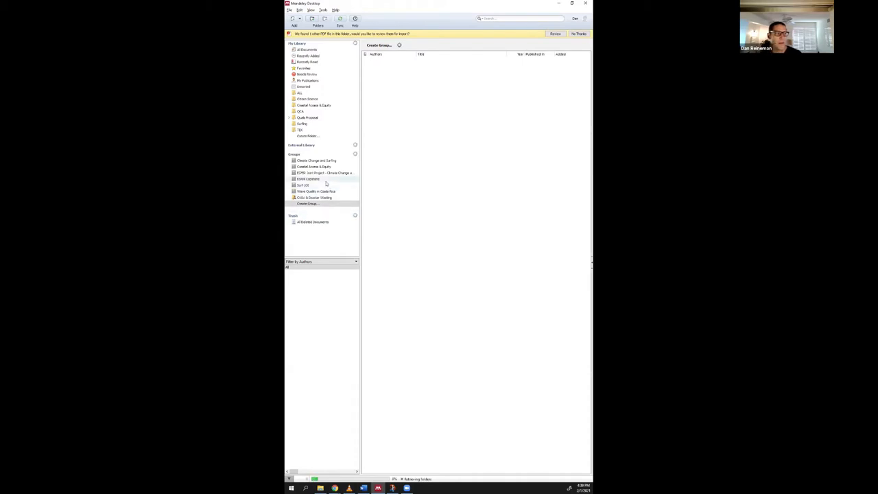
Step: Search all documents for 'coastal access' and pick the first matching paper
click(308, 178)
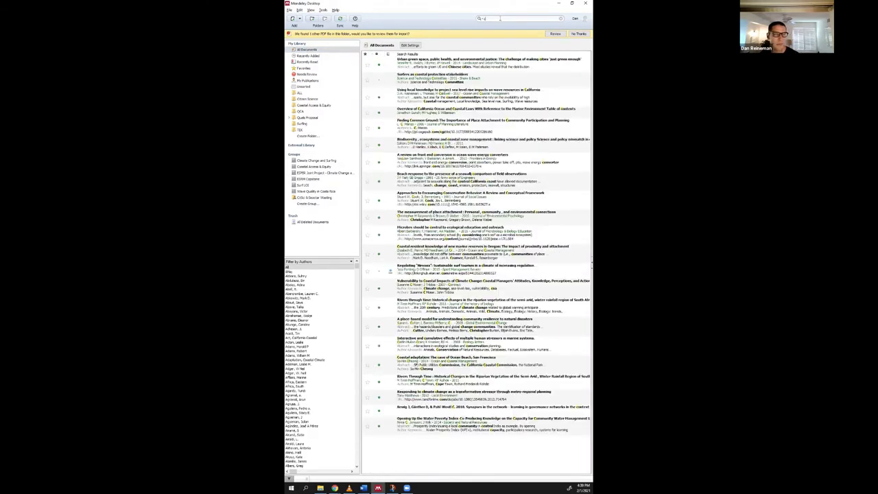
text(coastal access equity)
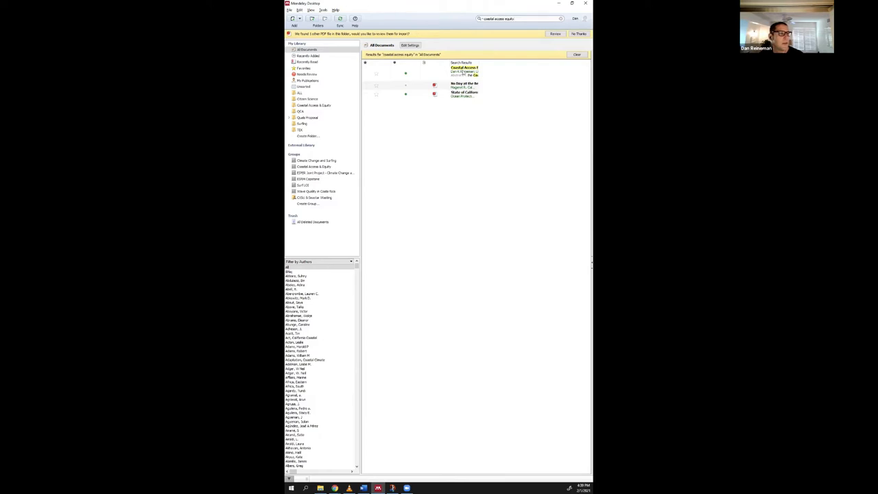
click(463, 71)
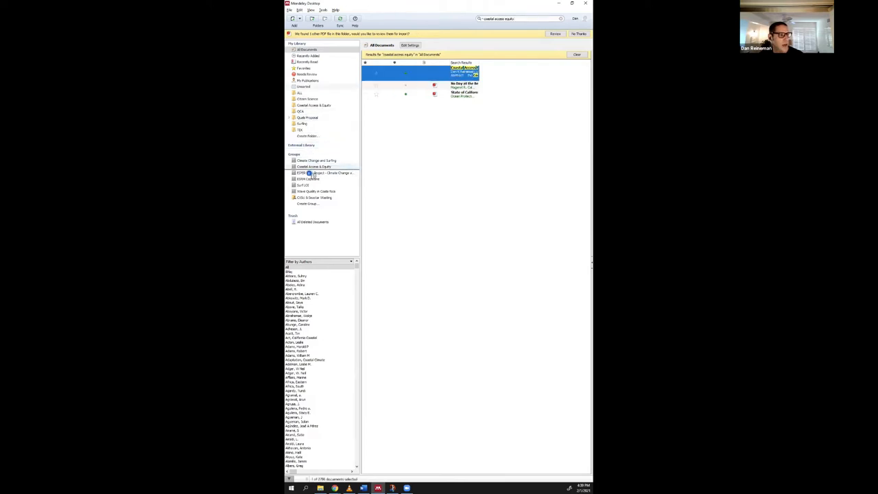
click(310, 178)
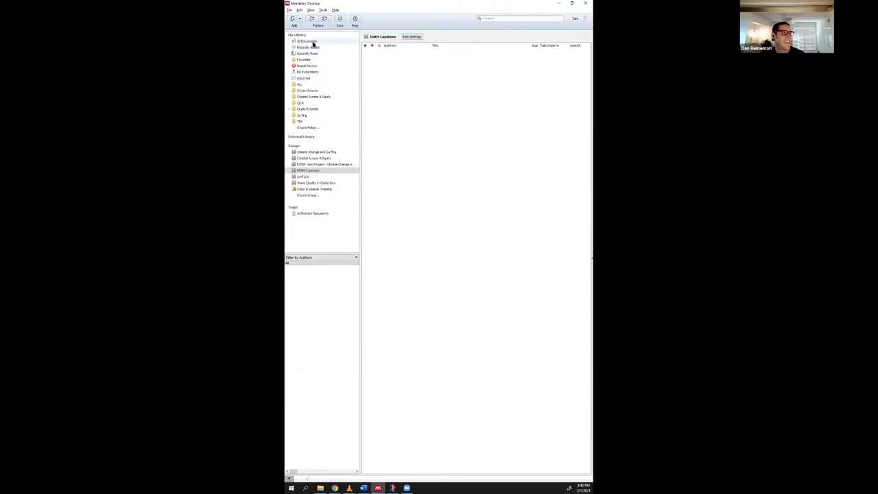
Step: Add the coastal access paper to the ESRM Capstone group and clear the search filter
click(306, 41)
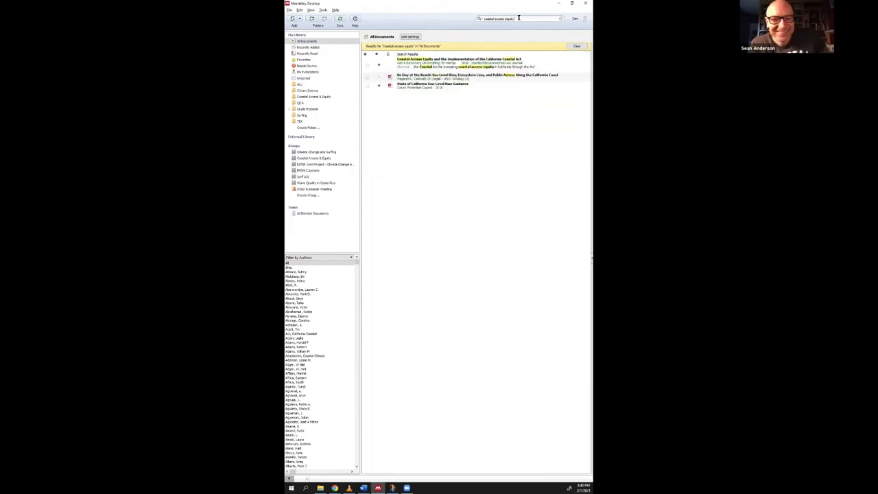
click(473, 63)
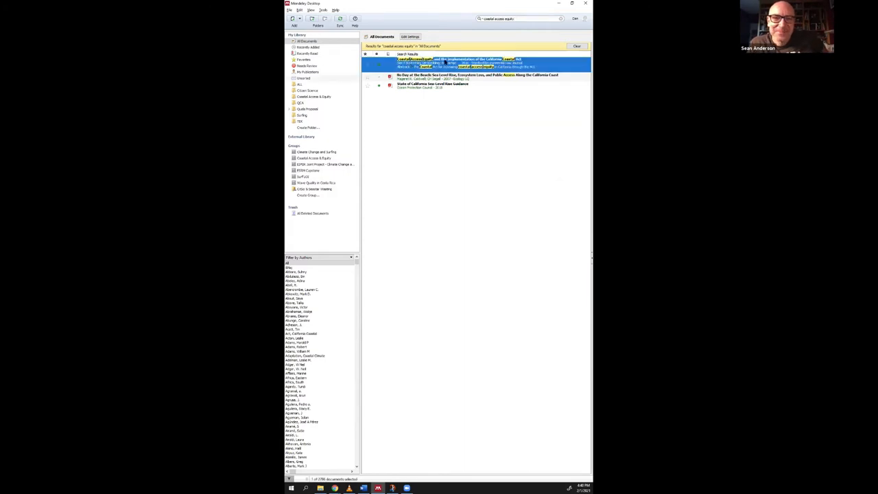
click(308, 170)
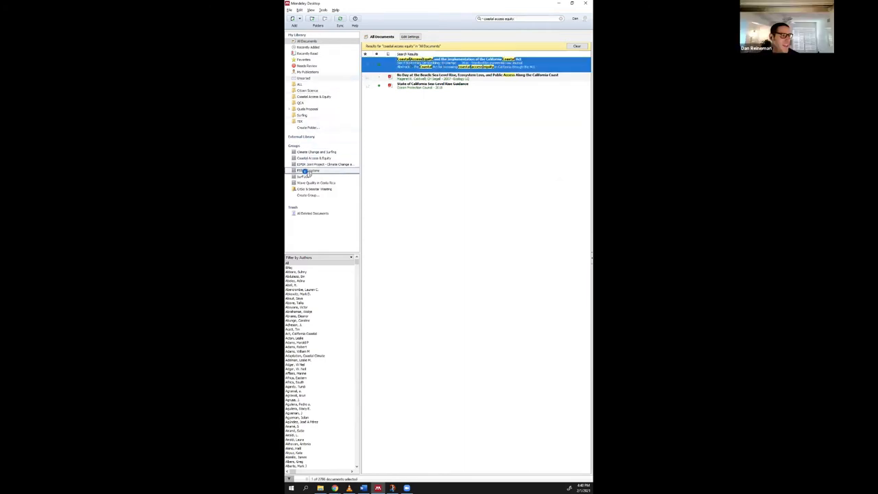
click(308, 170)
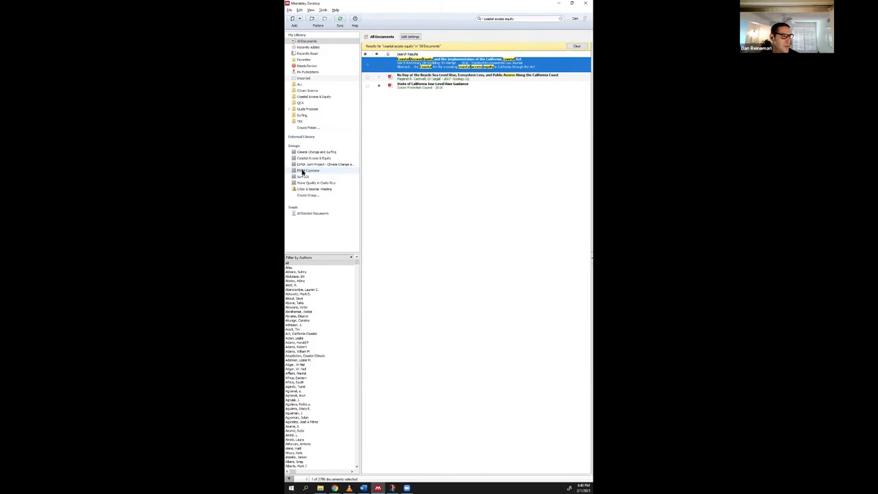
click(308, 170)
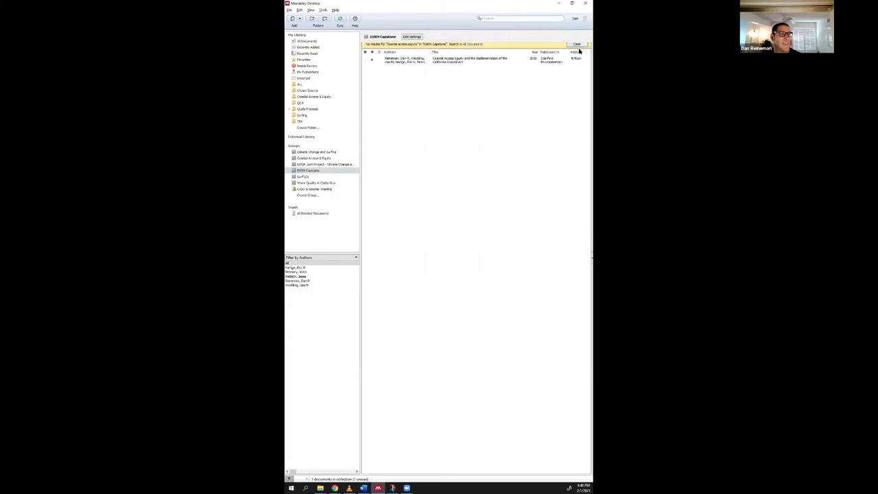
click(576, 44)
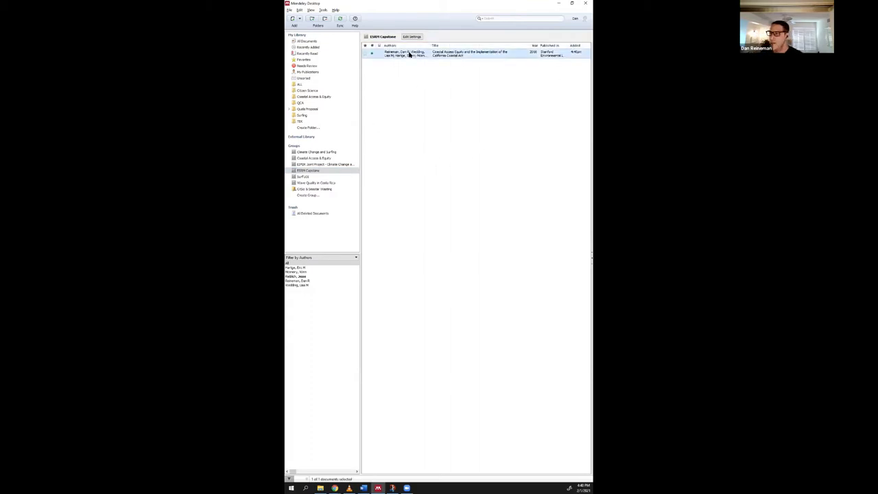
mouse_move(408, 53)
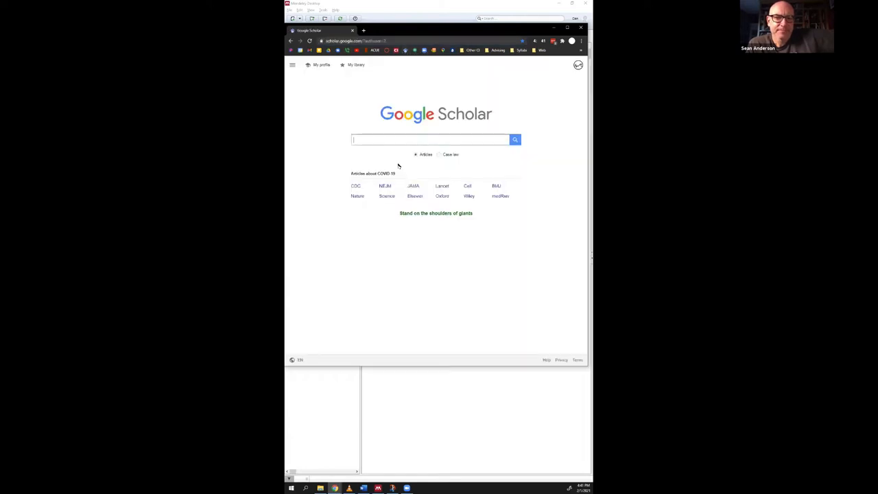
Step: Search Google Scholar for coastal access equity california and download the article PDF
text(c)
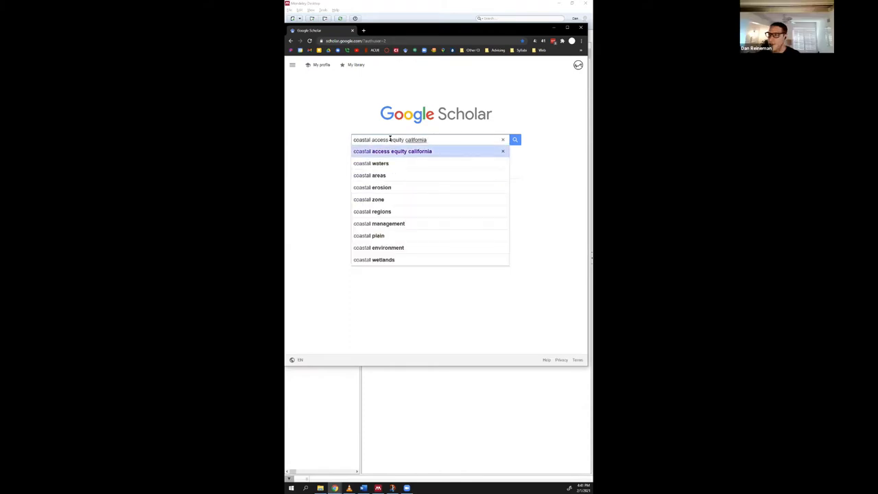
click(514, 140)
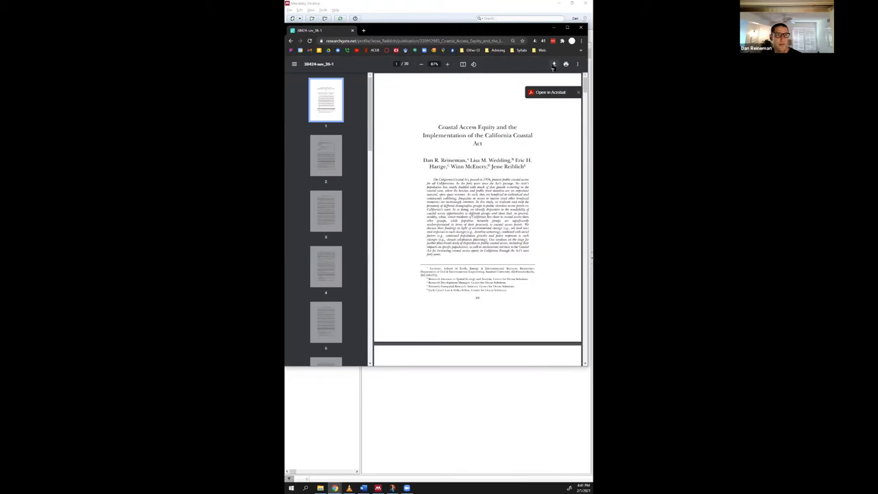
click(554, 64)
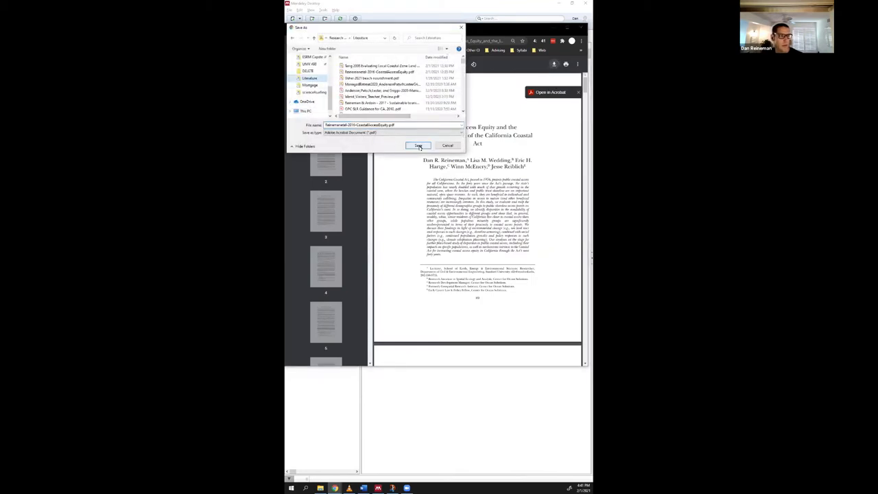
Step: Save the PDF locally, replacing the existing copy, and return to Mendeley
click(419, 146)
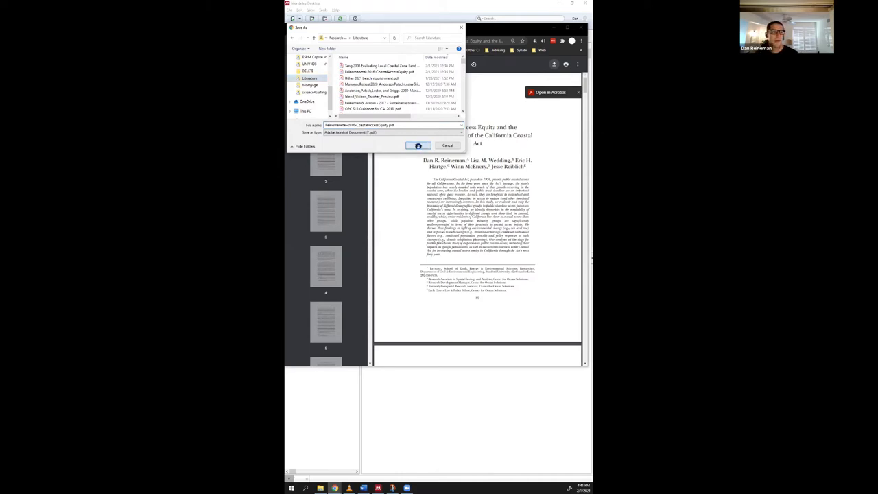
click(419, 146)
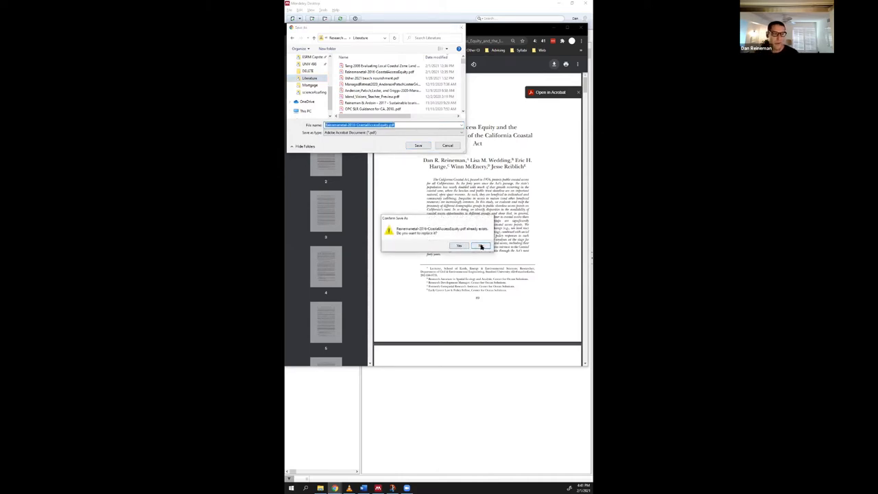
click(458, 245)
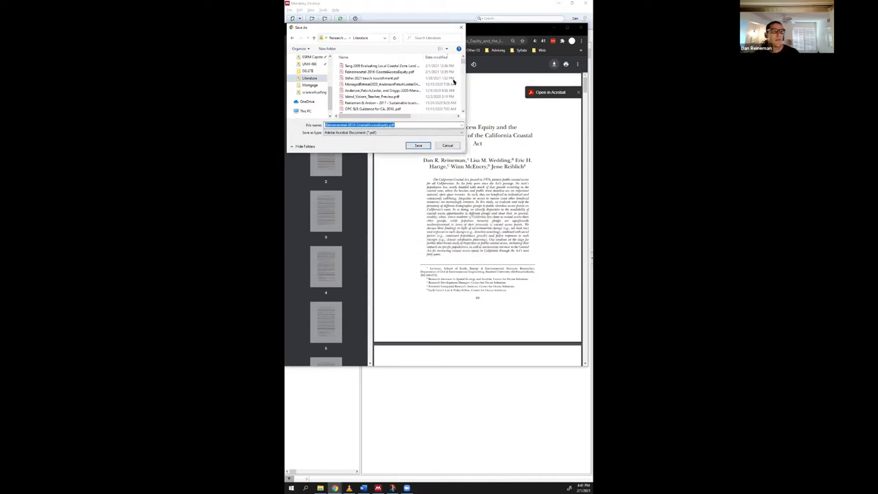
click(447, 146)
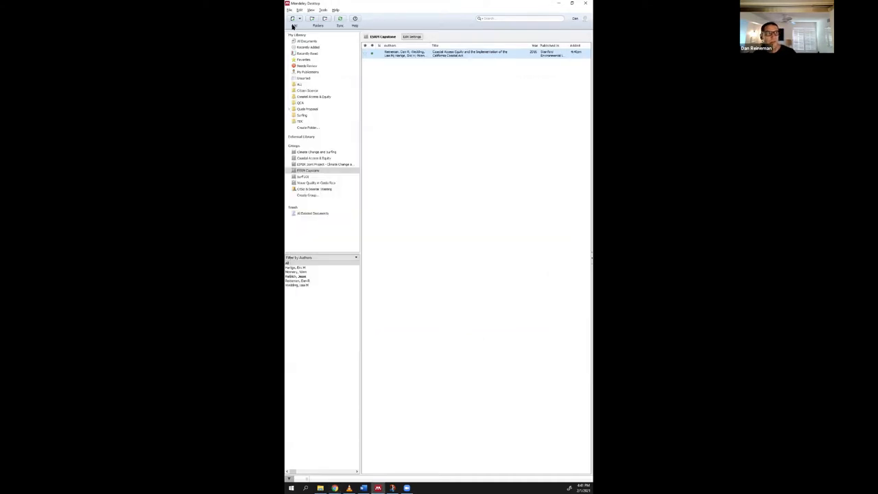
Step: Add the downloaded Coastal Access Equity PDF to the ESRM Capstone group via Add Files
click(469, 53)
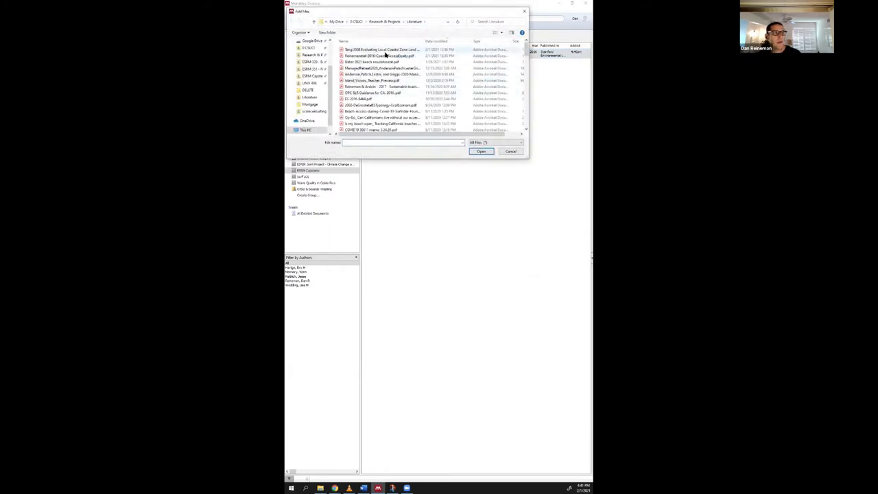
click(378, 55)
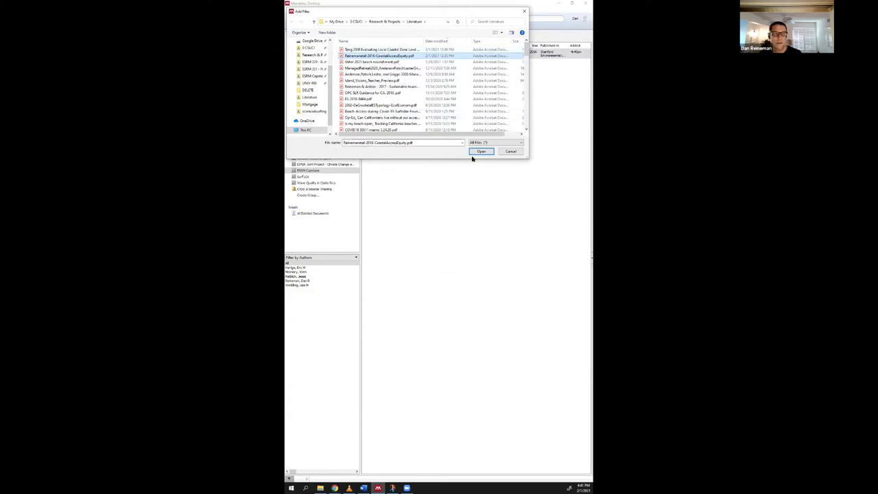
click(480, 150)
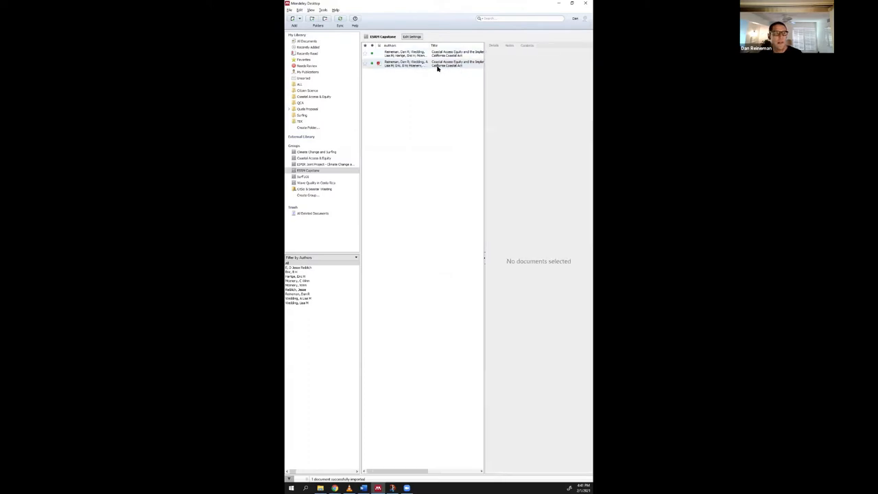
Step: Show the details pane of the newly added Coastal Access Equity article
click(411, 63)
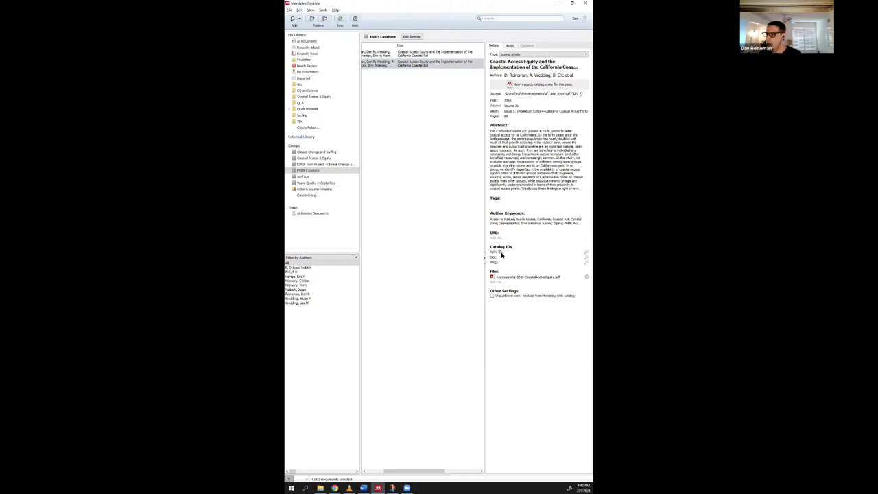
mouse_move(586, 257)
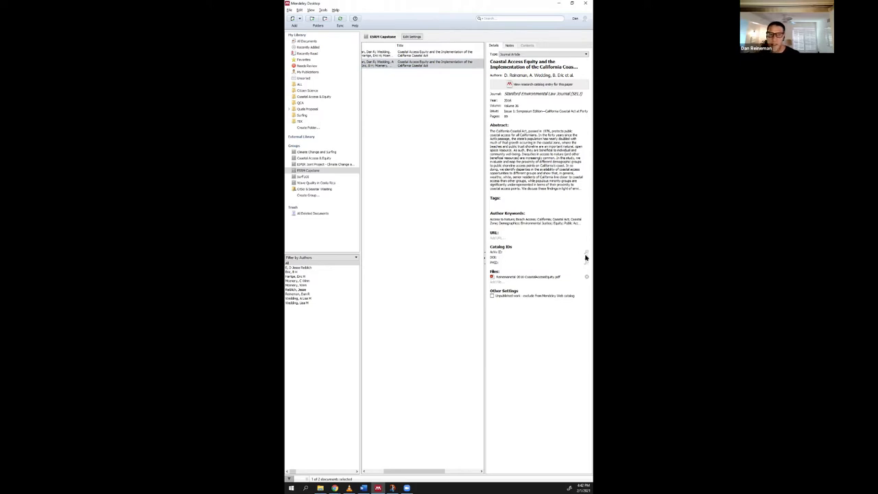
mouse_move(436, 126)
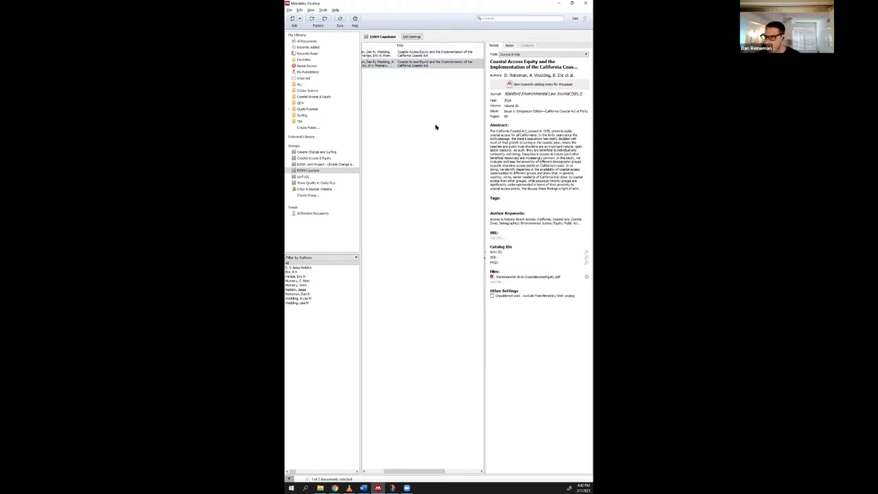
mouse_move(454, 200)
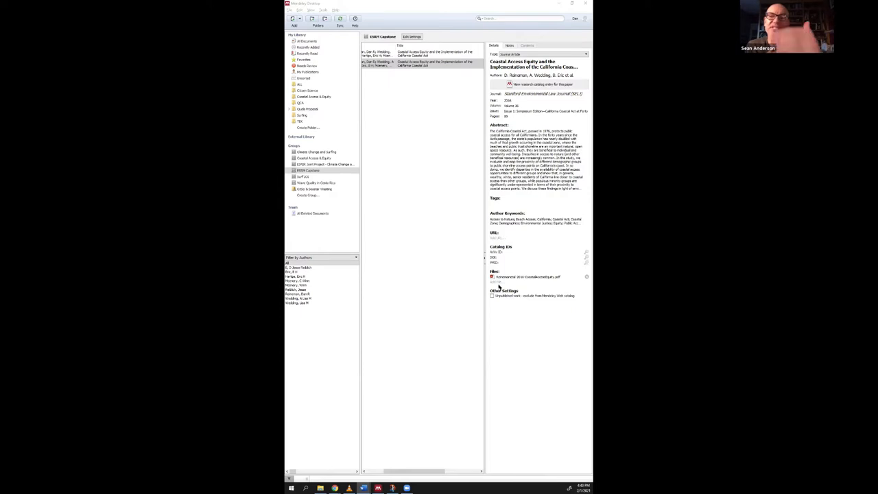
mouse_move(502, 285)
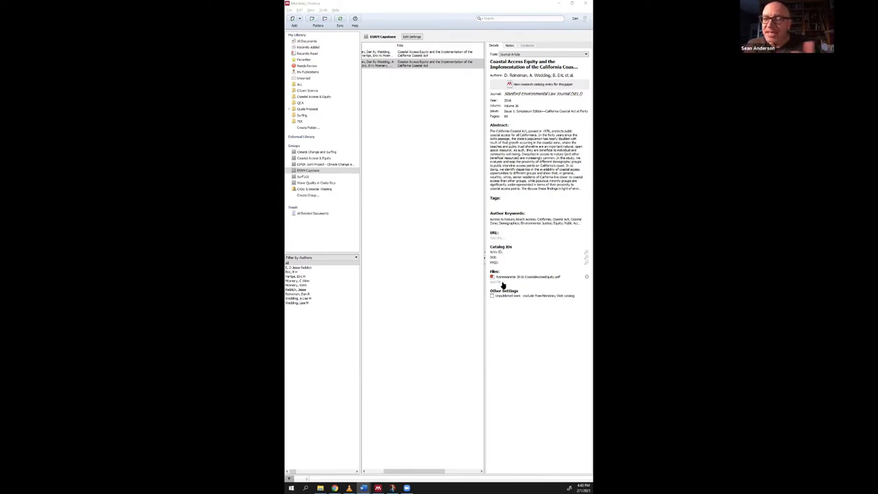
mouse_move(502, 284)
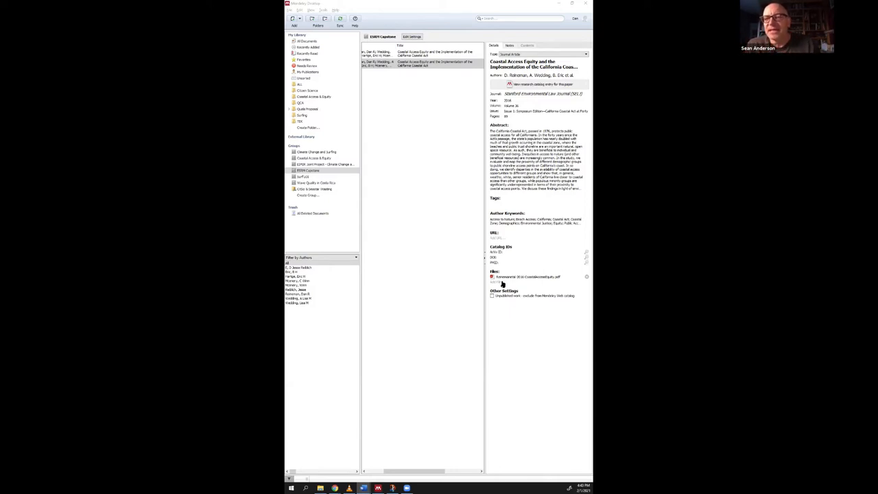
mouse_move(482, 271)
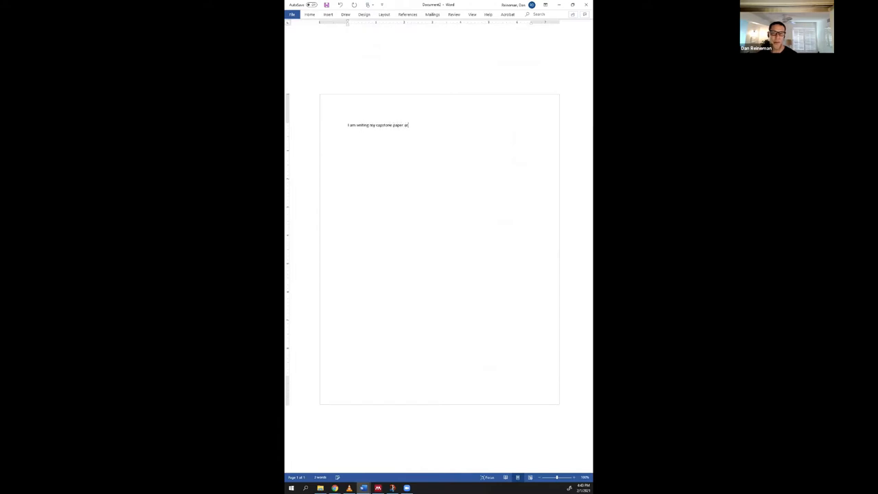
Step: Type the sentence about wanting to cite something very relevant on coastal access, all you do is..
text(nd i want t)
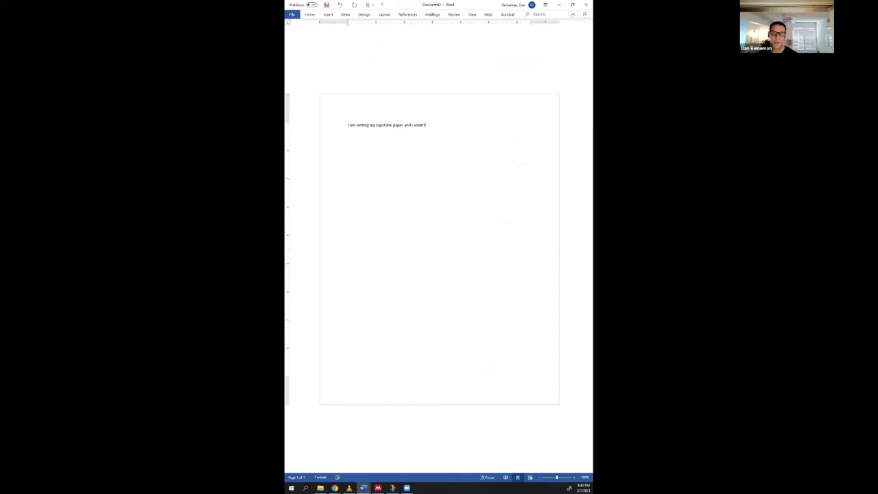
text(o cite something)
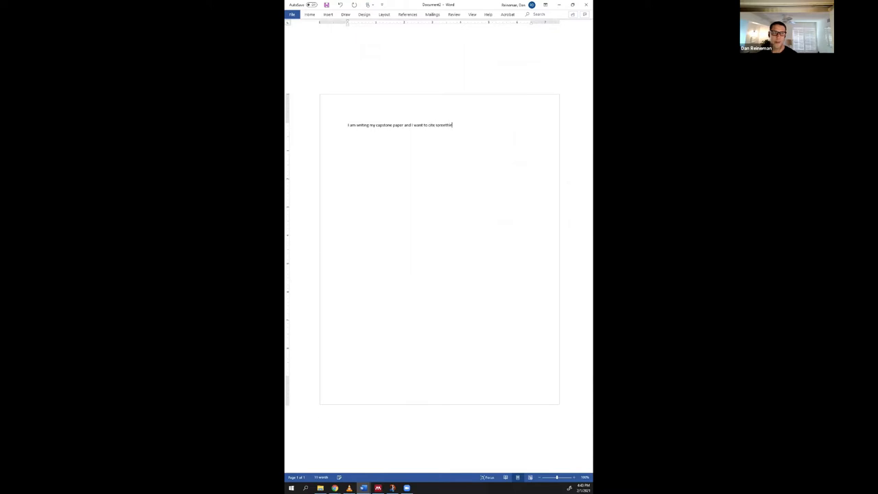
text(very)
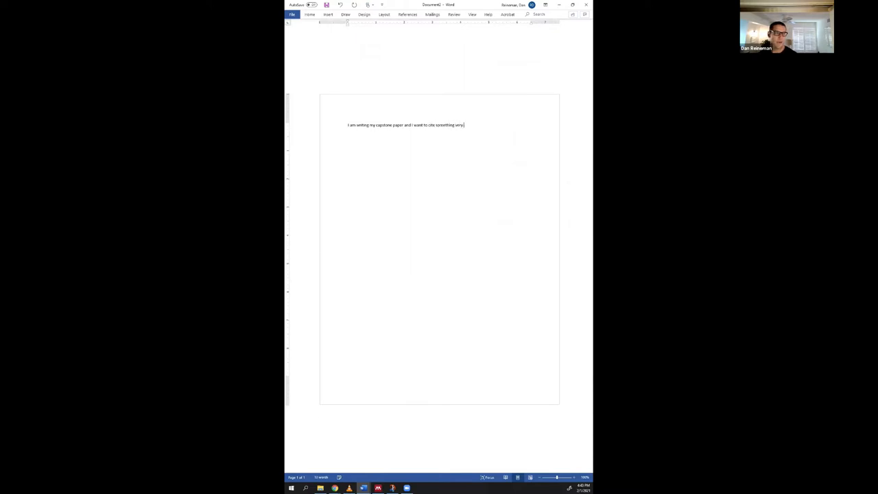
text(relevant o)
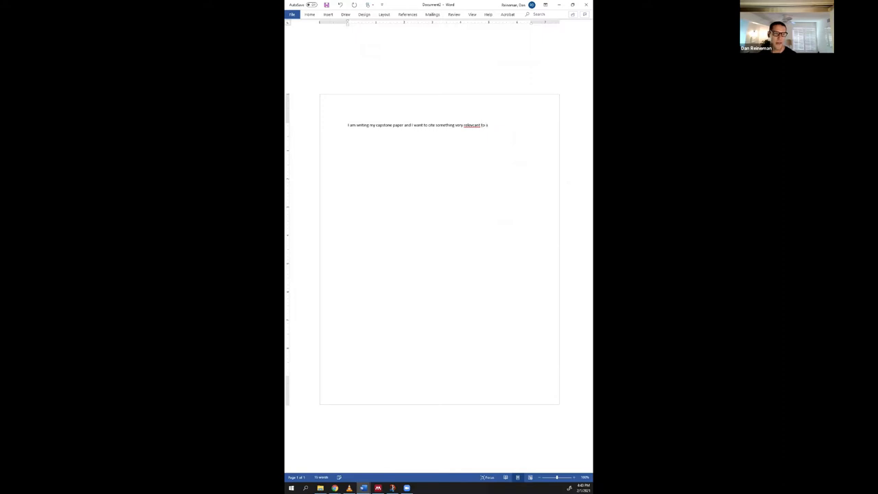
text(coastal access equity)
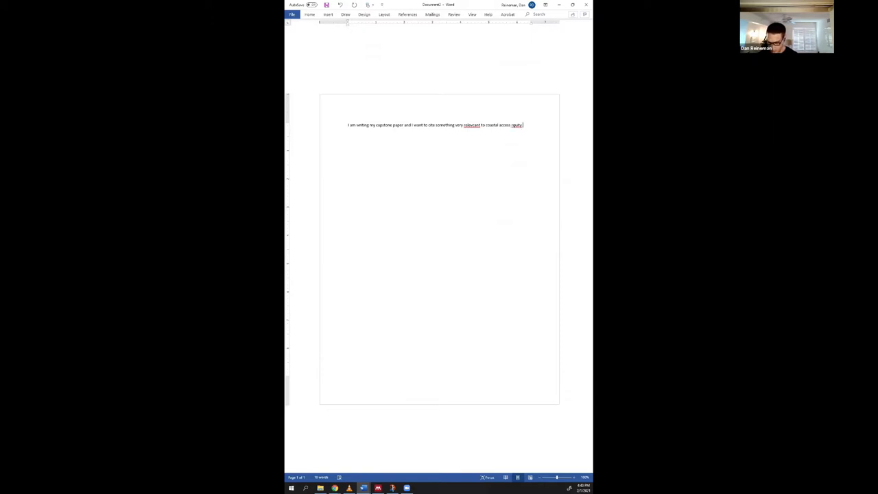
text(, all you do i)
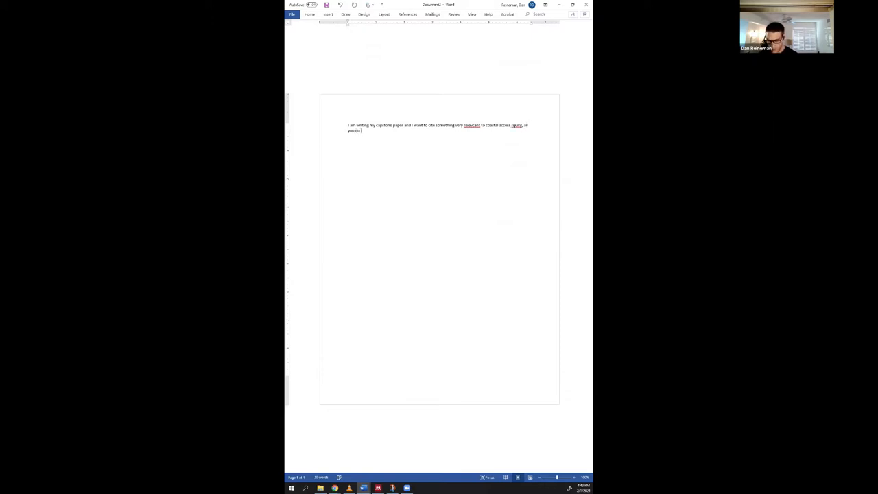
text(he)
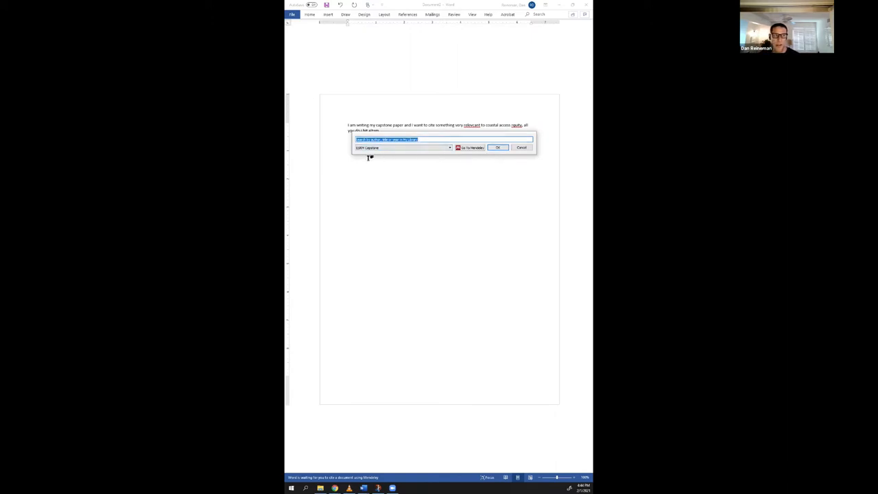
Step: Search the citation dialog for the coastal access article and check it in the reference library
click(450, 148)
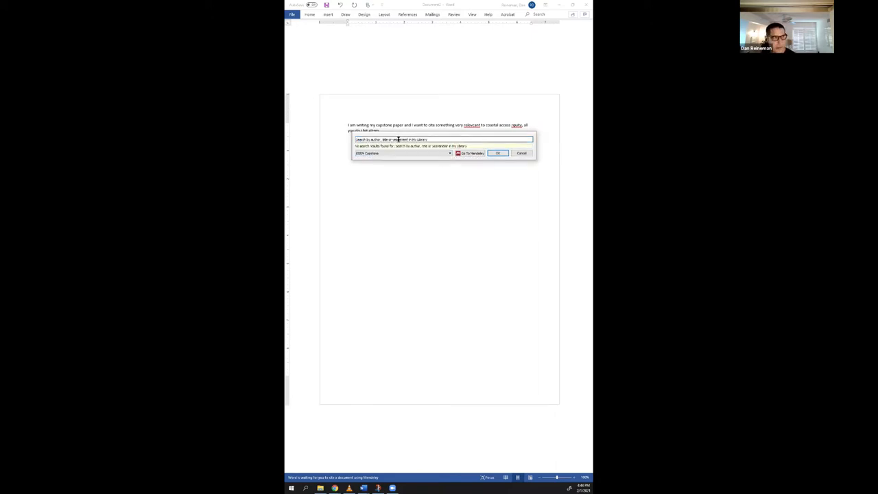
text(nine)
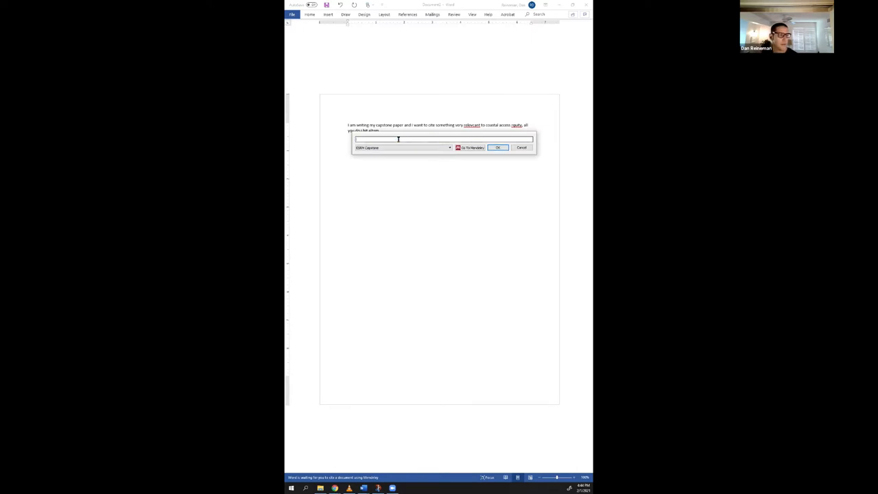
text(coastal access)
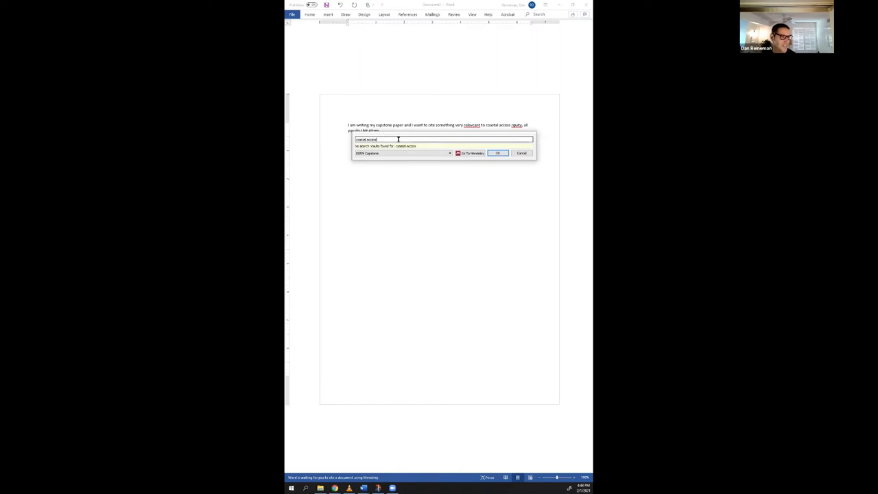
click(521, 153)
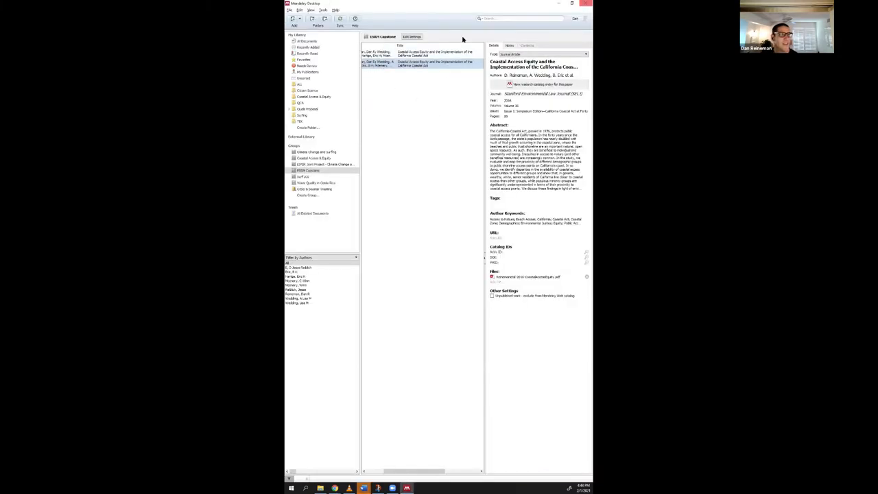
click(341, 19)
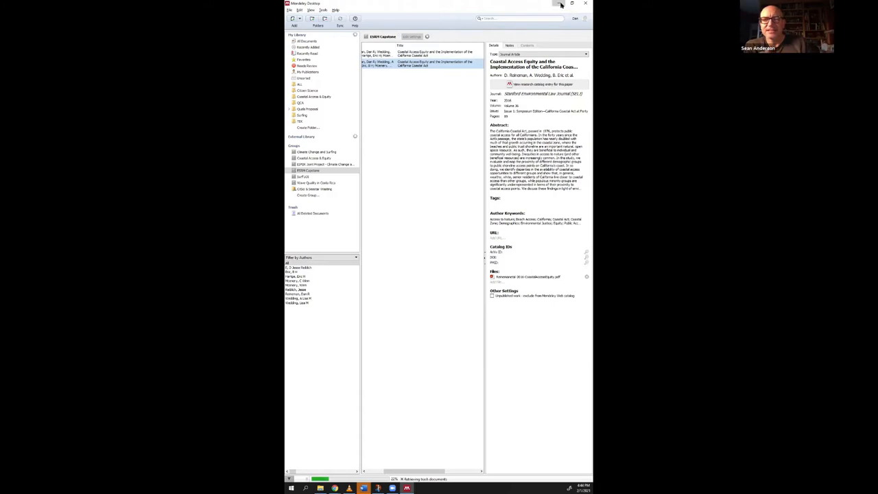
click(362, 488)
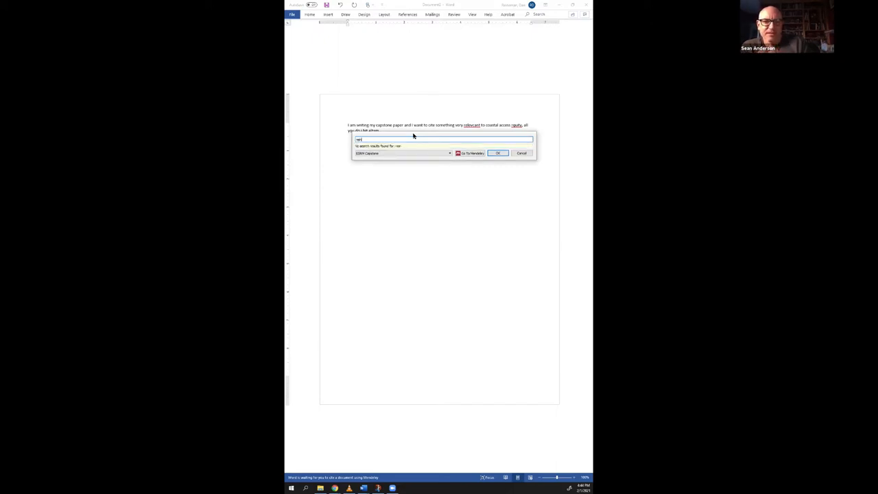
Step: Find the Reineman 2016 reference by author and insert it as an in-text citation
click(450, 153)
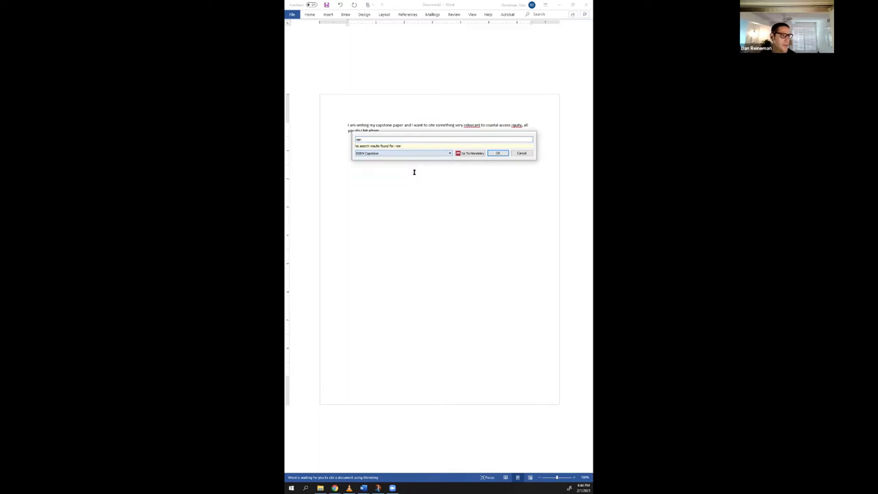
click(449, 153)
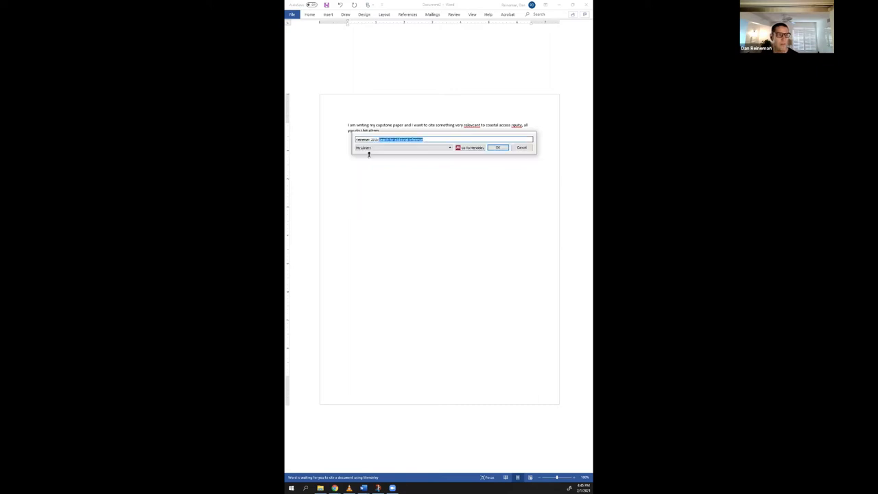
click(497, 149)
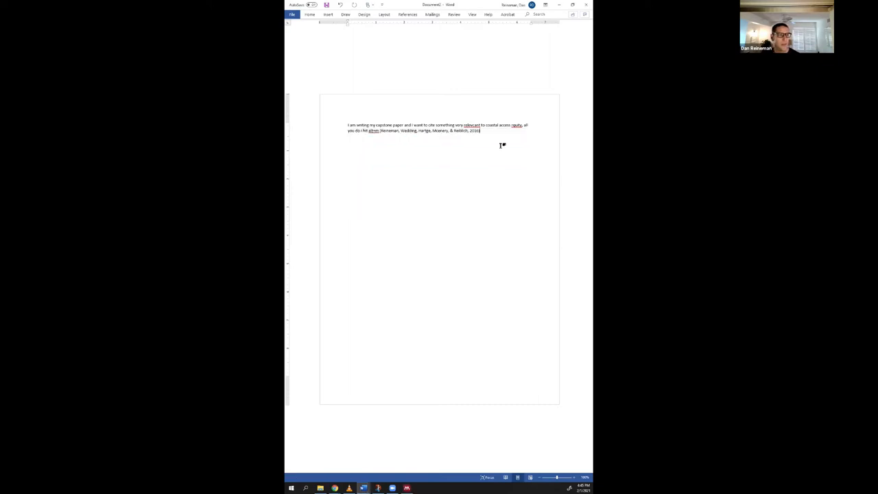
mouse_move(500, 143)
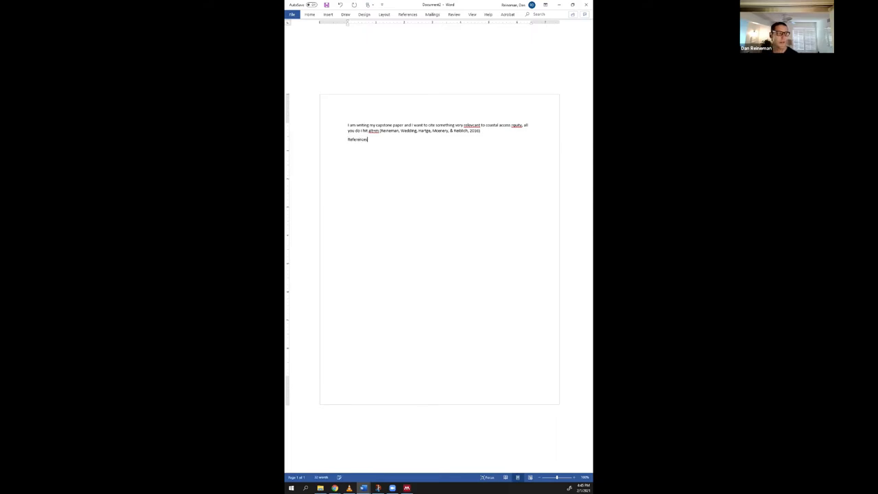
Step: Generate the bibliography under the References heading with Update Citations and Bibliography
key(enter)
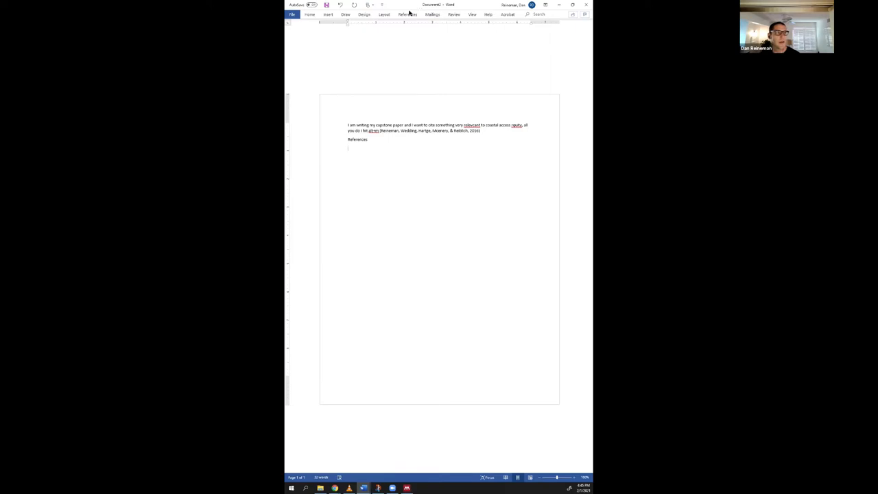
click(407, 14)
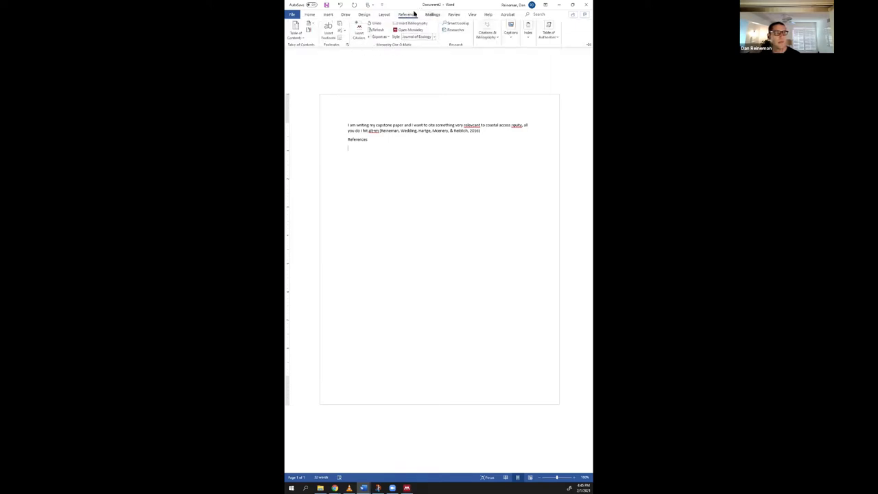
mouse_move(433, 25)
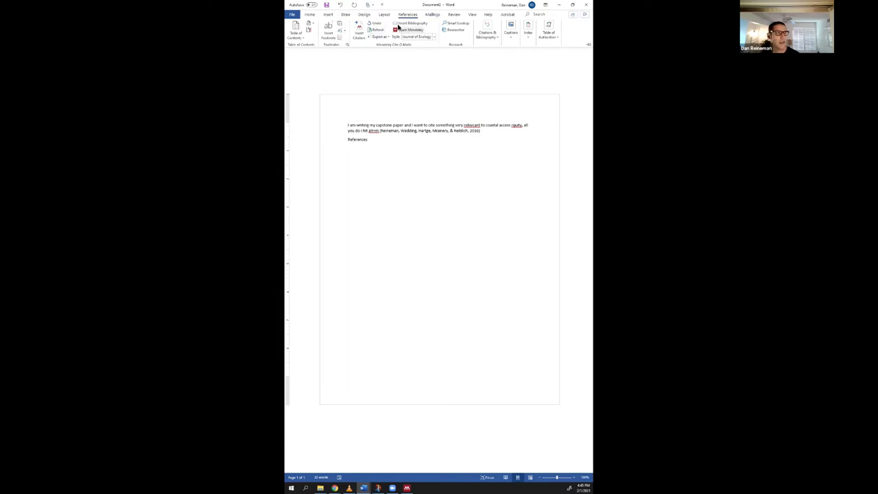
click(411, 23)
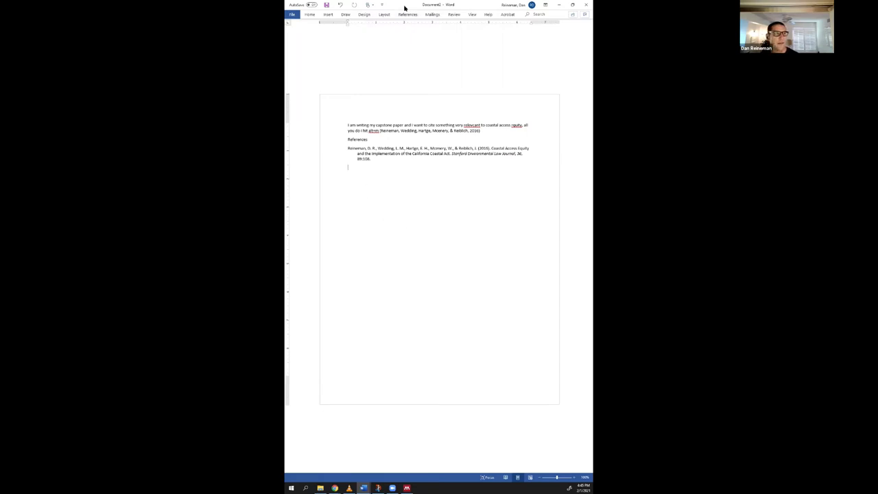
Step: Switch the citation style to the author-year Ecology style
click(407, 14)
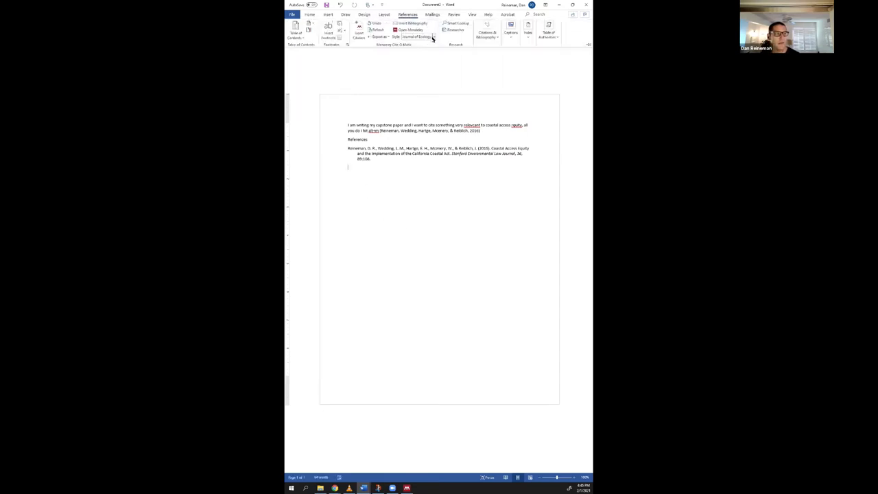
click(417, 35)
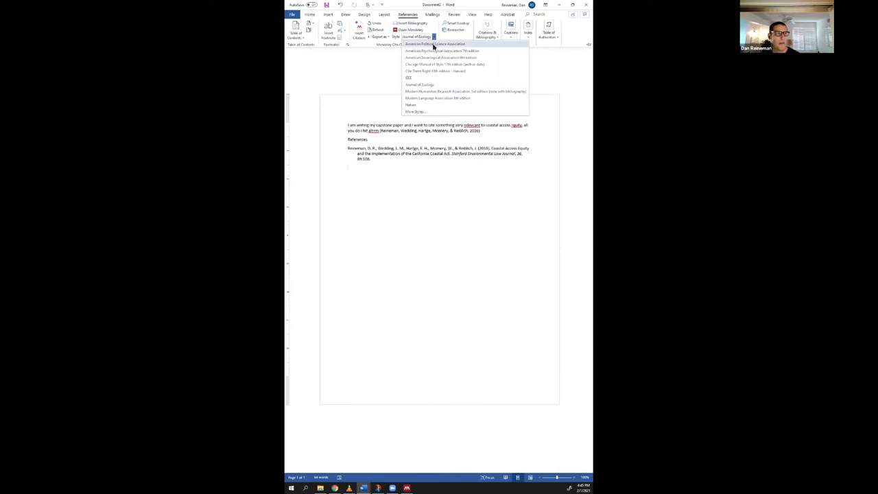
click(442, 50)
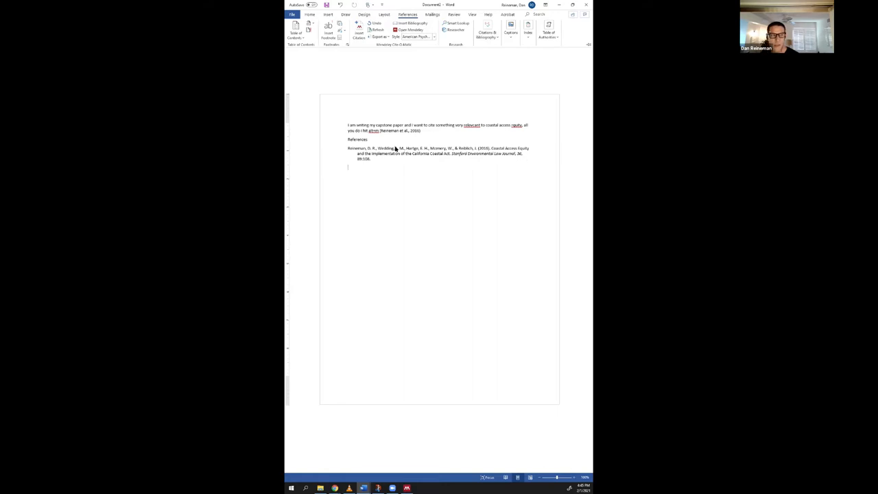
mouse_move(392, 162)
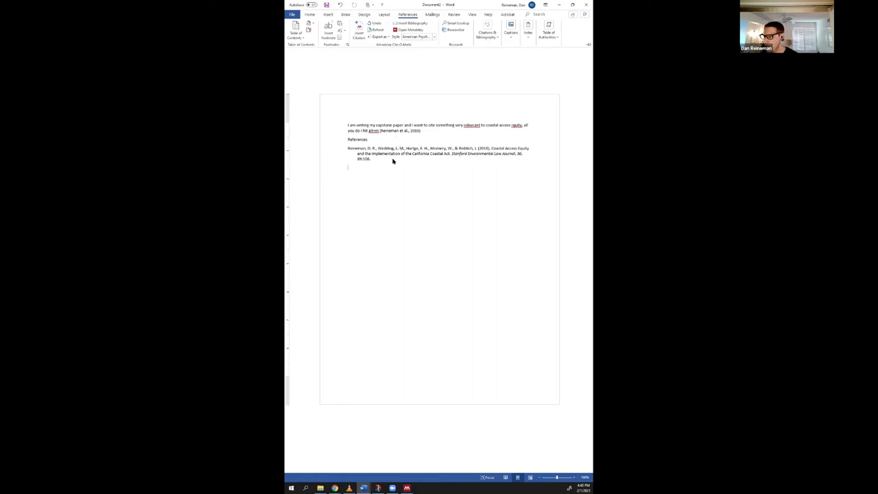
mouse_move(389, 156)
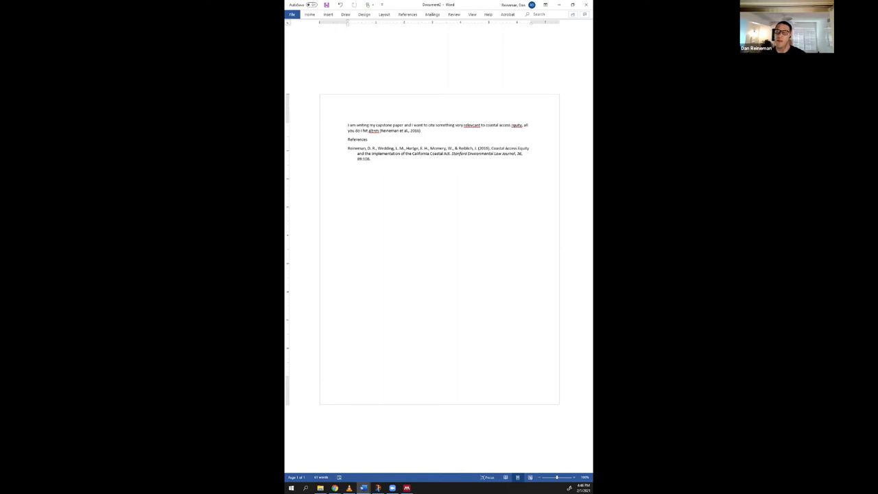
click(349, 168)
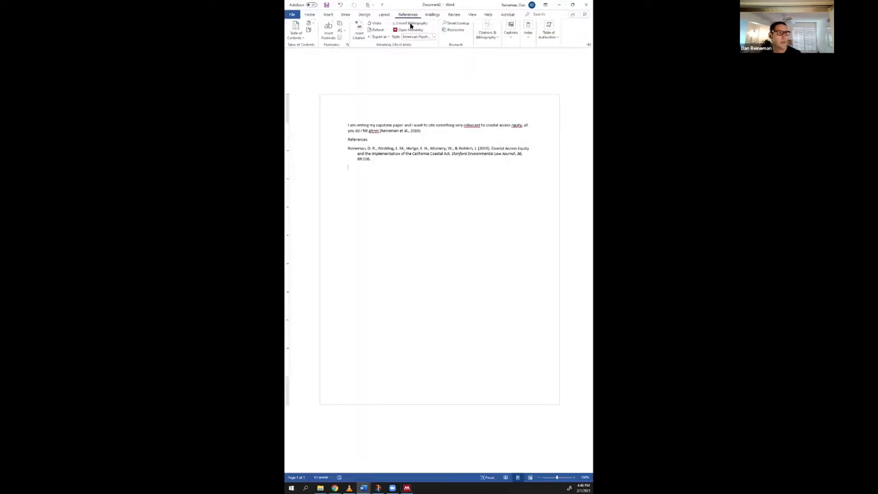
Step: From Word's Mendeley style list reach Mendeley's citation styles manager and filter the installed styles for Journal of Ecology
click(417, 37)
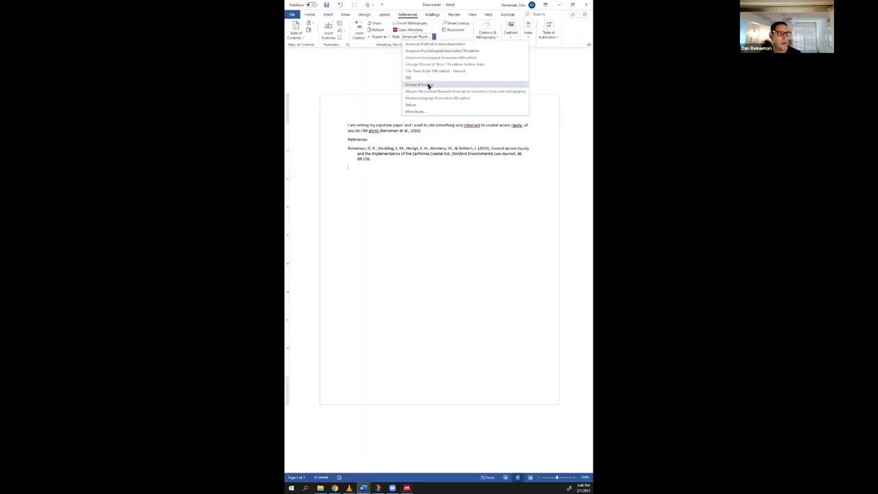
click(418, 85)
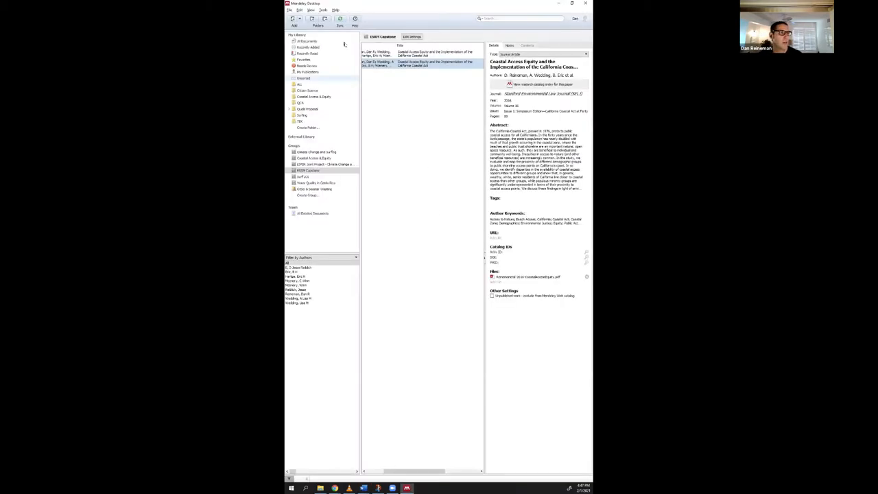
click(310, 9)
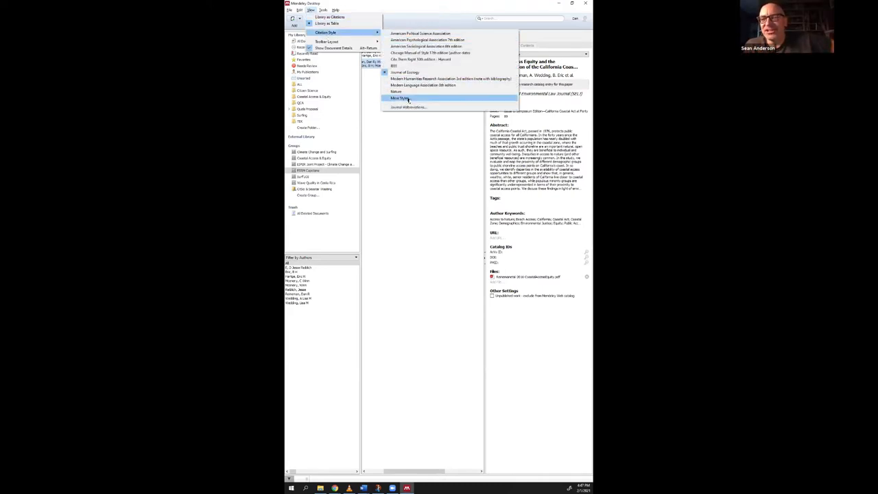
click(401, 97)
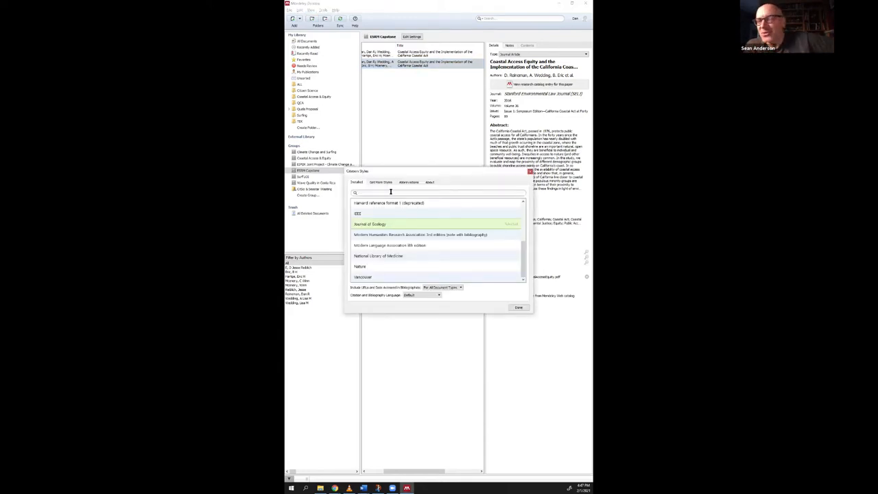
text(wood)
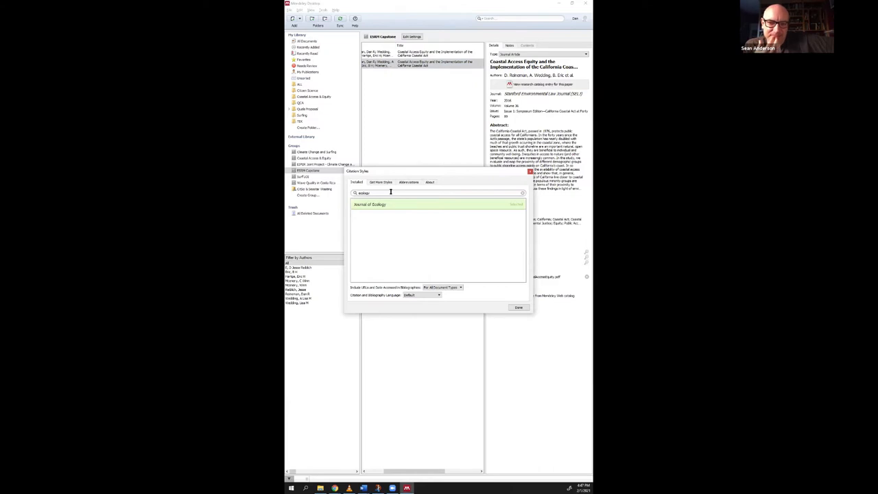
mouse_move(453, 288)
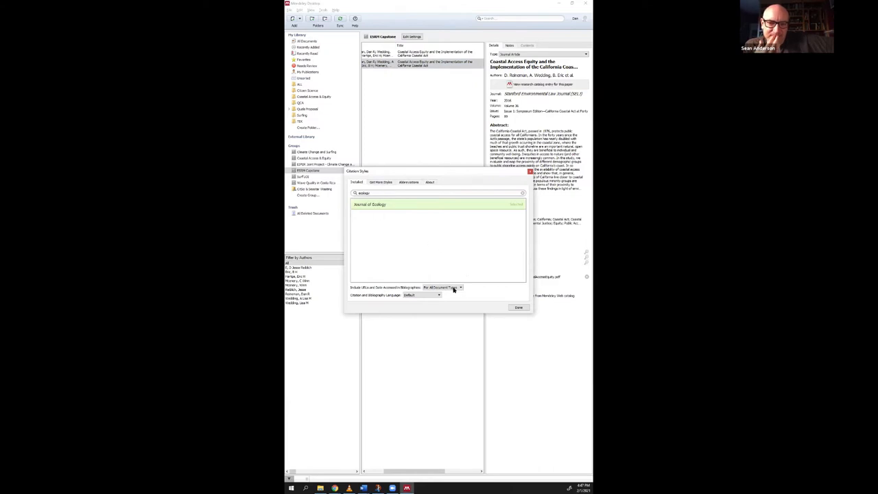
Step: In the Get More Styles list scroll down to the Ecology style and select it for installation
click(379, 181)
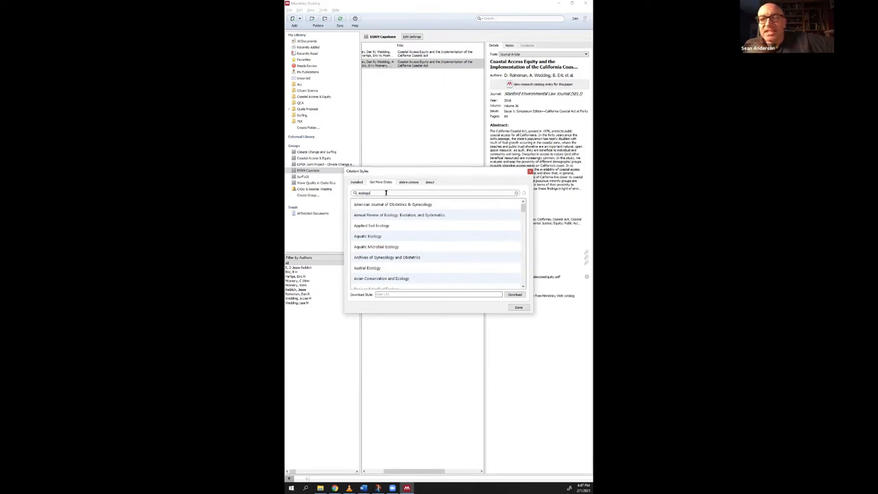
mouse_move(406, 241)
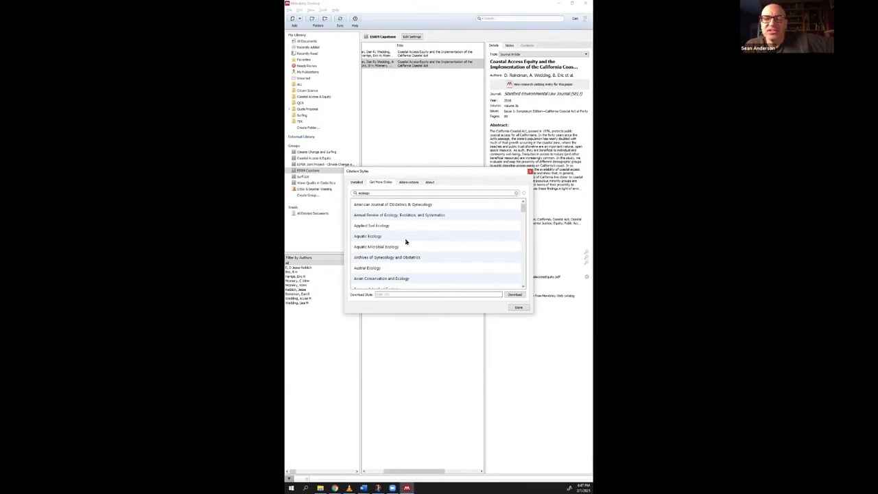
scroll(down, 3)
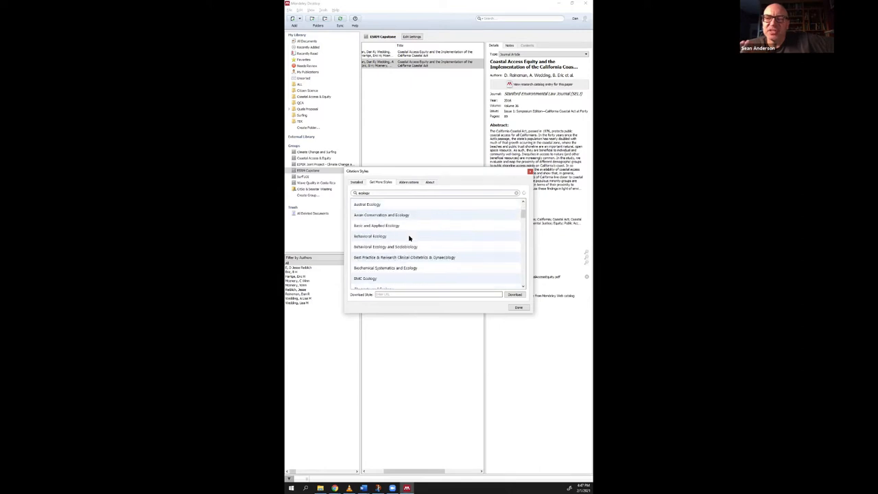
scroll(down, 3)
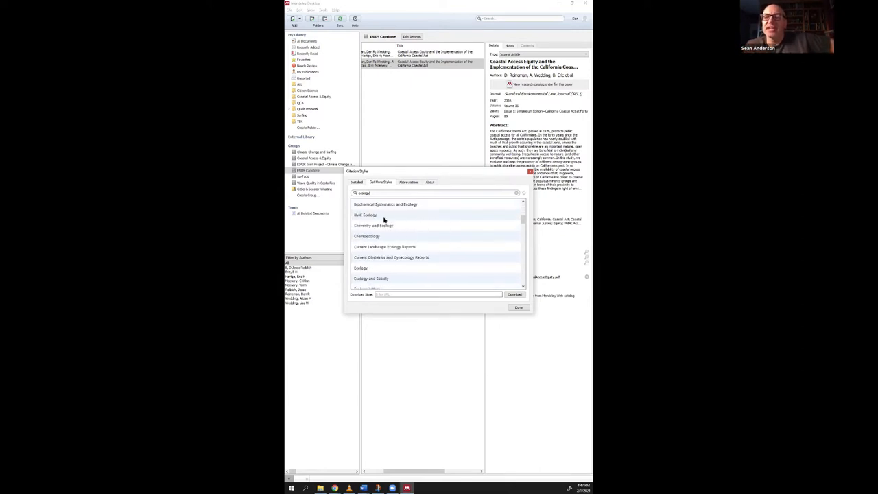
scroll(down, 3)
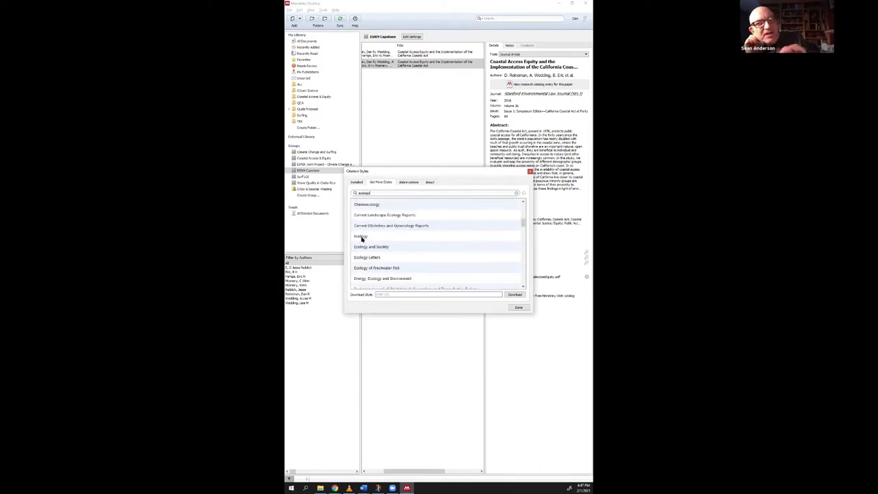
click(361, 236)
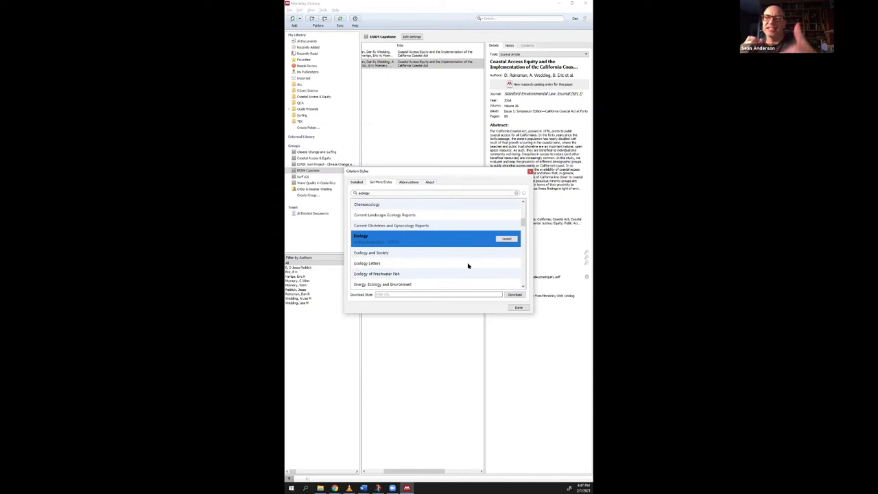
mouse_move(472, 268)
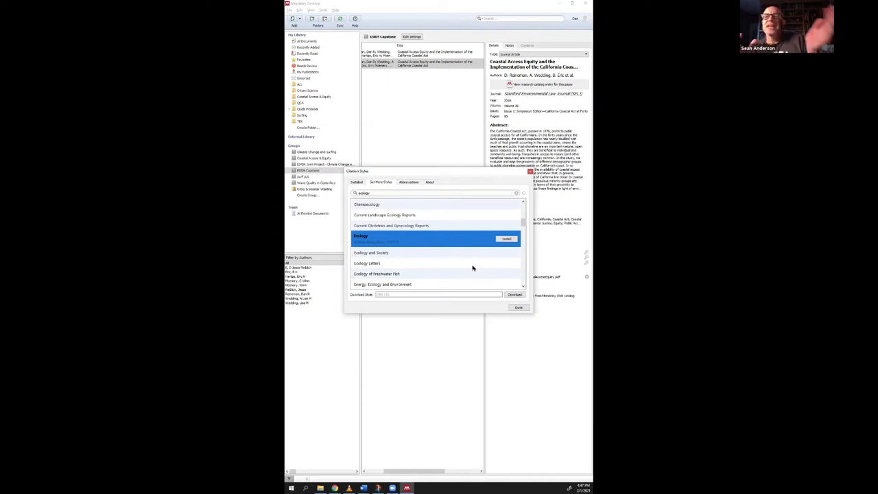
mouse_move(474, 269)
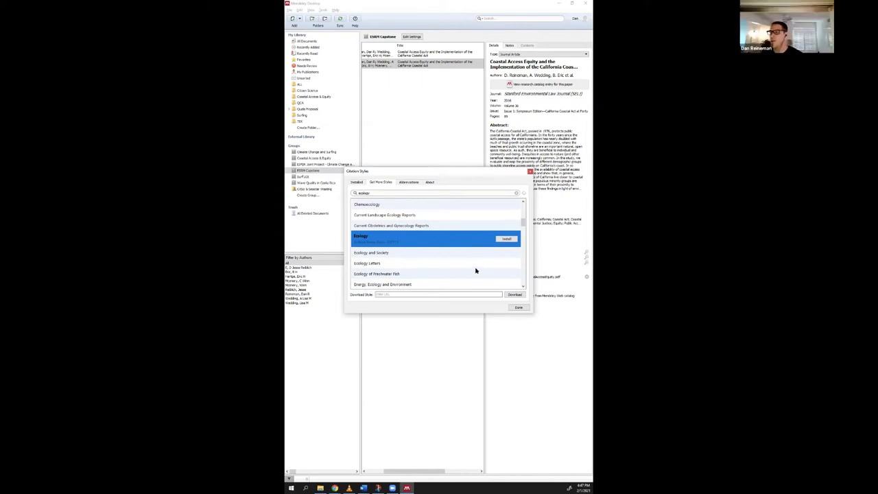
mouse_move(472, 274)
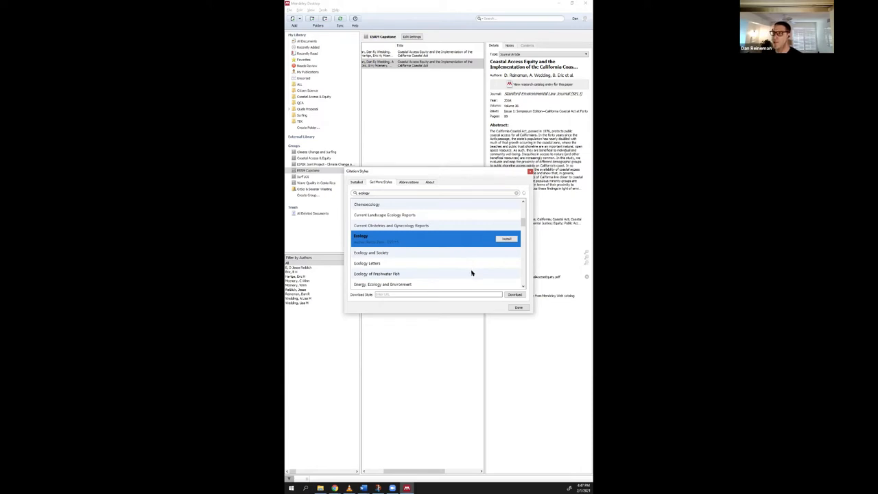
mouse_move(464, 276)
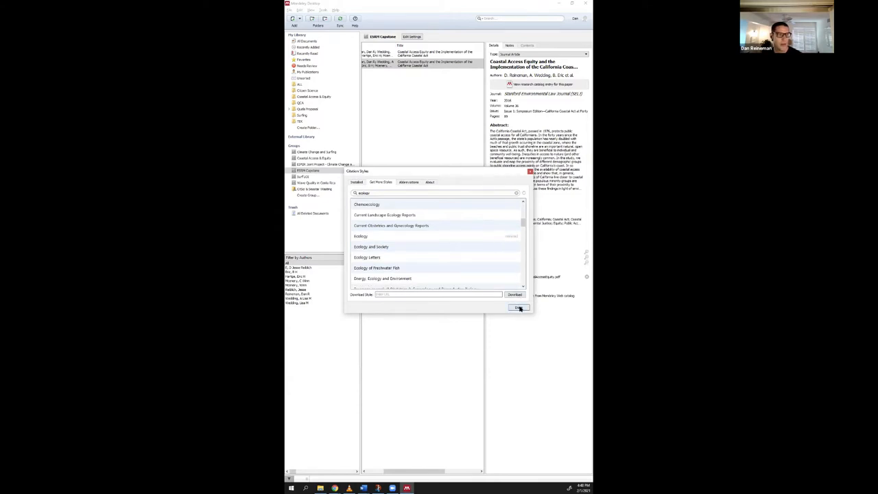
Step: Leave the styles manager and apply the Ecology style from Word's Mendeley style list to the citations
click(519, 308)
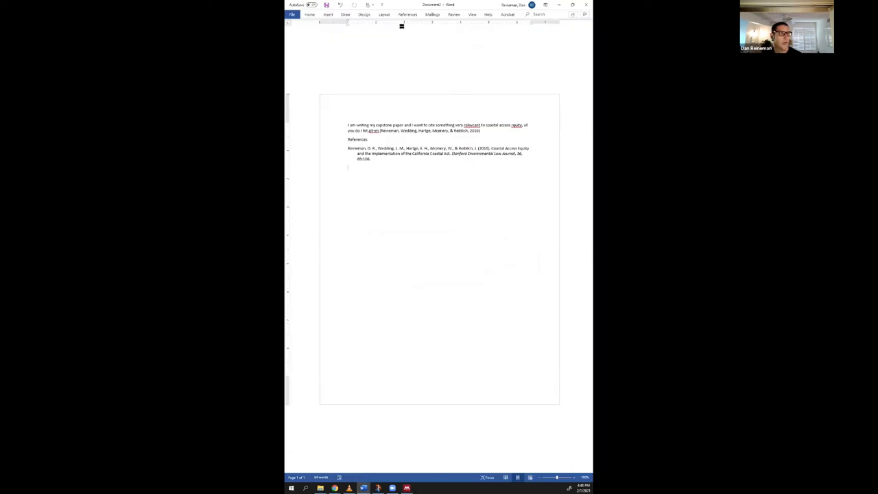
click(407, 14)
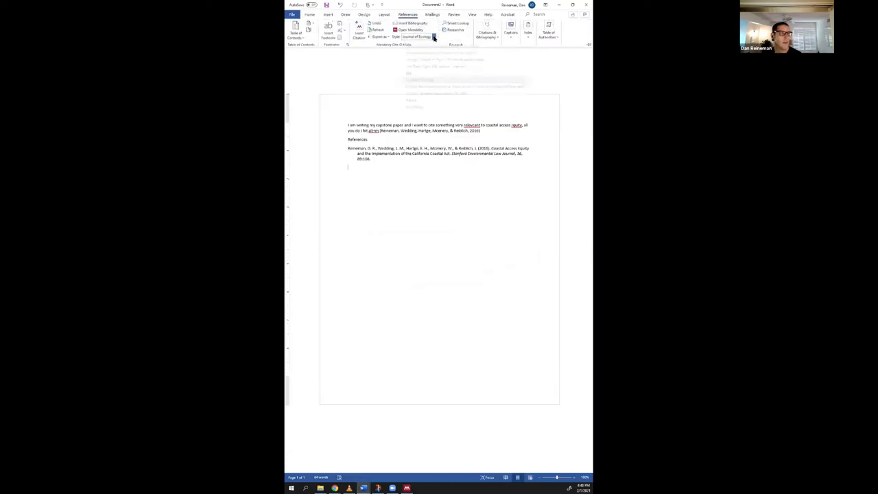
click(432, 37)
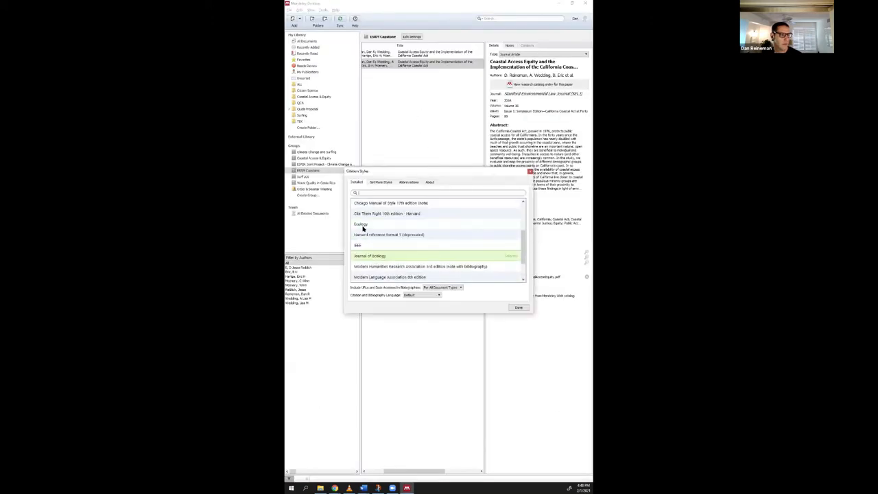
click(362, 223)
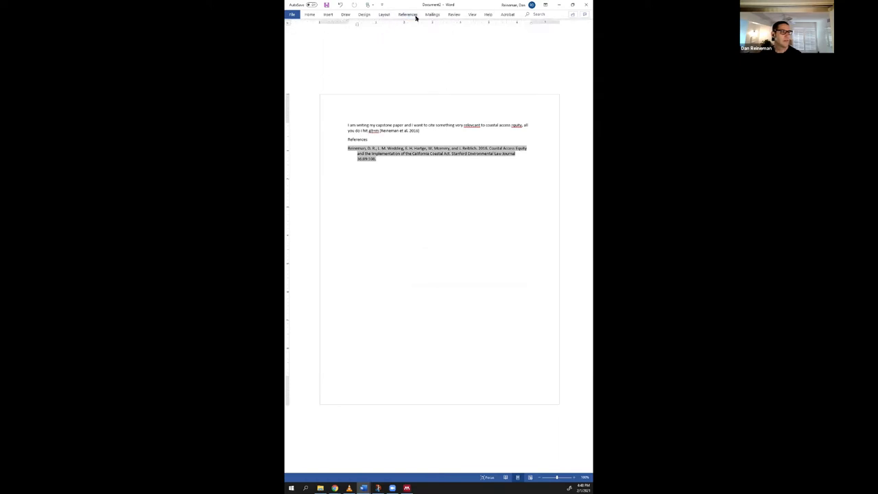
click(408, 14)
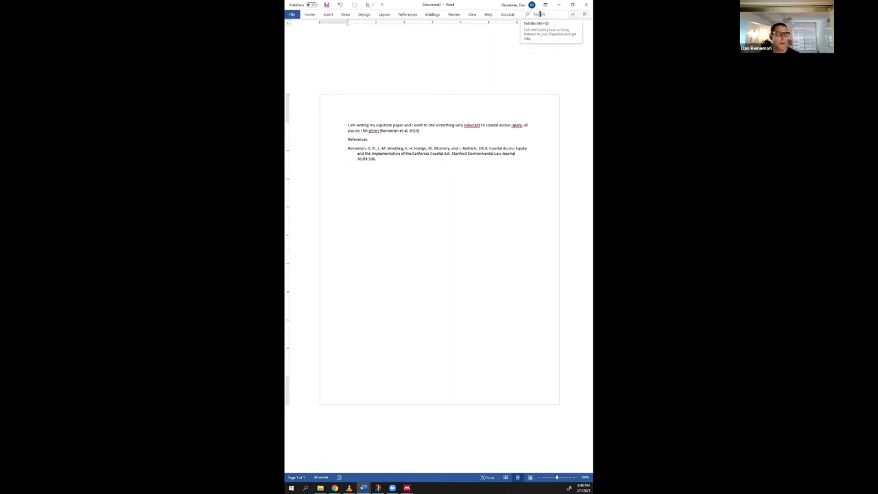
click(537, 14)
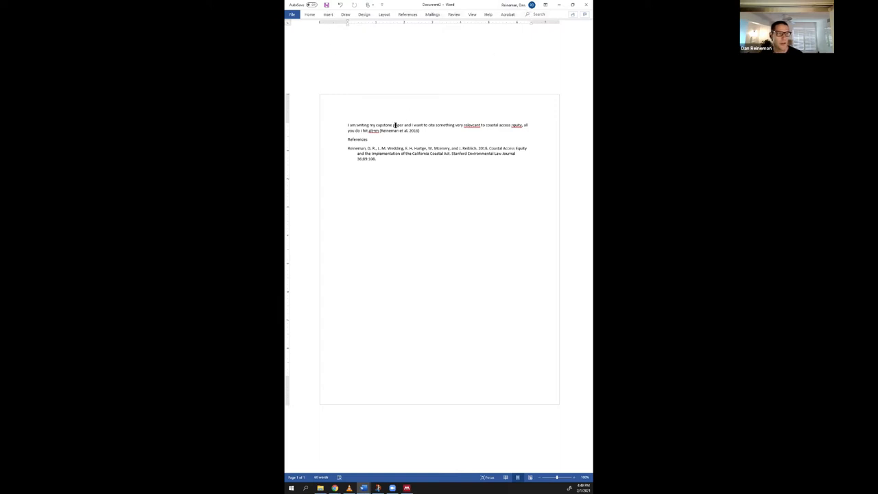
Step: Apply a heading style to the References line via its context mini toolbar, then move to the View tab
right_click(395, 130)
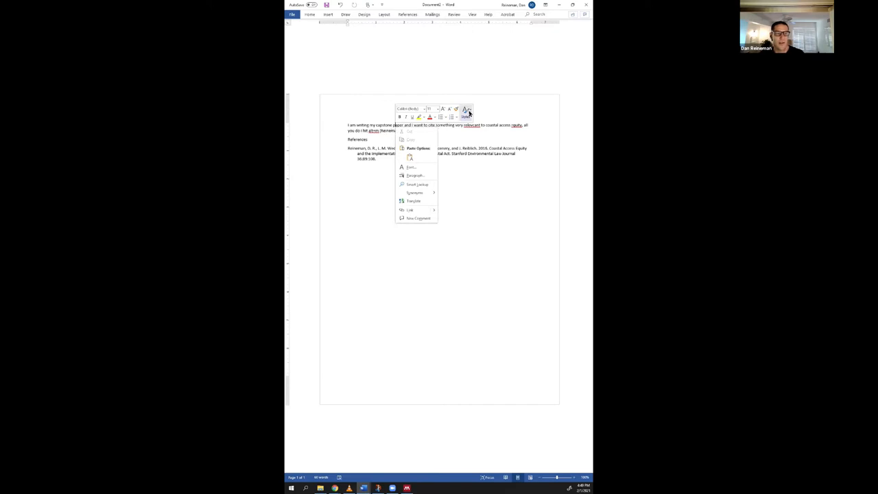
click(466, 110)
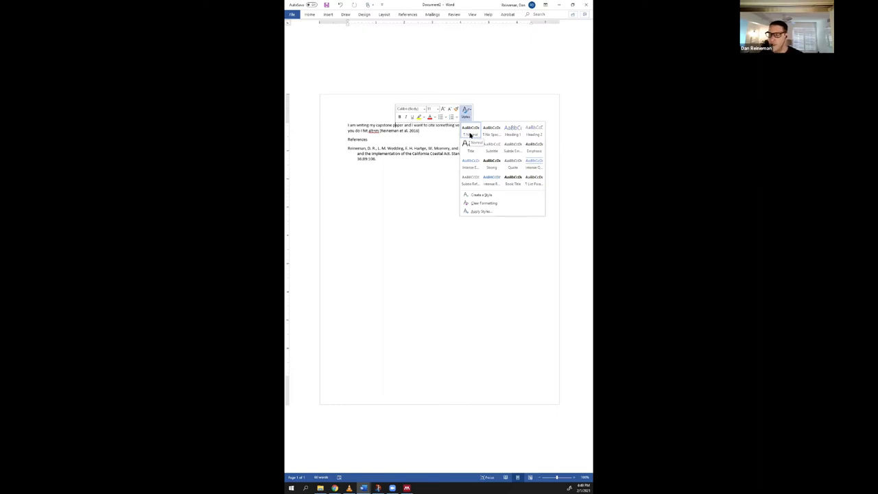
click(362, 140)
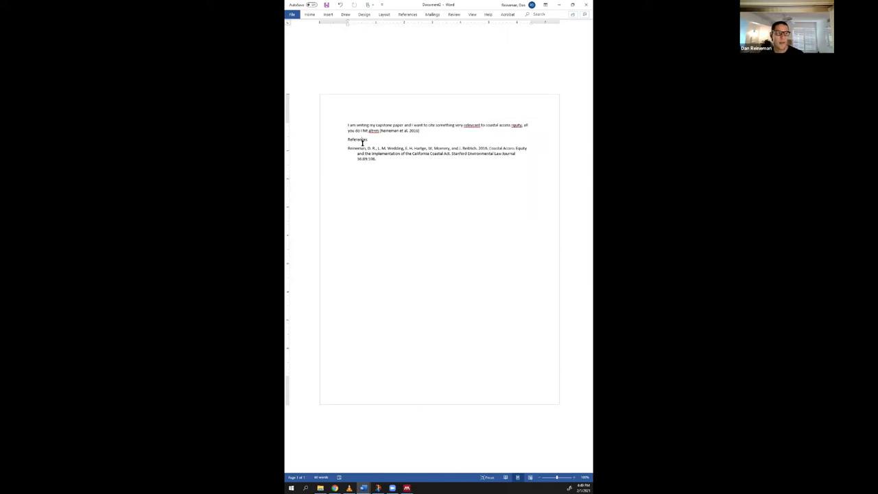
right_click(368, 140)
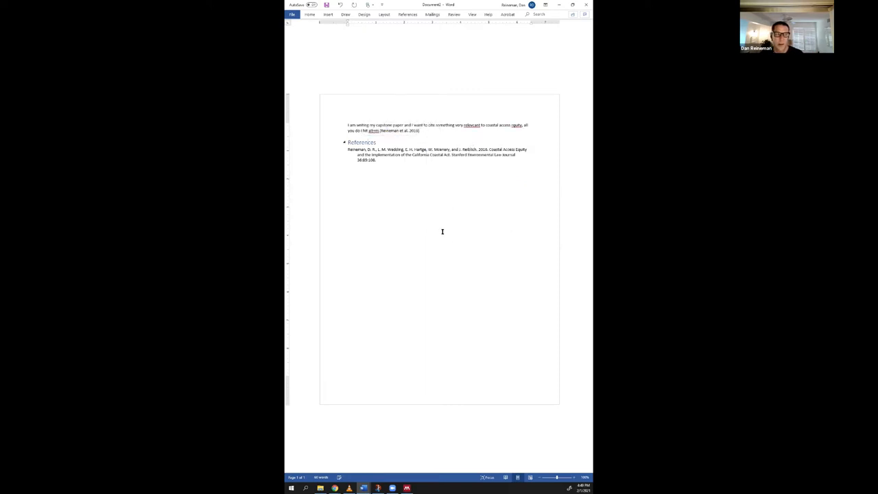
mouse_move(422, 220)
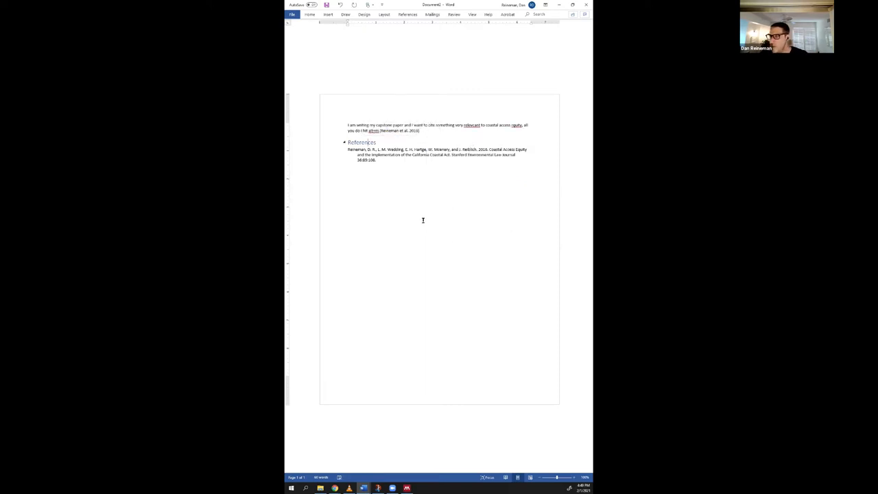
mouse_move(406, 211)
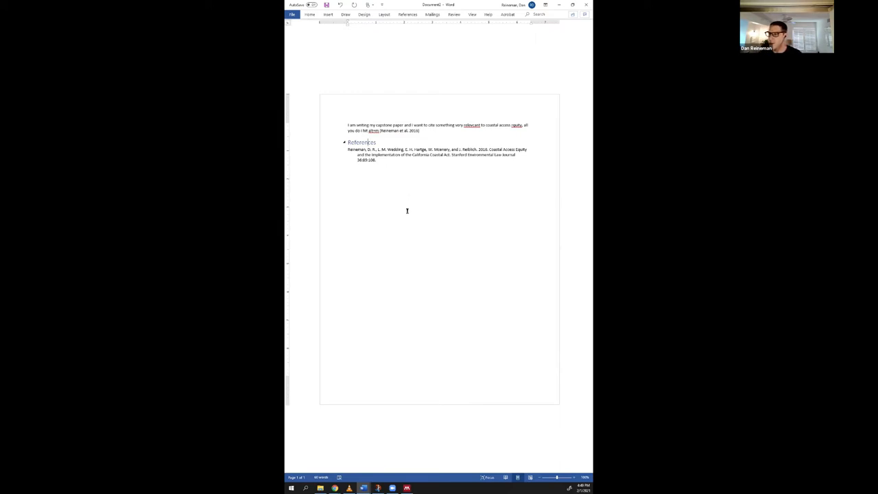
mouse_move(429, 200)
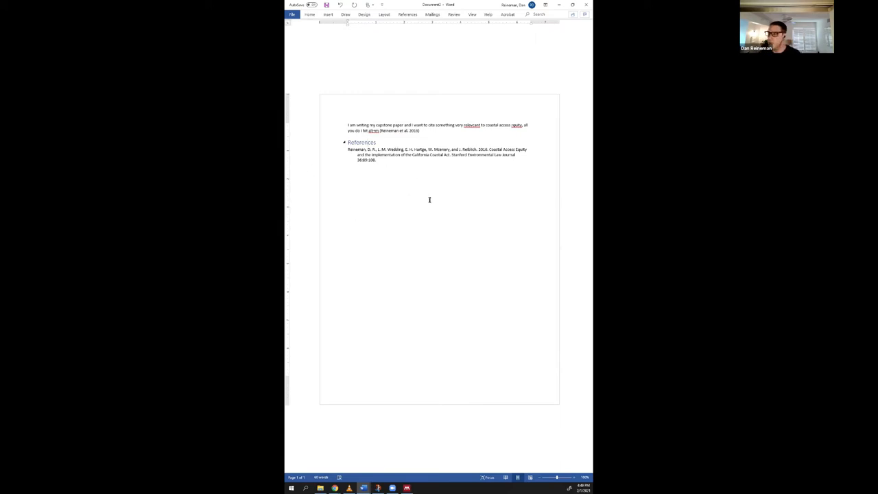
click(472, 14)
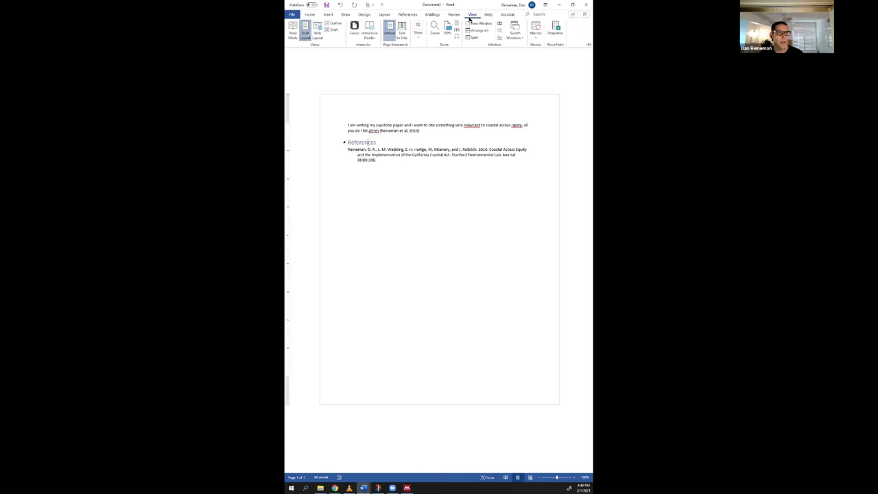
mouse_move(469, 20)
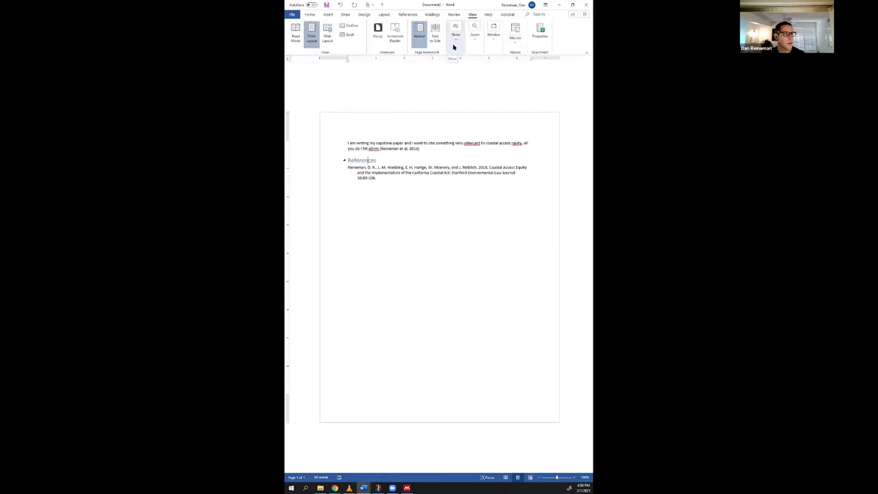
click(494, 34)
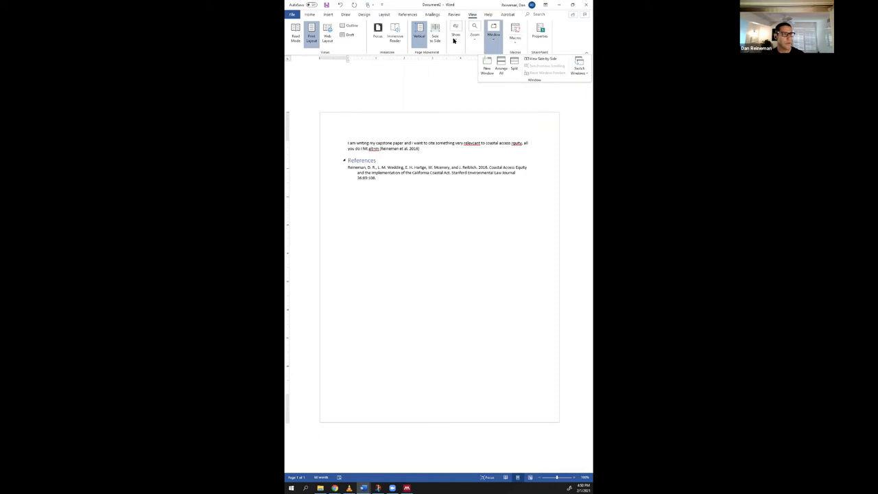
click(455, 31)
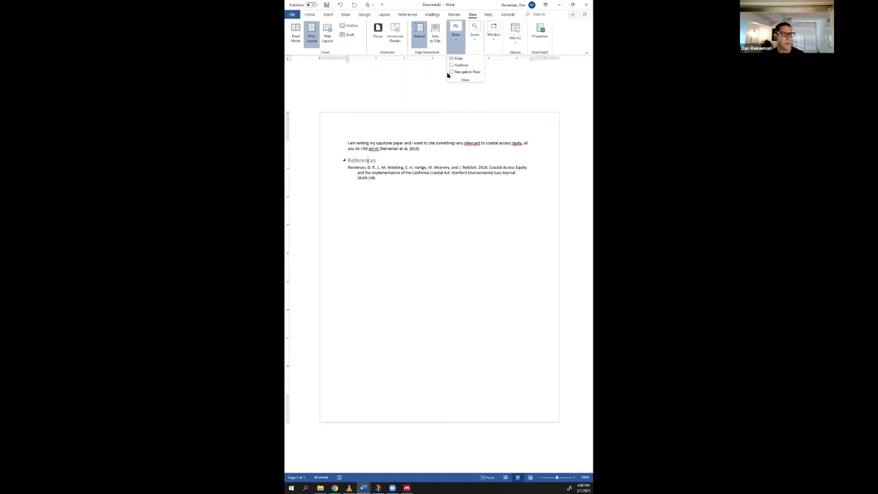
click(451, 71)
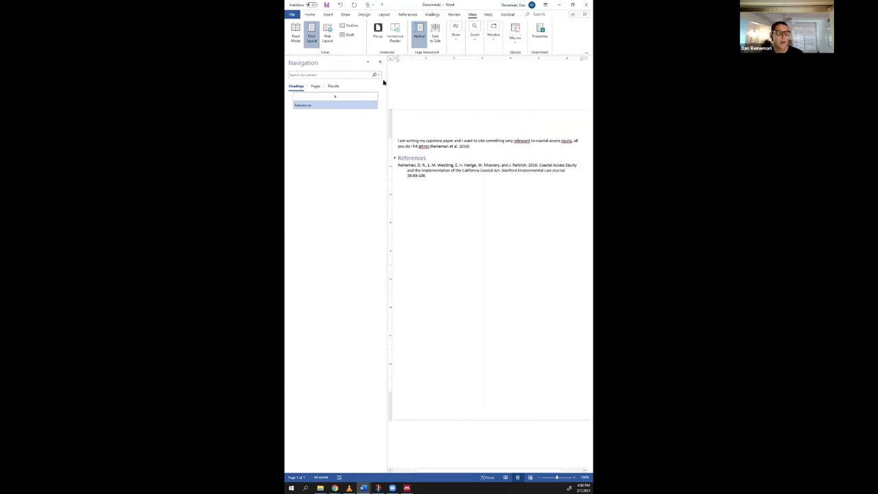
click(380, 62)
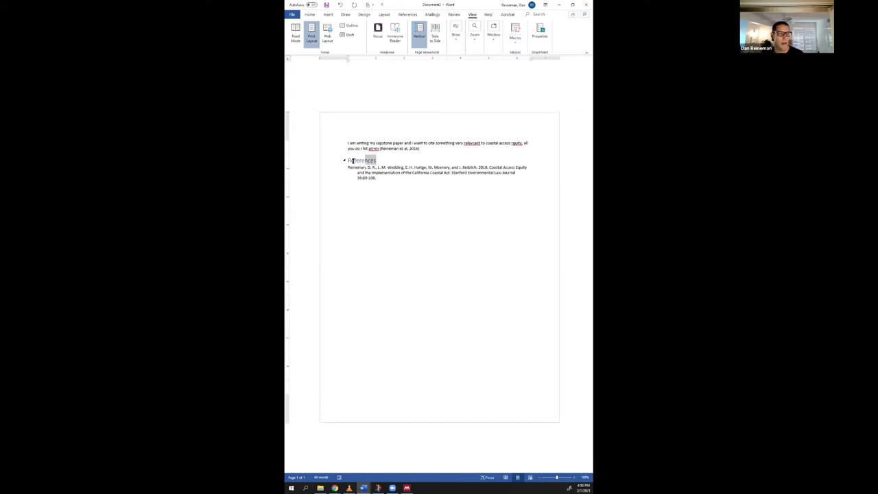
Step: Select the References heading and bring up the Modify options for Heading 1 in the Styles gallery
click(310, 14)
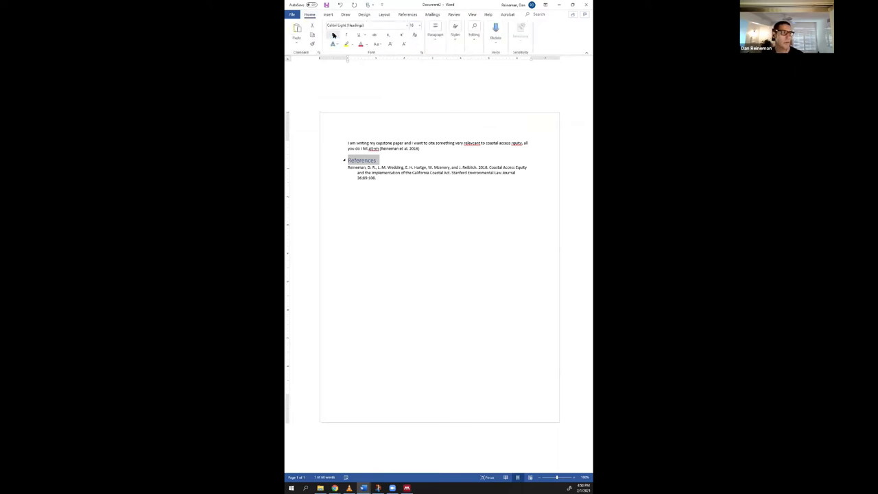
click(332, 35)
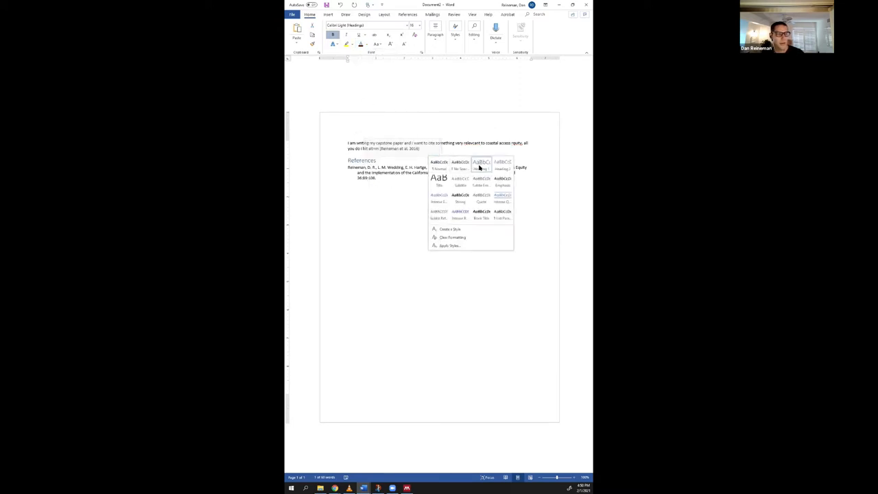
right_click(480, 164)
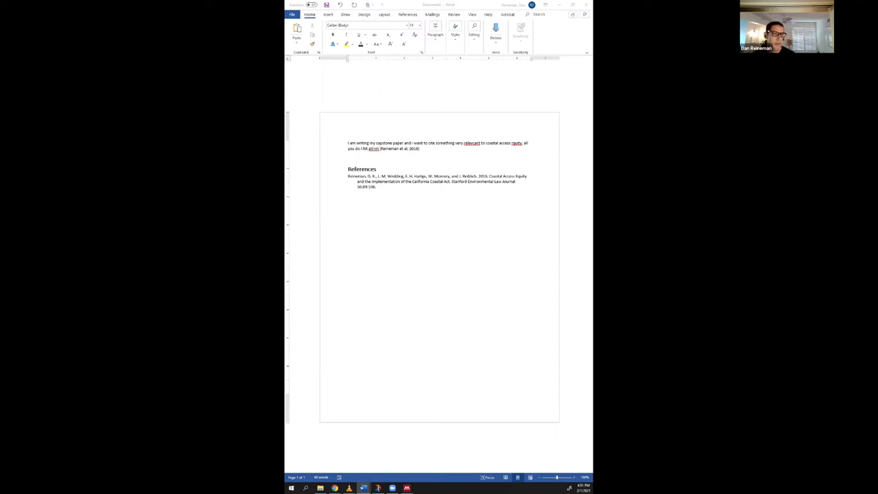
mouse_move(484, 154)
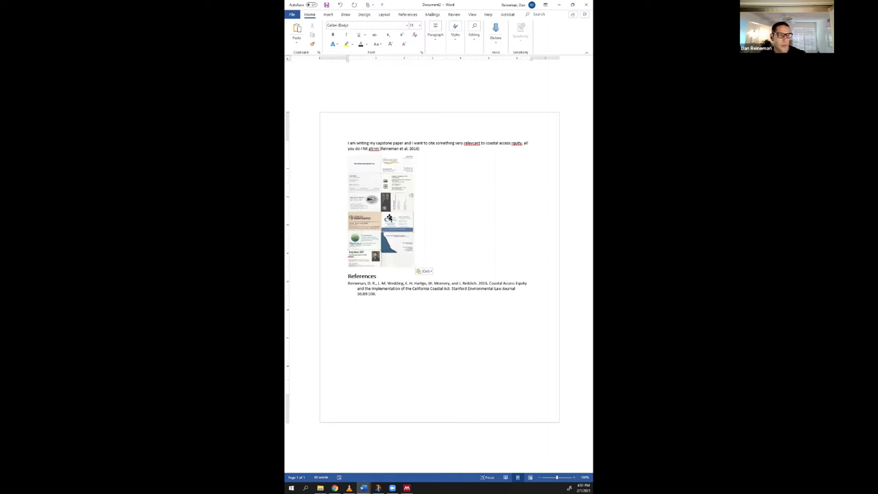
Step: Type a 'Figure 1. Sample cards…' caption beneath the picture and add 'See figure 1' to the paragraph
click(382, 211)
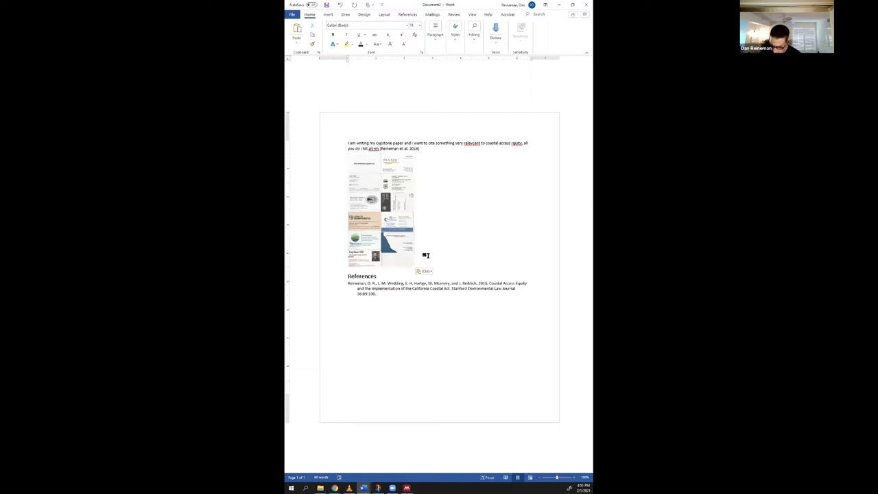
text(Figure 1. Sample)
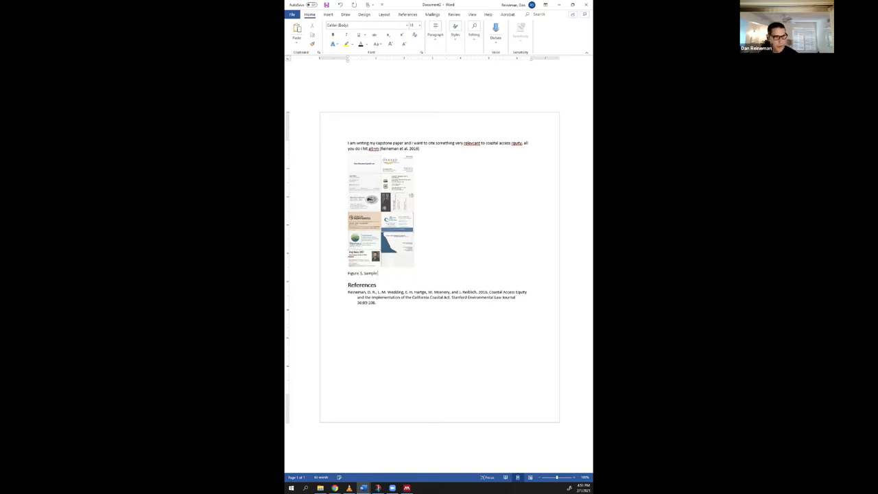
text(cards. These are smaples)
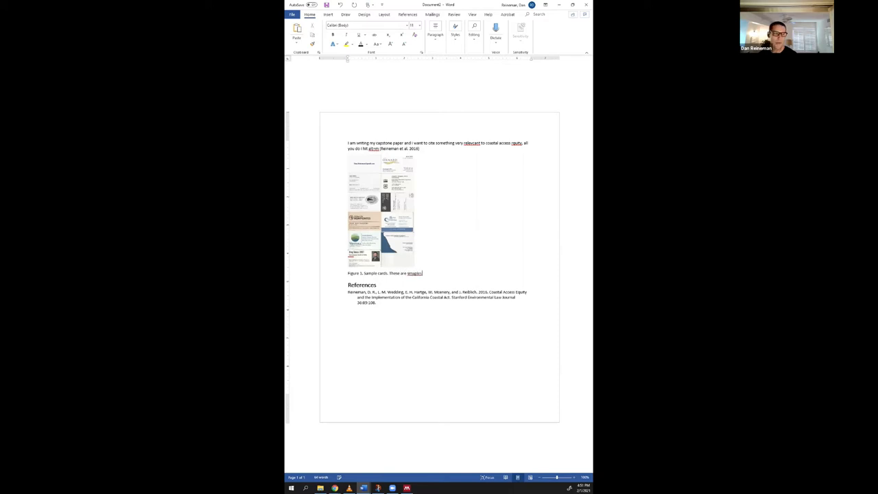
text(of cards.)
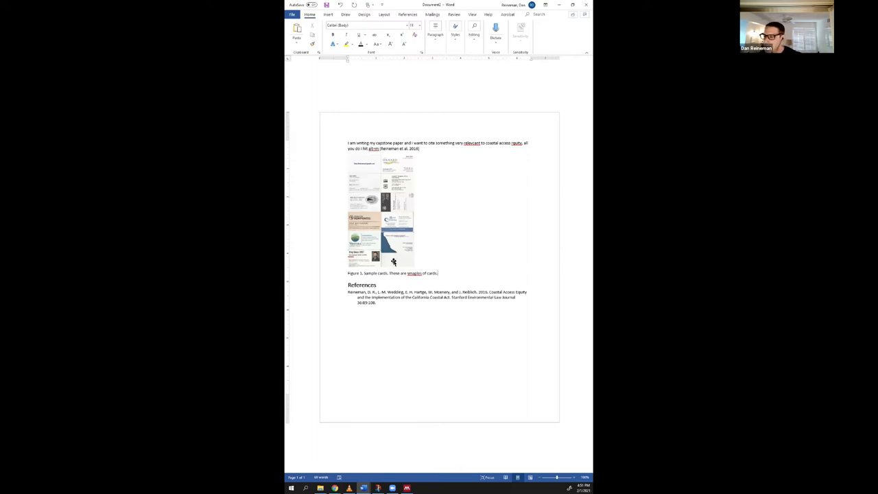
mouse_move(431, 268)
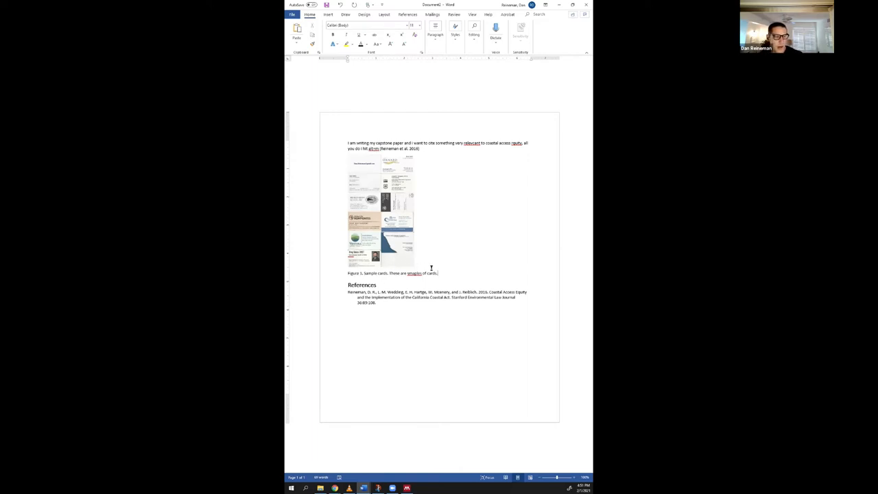
mouse_move(445, 271)
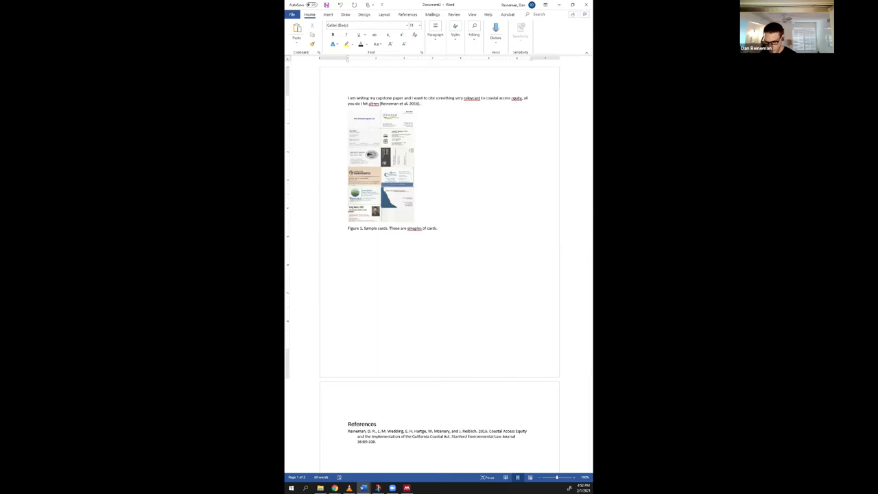
text(See figure 1.)
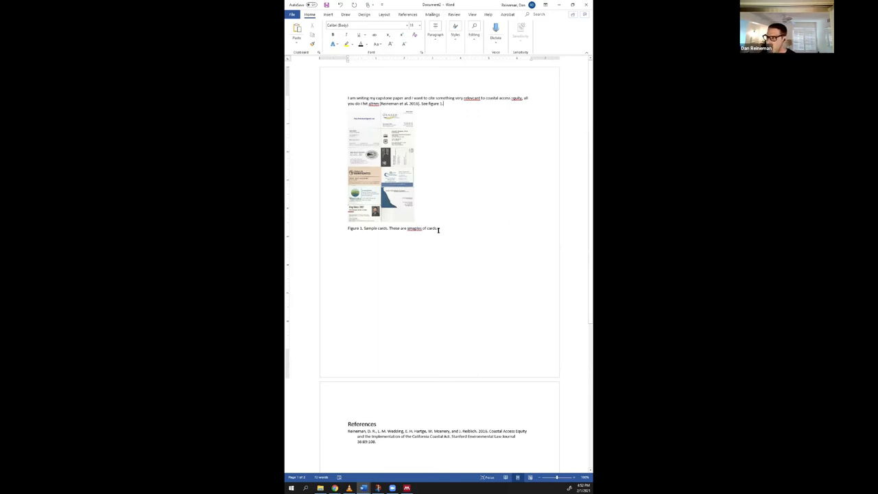
Step: Select the hand-typed caption for removal and start Insert Caption for the card image
click(382, 165)
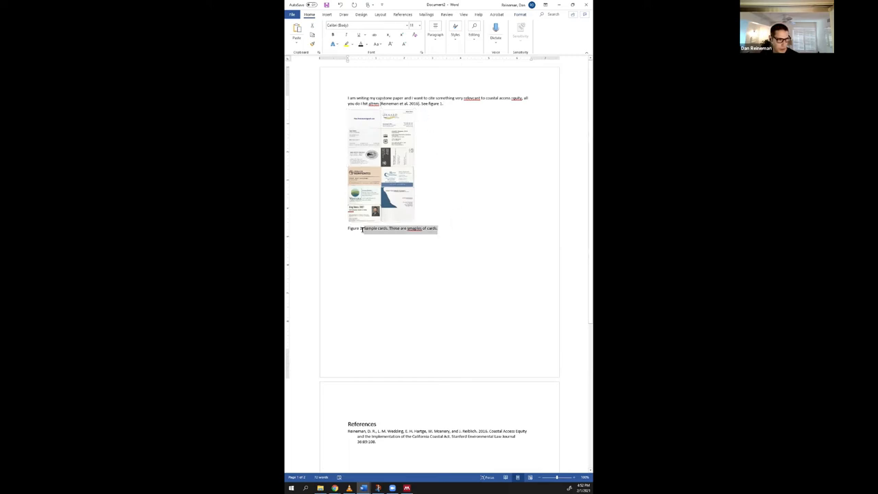
click(381, 165)
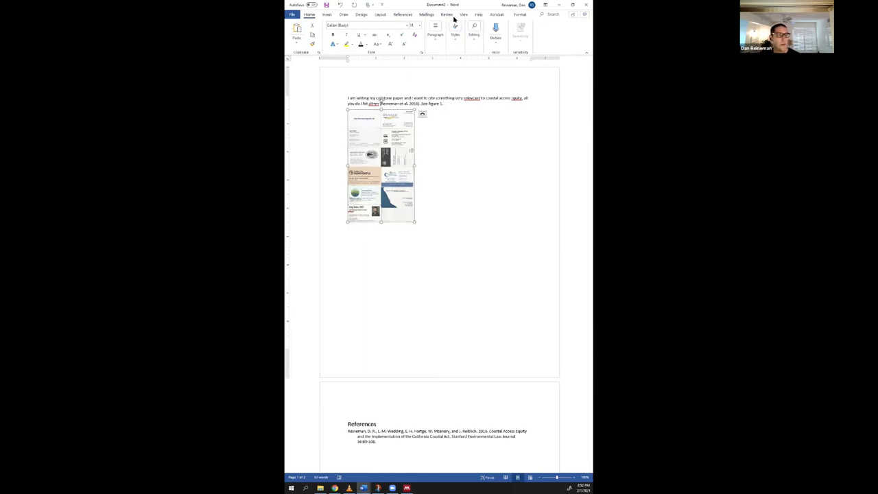
click(404, 13)
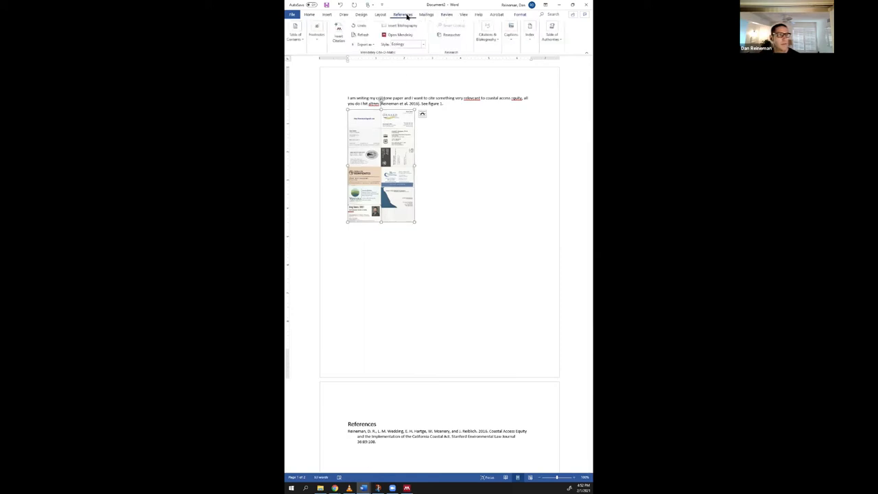
click(510, 34)
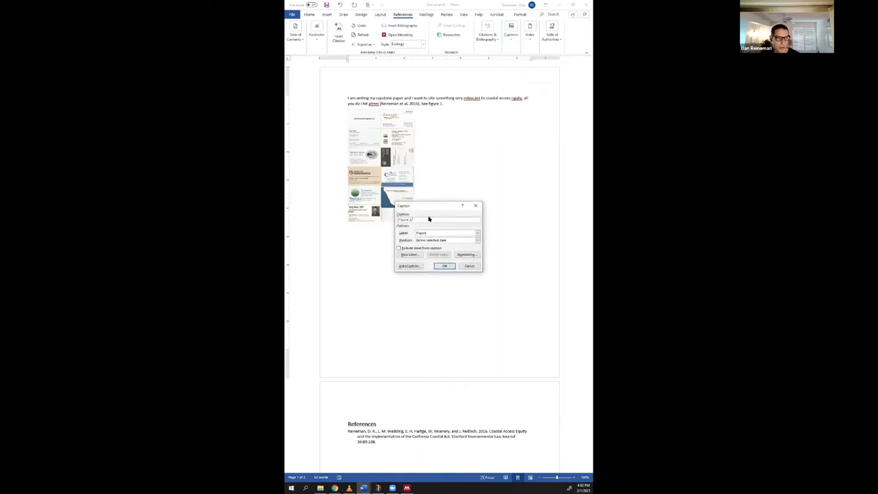
Step: Label the caption as Figure, place the numbered Figure 1 caption and adjust it from its context menu
click(478, 234)
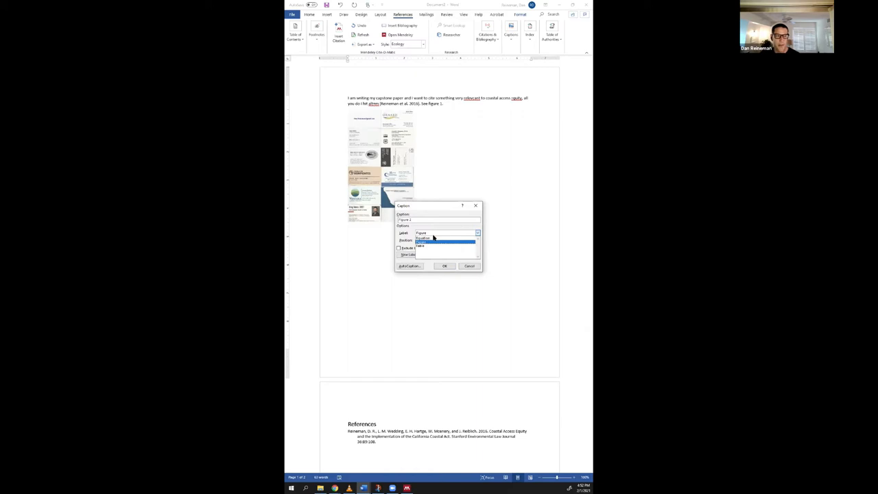
click(423, 233)
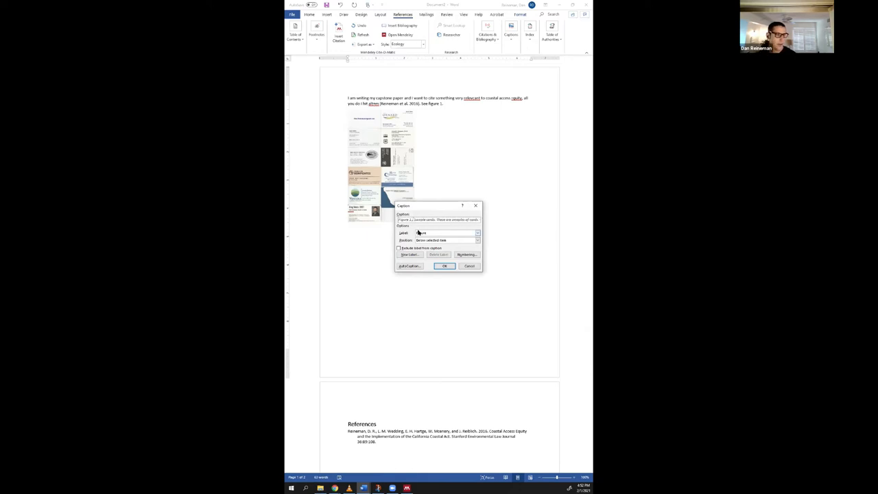
click(444, 266)
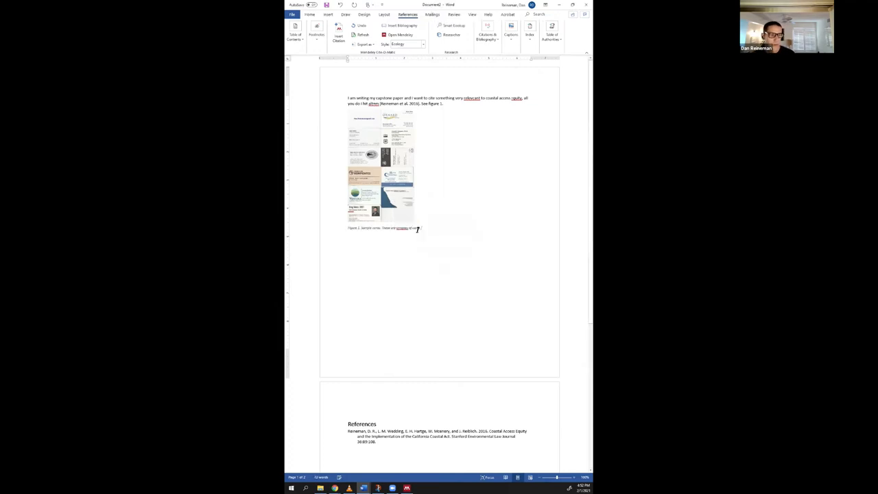
right_click(417, 230)
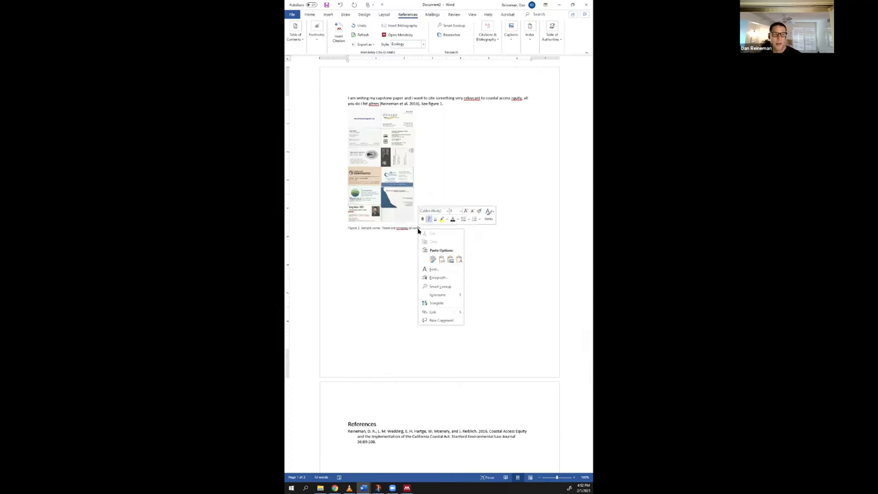
click(488, 214)
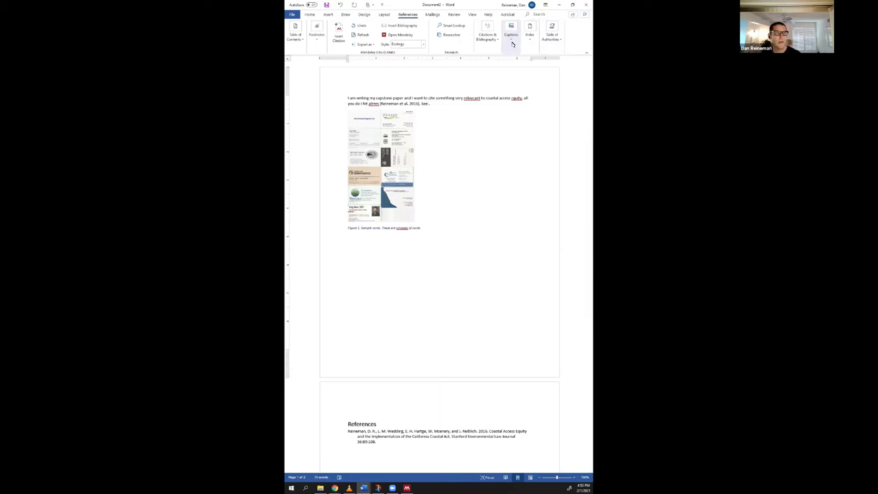
Step: Insert a cross-reference of type Figure showing only label and number, pointing to Figure 1
click(510, 30)
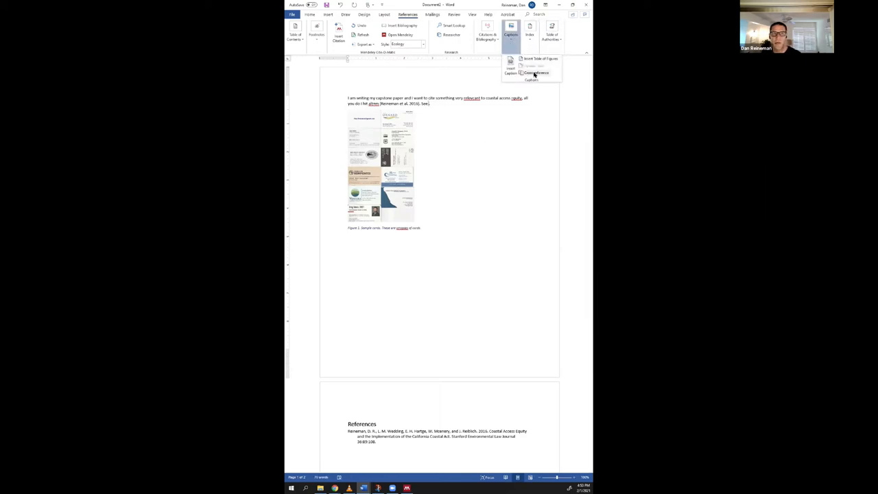
mouse_move(535, 73)
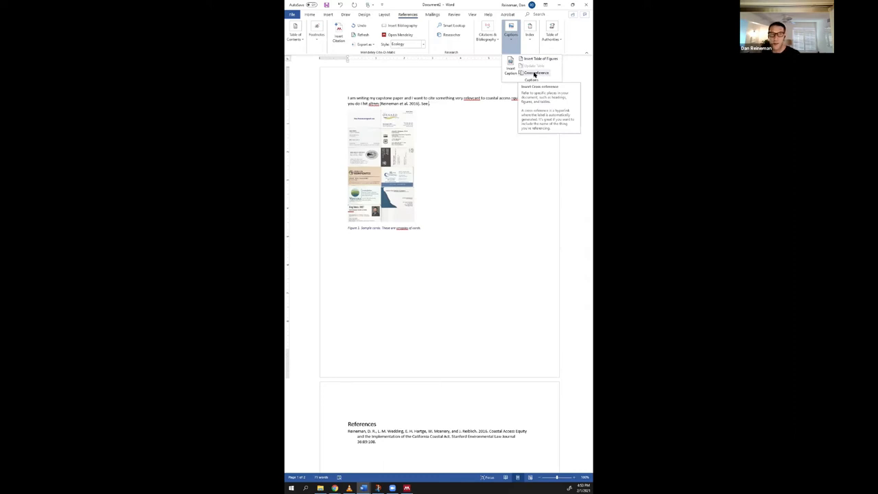
click(535, 73)
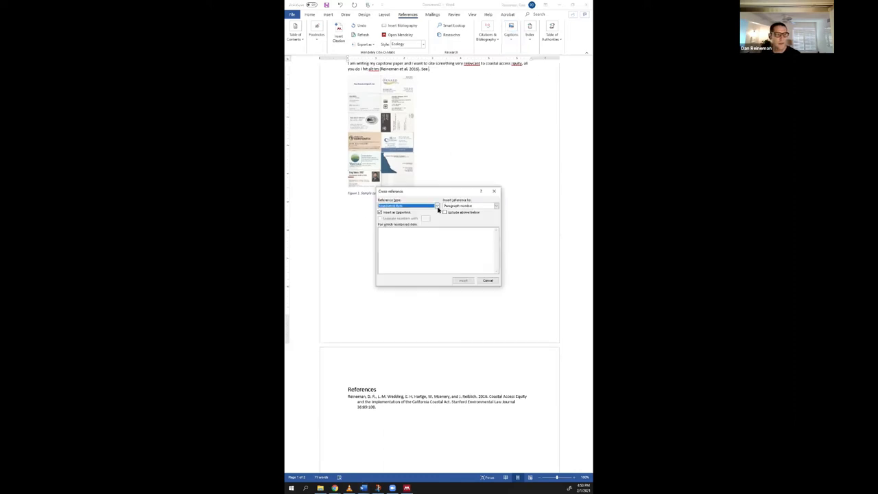
click(496, 206)
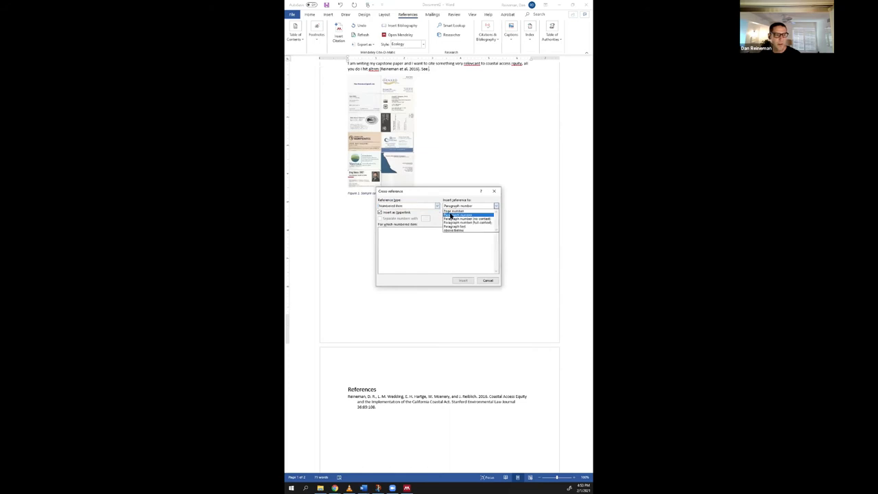
click(436, 206)
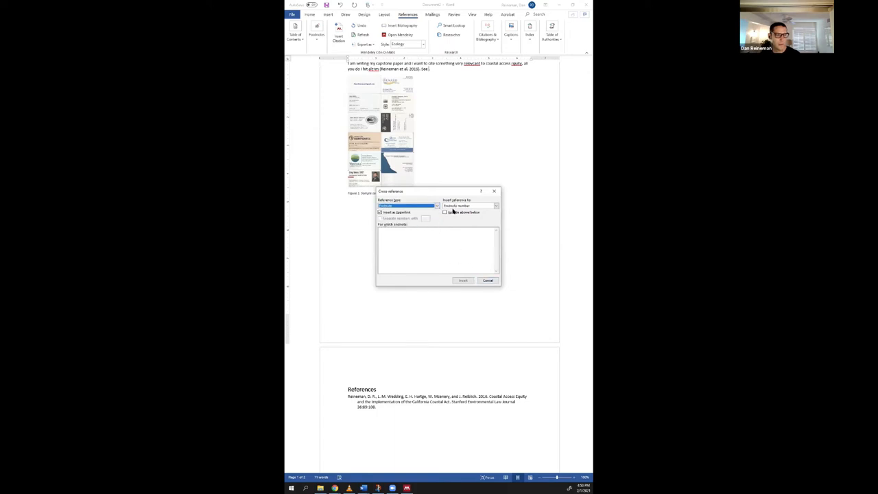
click(495, 206)
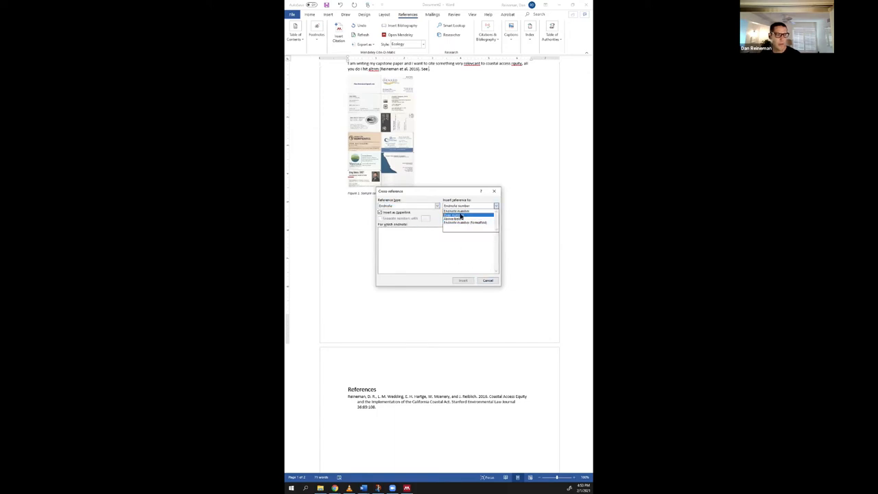
click(469, 206)
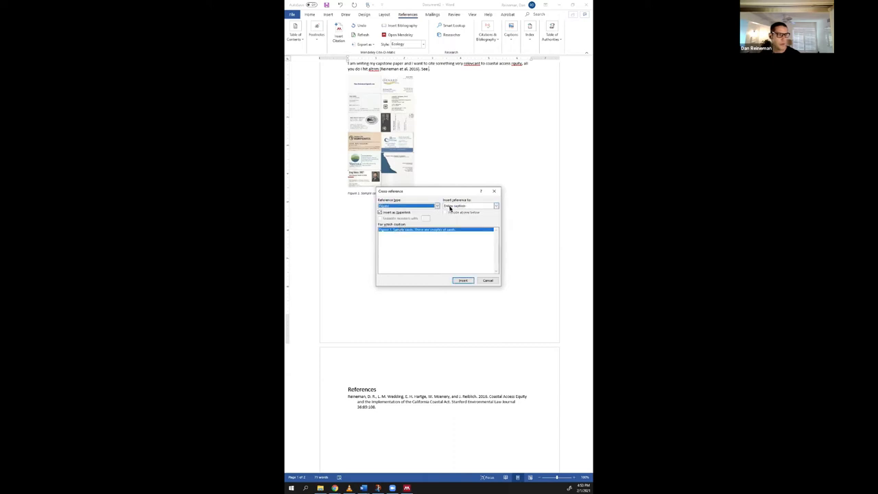
click(469, 206)
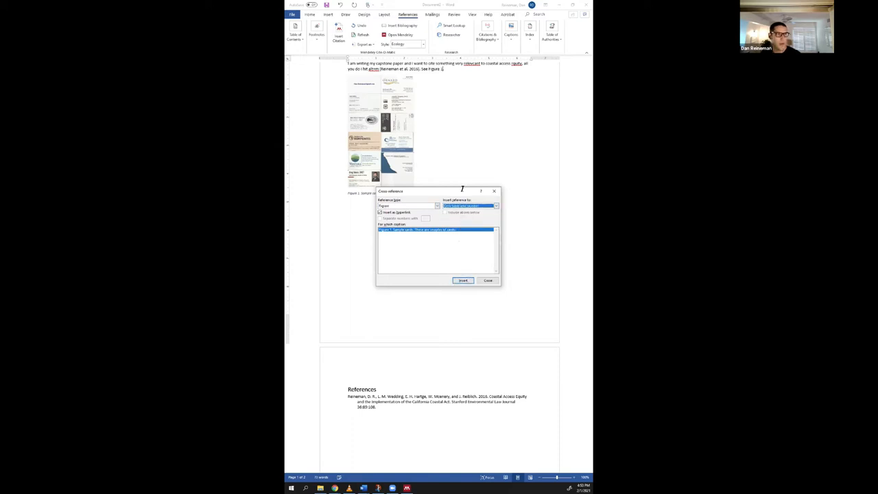
Step: Close the Cross-reference dialog, leaving the live Figure 1 reference in the sentence
click(464, 280)
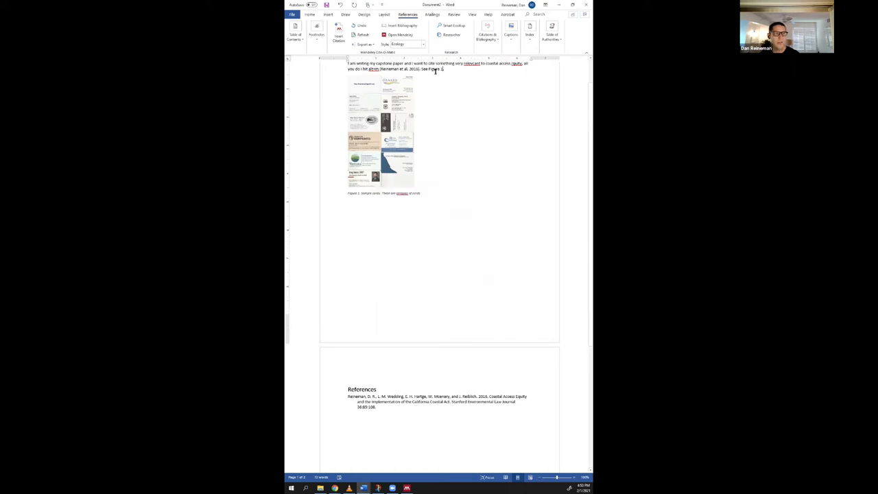
mouse_move(468, 115)
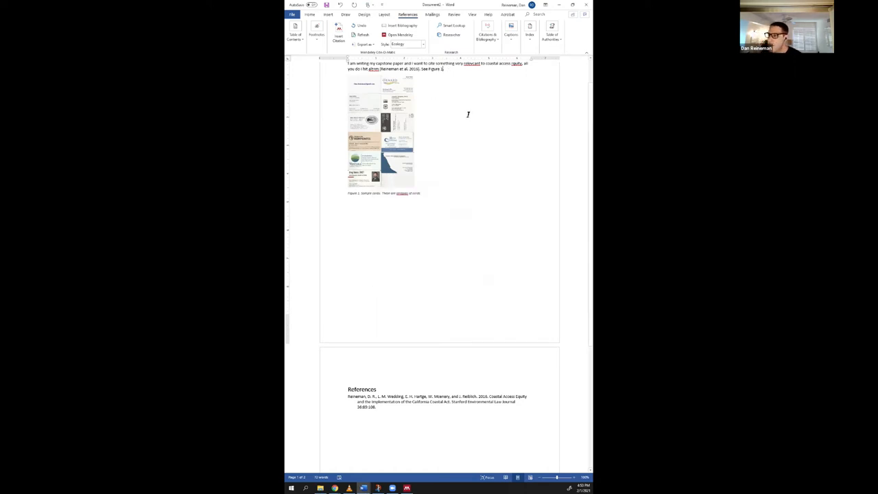
mouse_move(469, 147)
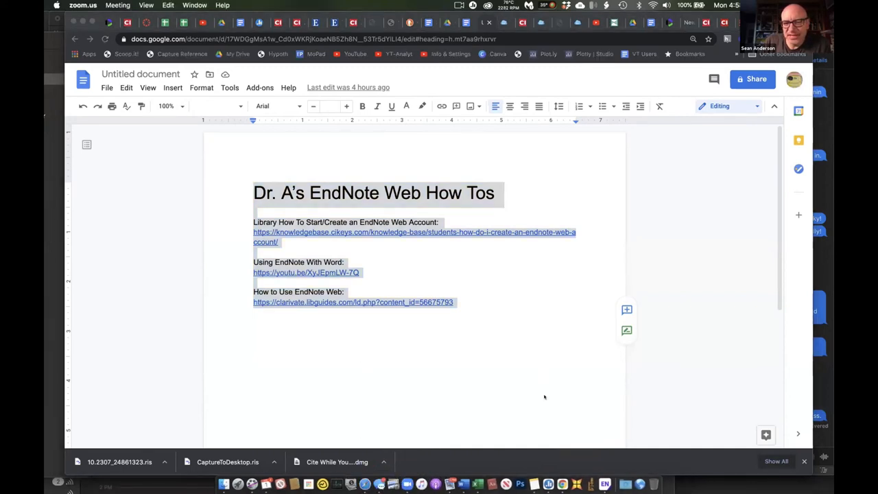
mouse_move(556, 396)
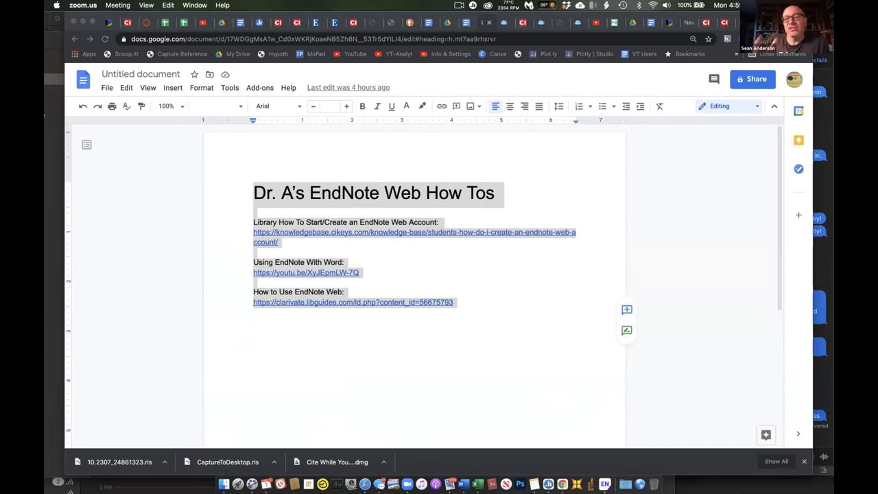
mouse_move(627, 222)
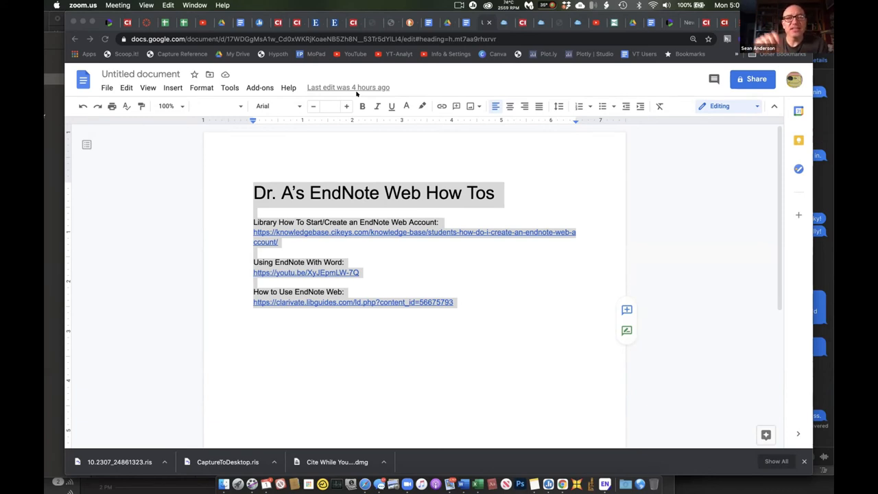
mouse_move(504, 309)
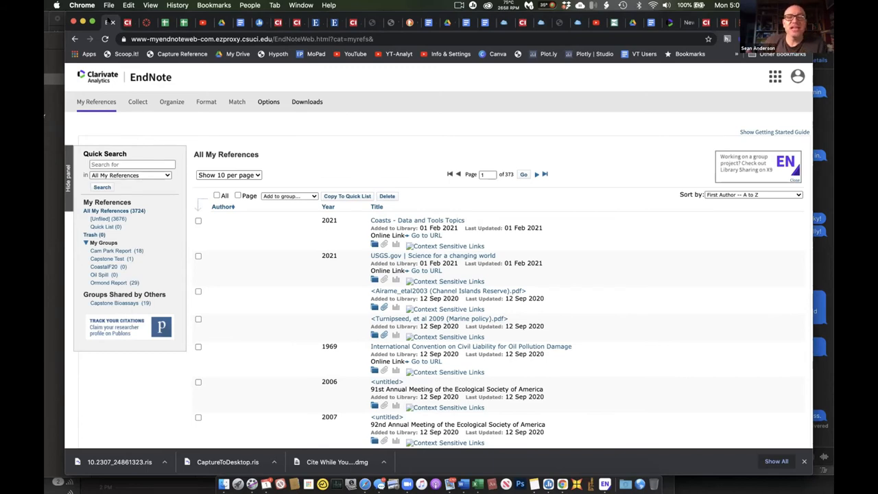
Step: Open My References > All My References in the EndNote Web tab
click(268, 101)
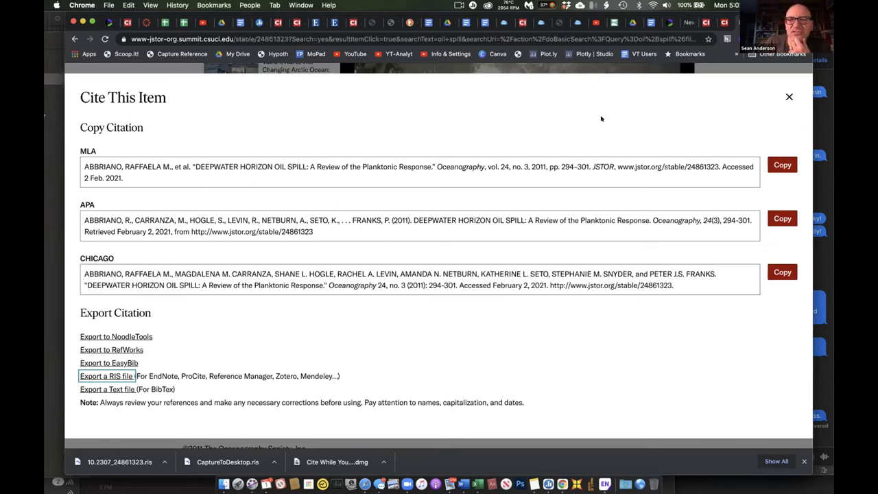
mouse_move(751, 291)
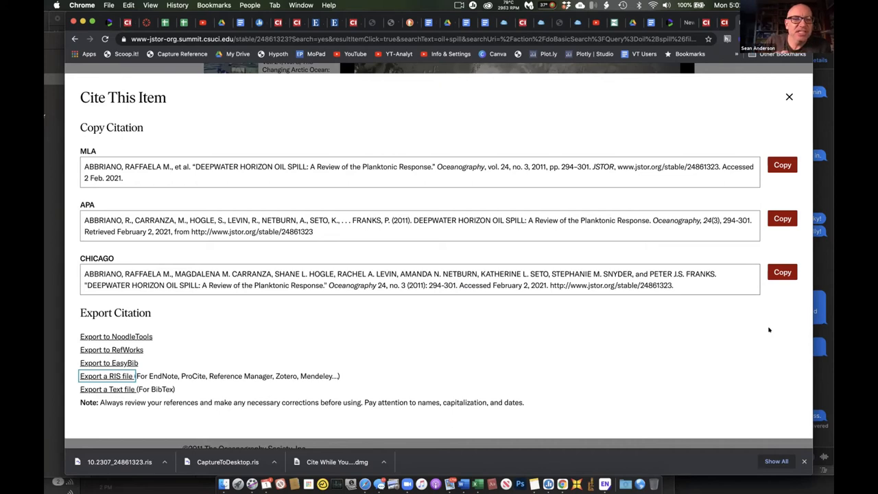
mouse_move(518, 299)
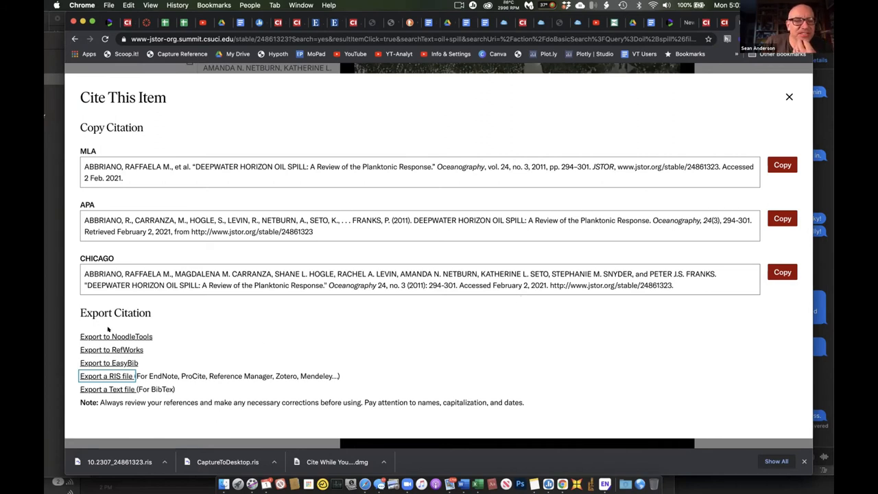
mouse_move(112, 329)
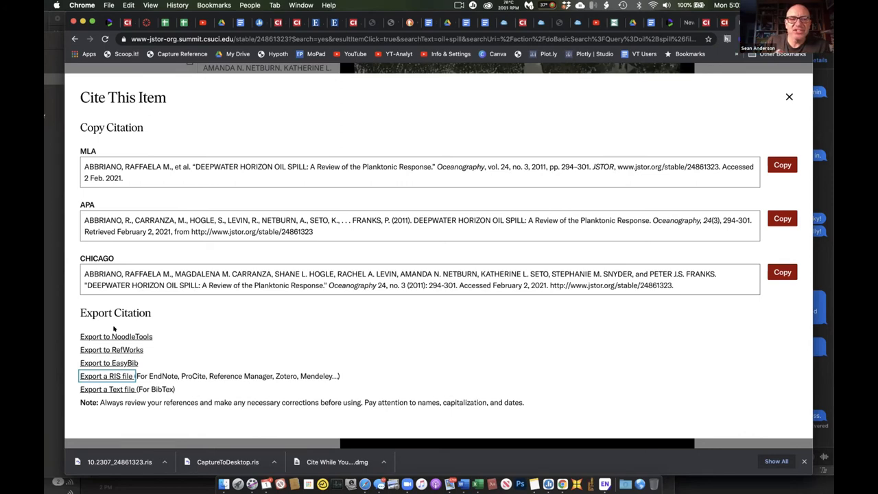
mouse_move(123, 343)
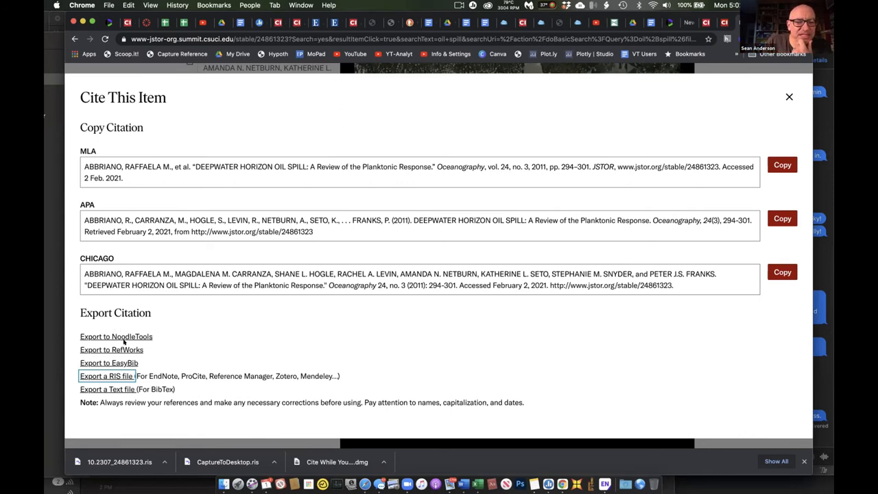
mouse_move(144, 363)
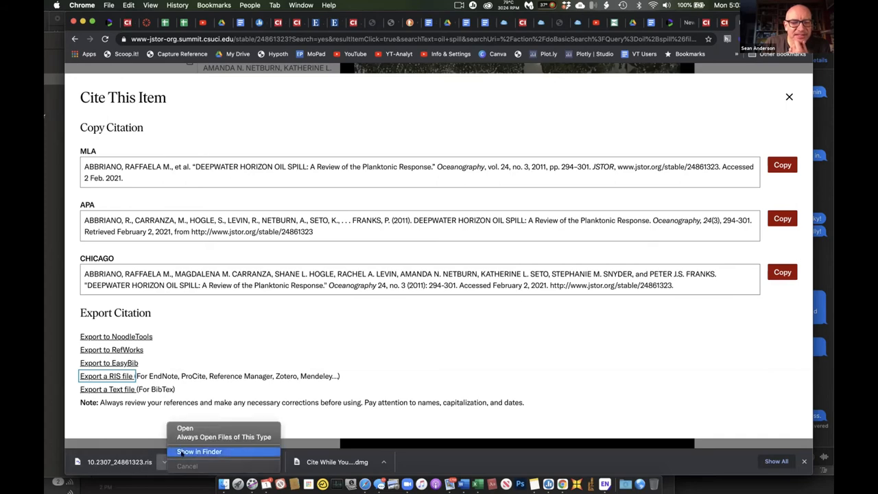
Step: Reveal the downloaded Deepwater Horizon RIS citation file in Finder from Chrome's download bar
click(199, 451)
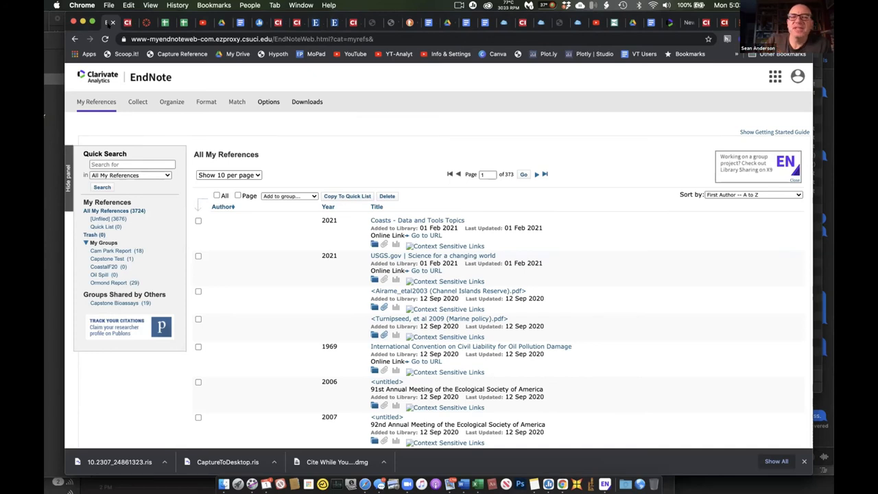
Step: Leave the My References library and land on EndNote Web's empty sign-in page
click(307, 102)
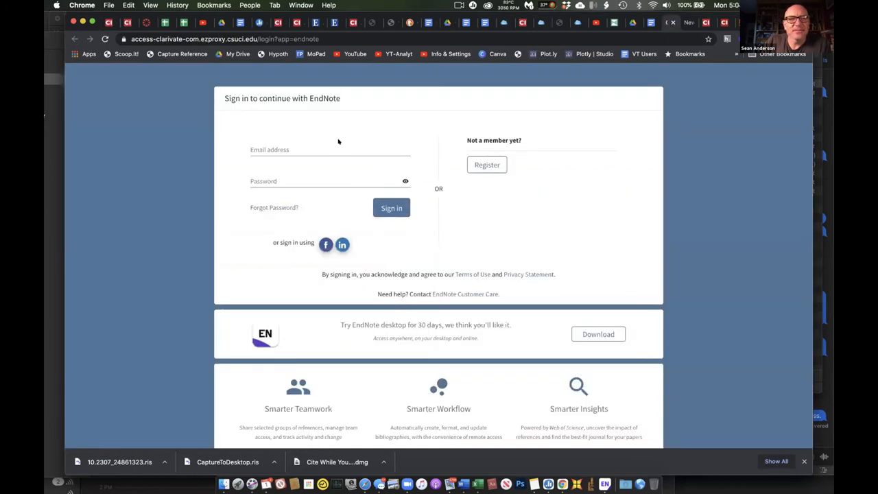
mouse_move(573, 85)
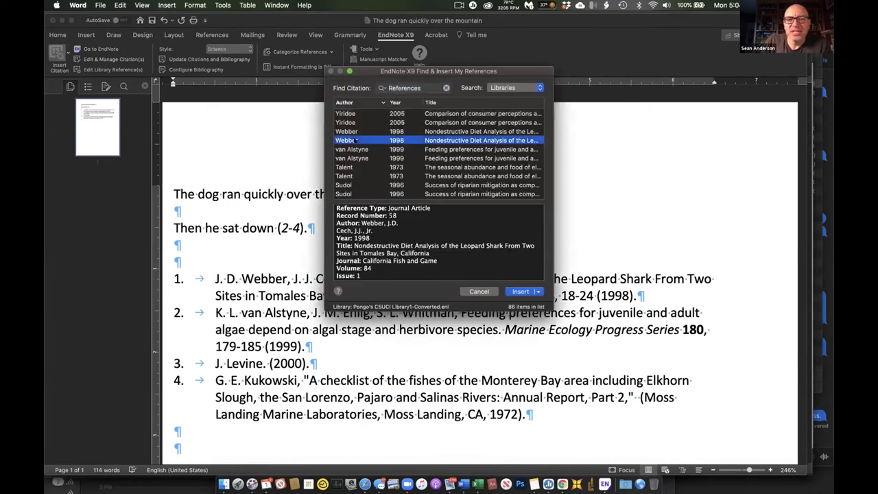
Step: Insert the Webber and Cech 1998 citation and switch the document to the Ecology author-year style
click(520, 291)
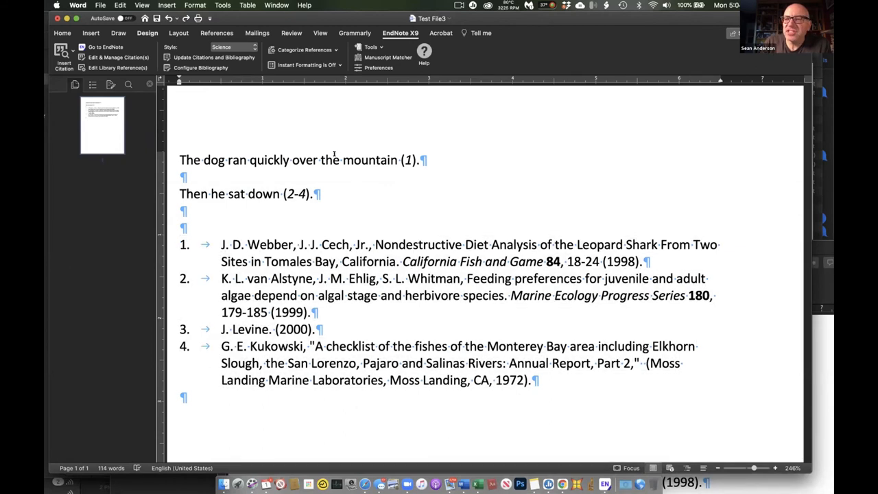
click(340, 159)
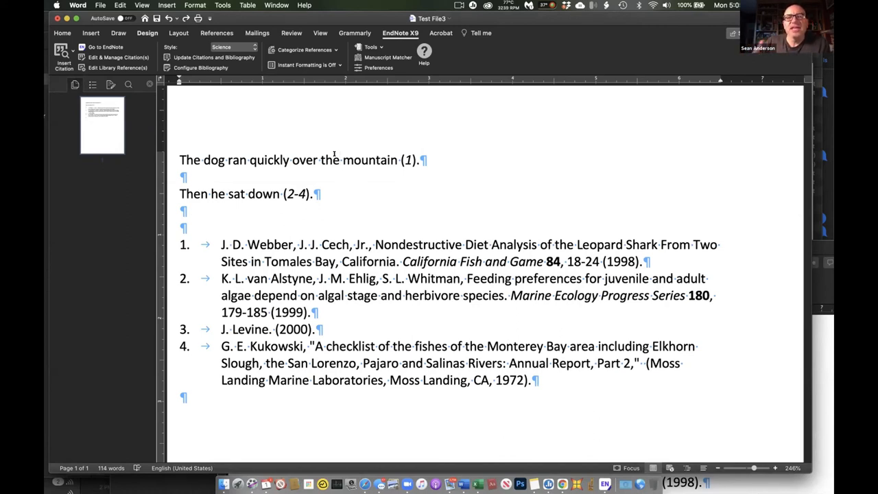
click(339, 159)
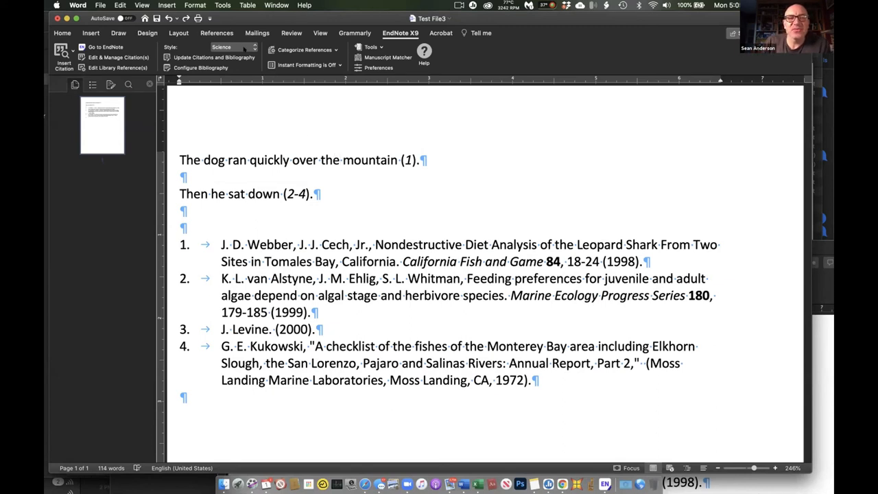
click(234, 46)
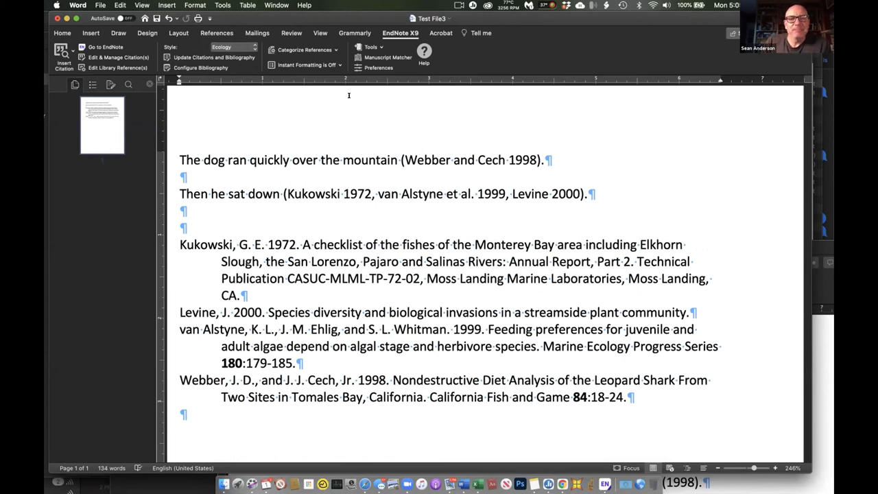
click(340, 159)
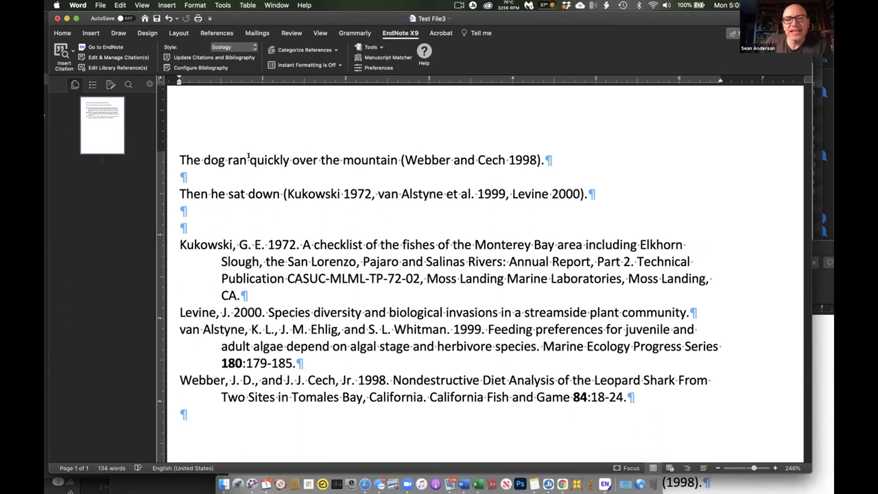
double_click(269, 159)
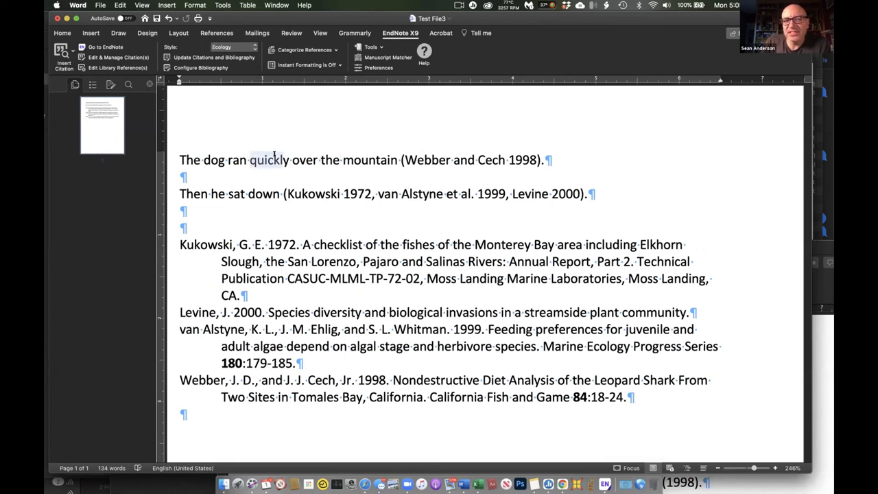
click(266, 159)
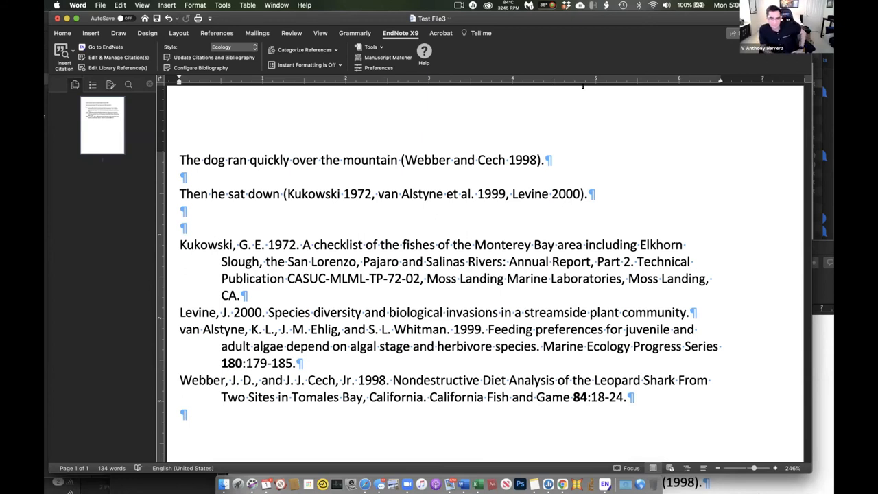
click(387, 159)
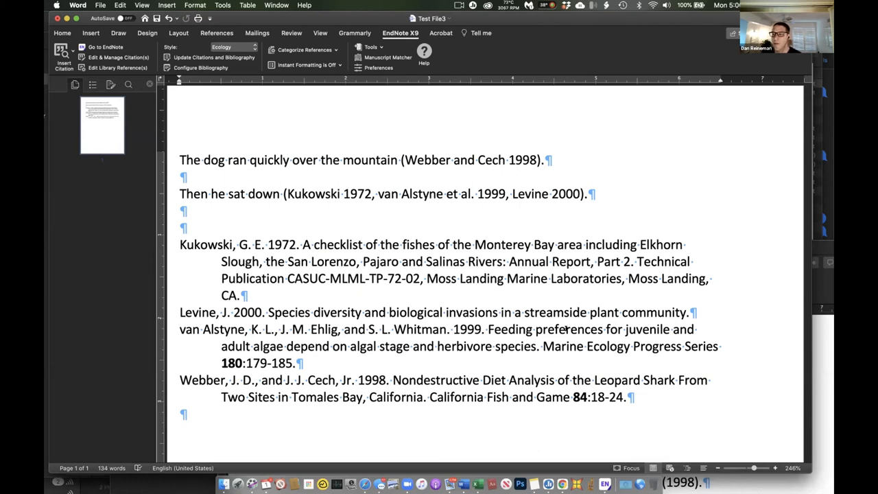
click(387, 159)
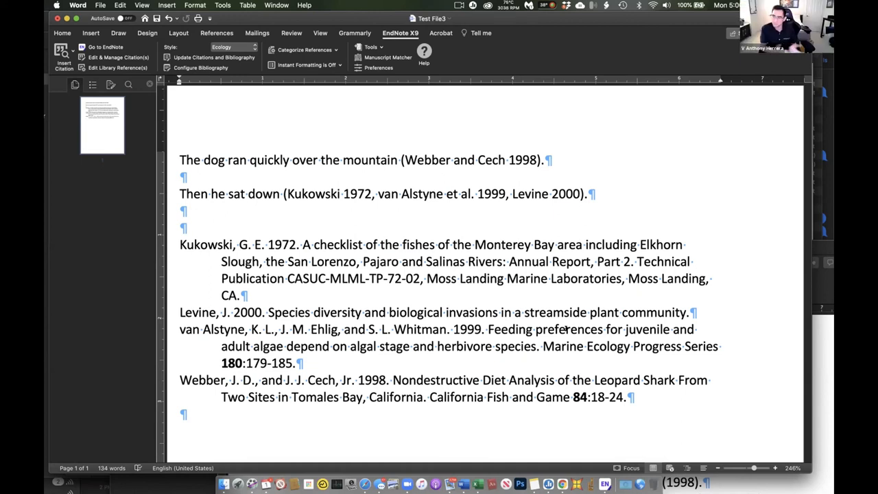
click(386, 159)
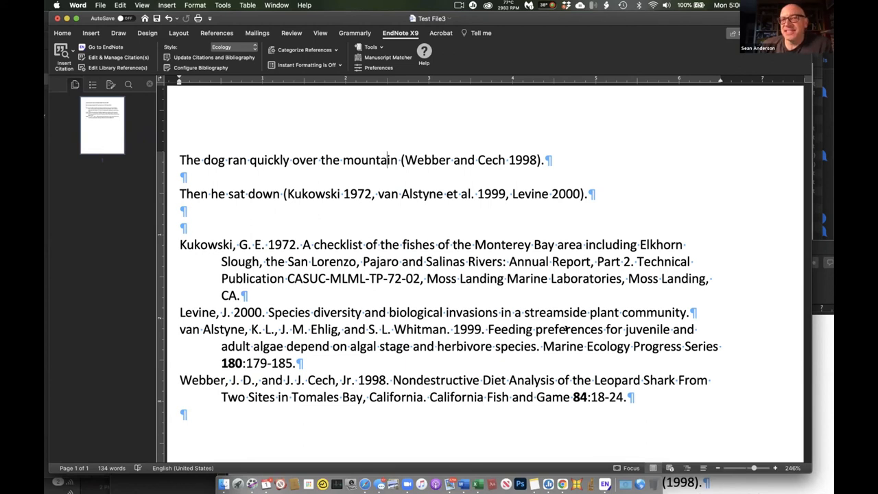
click(387, 159)
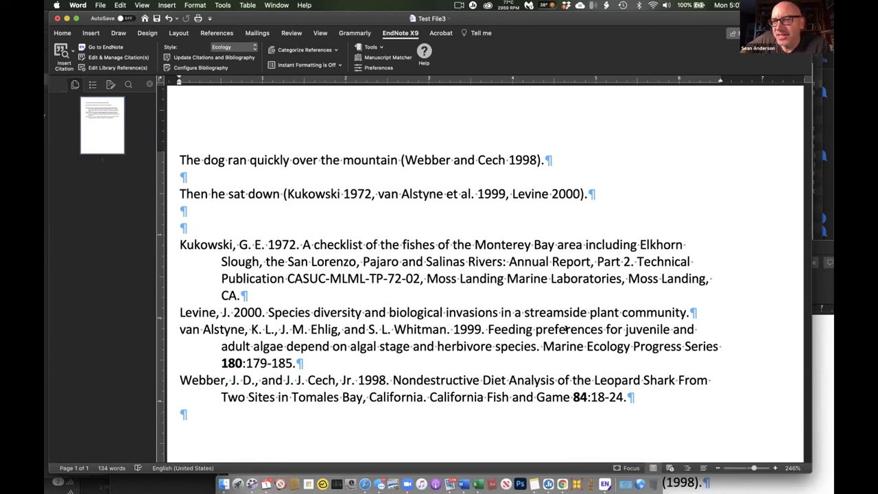
click(387, 159)
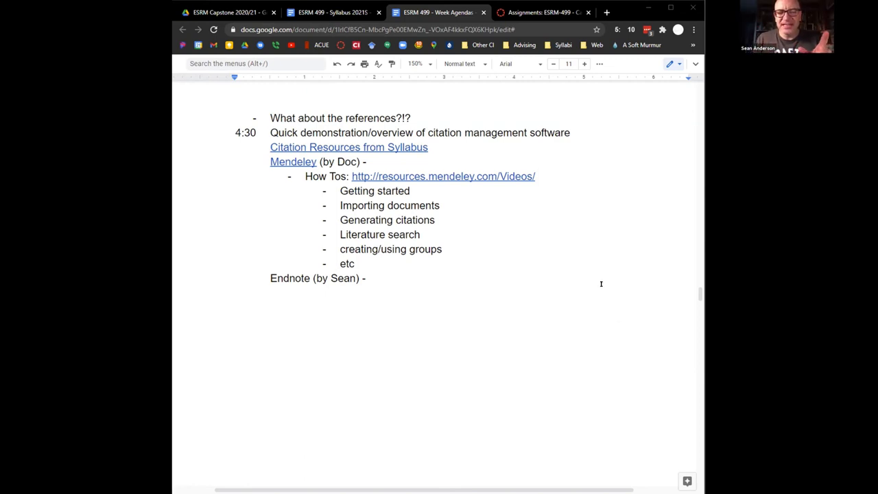
mouse_move(585, 302)
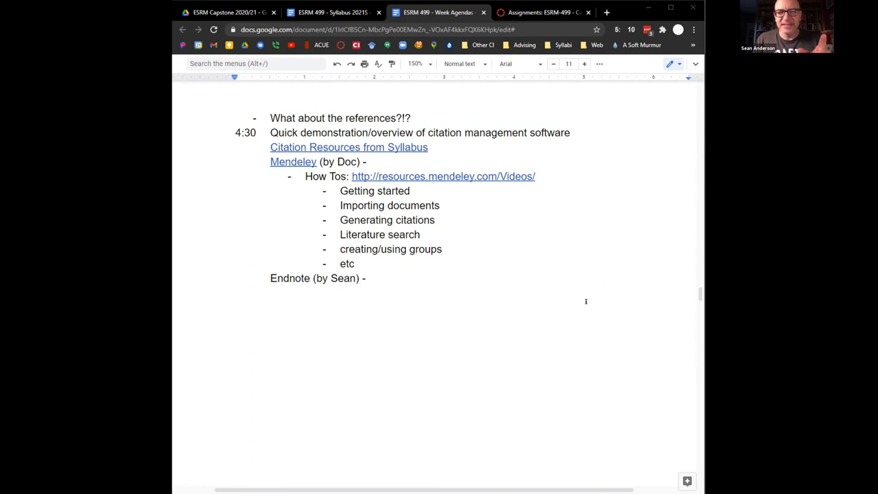
mouse_move(555, 253)
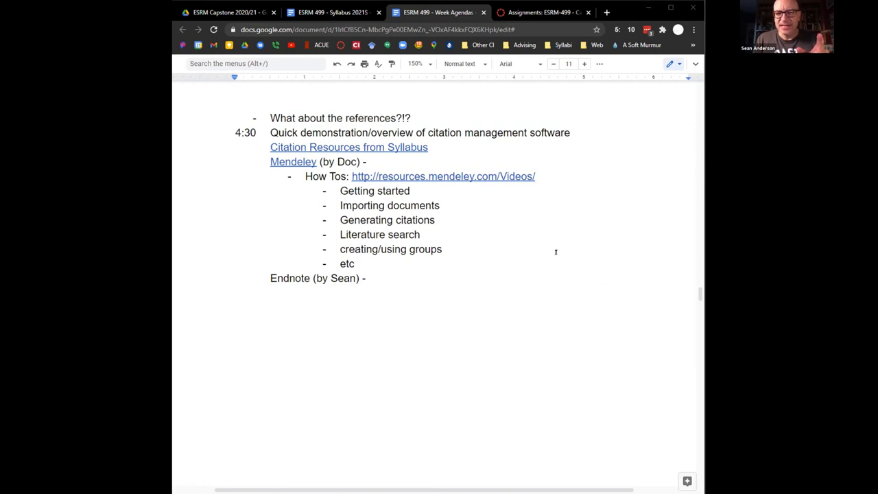